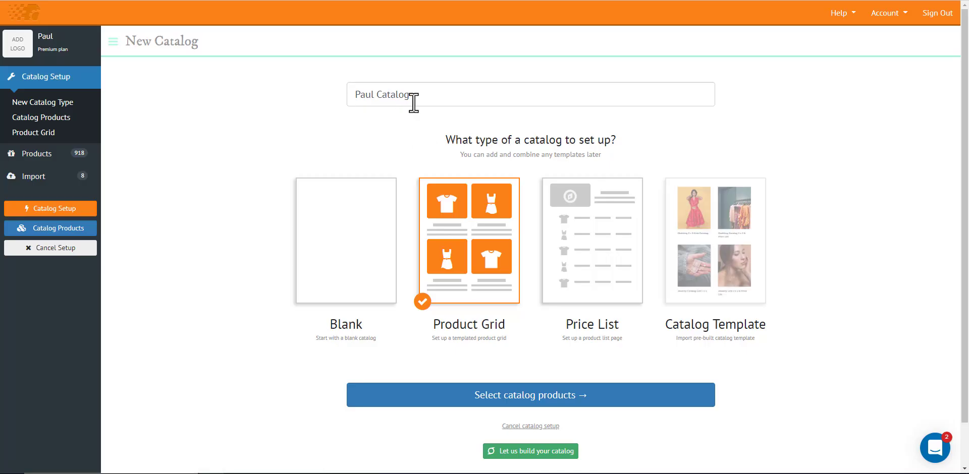
{"action": "mouse_move", "coordinate": [451, 204]}
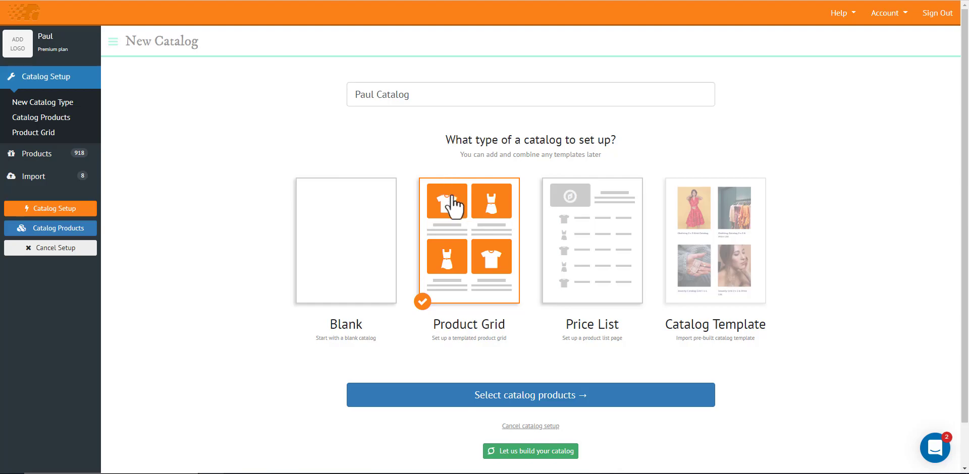
{"action": "mouse_move", "coordinate": [463, 287]}
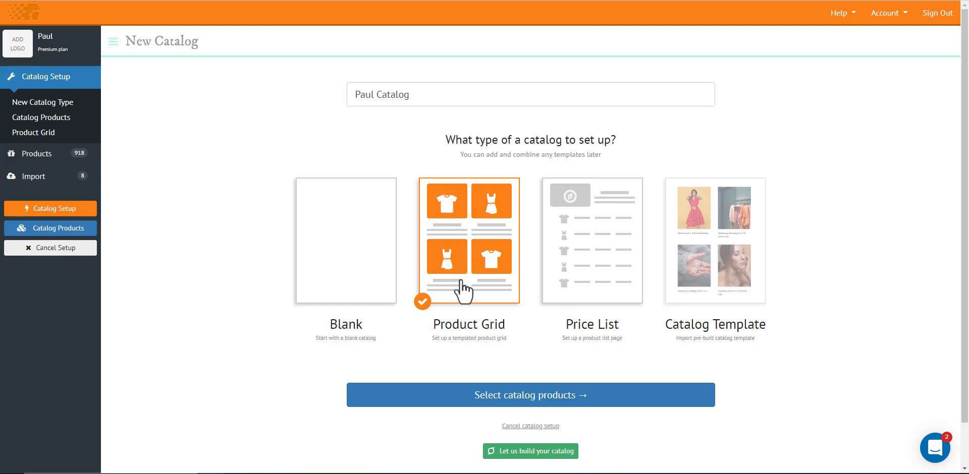
{"action": "mouse_move", "coordinate": [476, 358]}
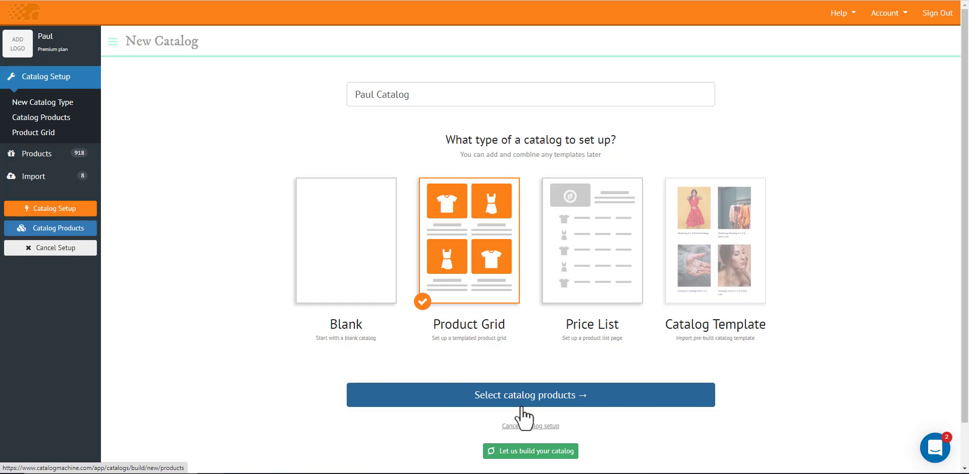
Go to the Add Catalog Products page and look over the 918 available products
{"action": "left_click", "coordinate": [528, 395]}
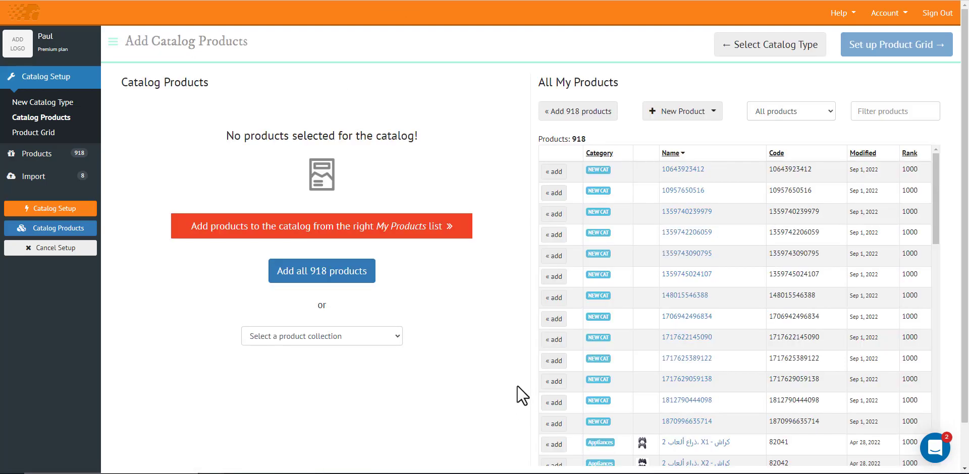
{"action": "scroll", "scroll_direction": "down", "scroll_amount": 3}
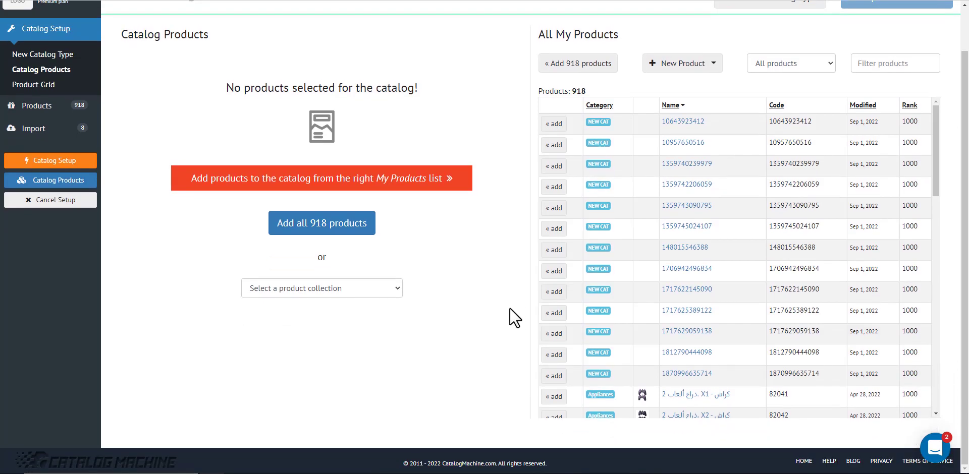
{"action": "scroll", "scroll_direction": "up", "scroll_amount": 3}
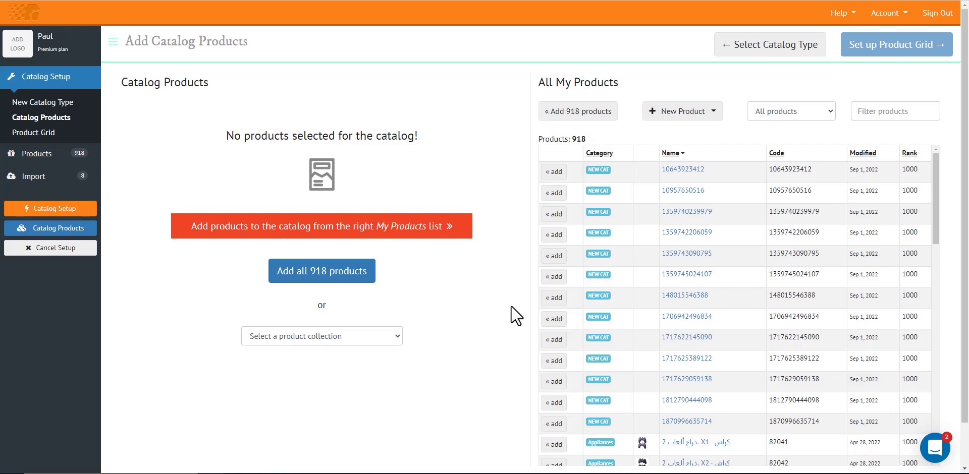
{"action": "mouse_move", "coordinate": [828, 173]}
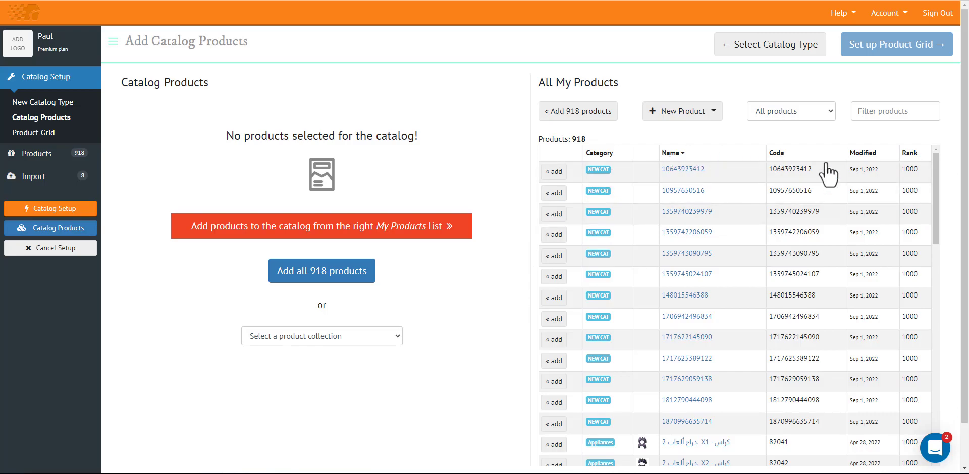
{"action": "mouse_move", "coordinate": [746, 162]}
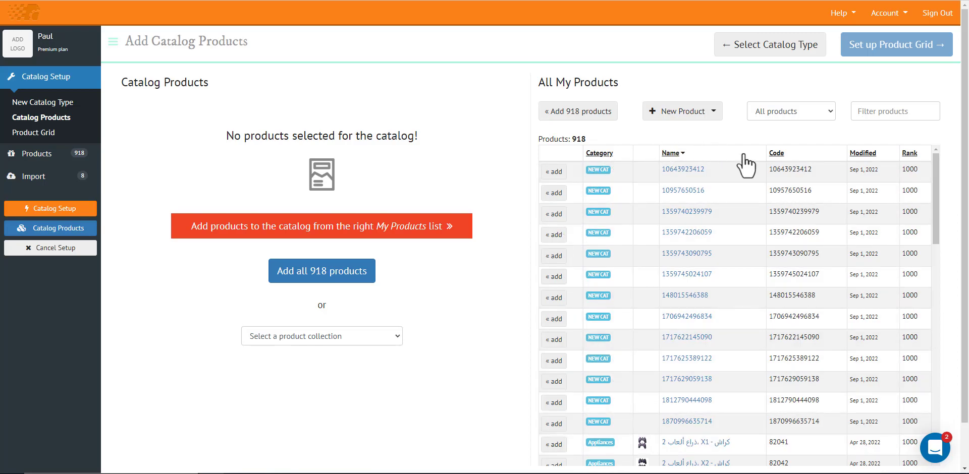
{"action": "mouse_move", "coordinate": [747, 167]}
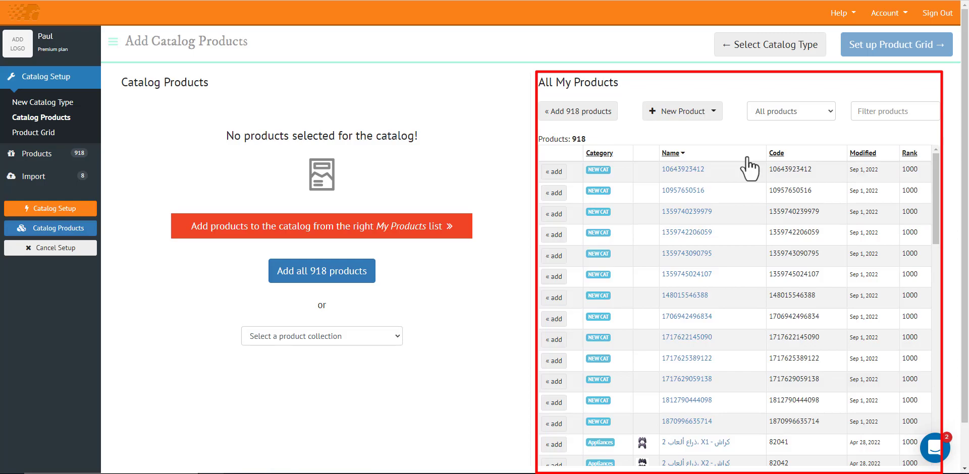
Filter products to Waterman and add eight Calimara inks, including Tender Purple Permanent
{"action": "left_click", "coordinate": [790, 111]}
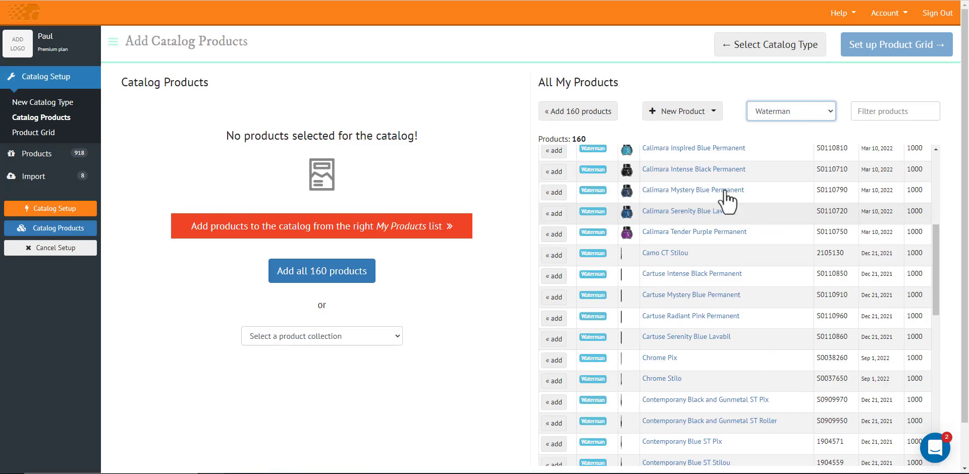
{"action": "scroll", "scroll_direction": "up", "scroll_amount": 3}
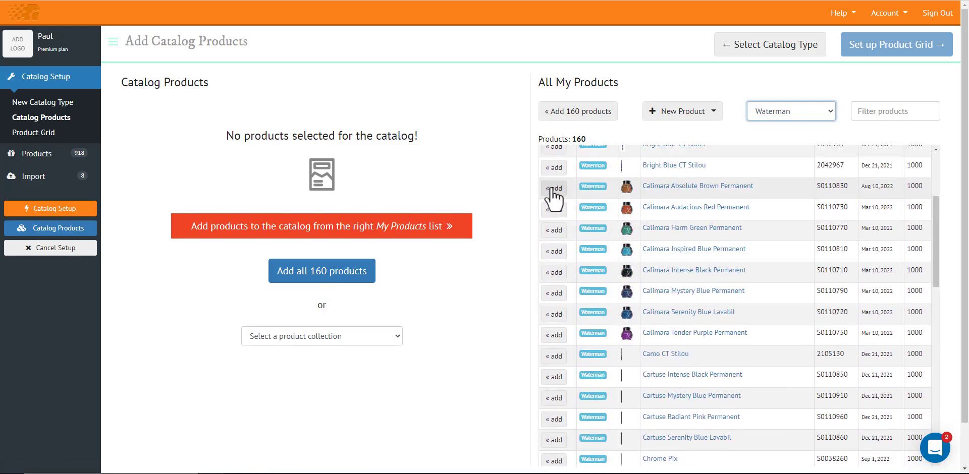
{"action": "left_click", "coordinate": [553, 189]}
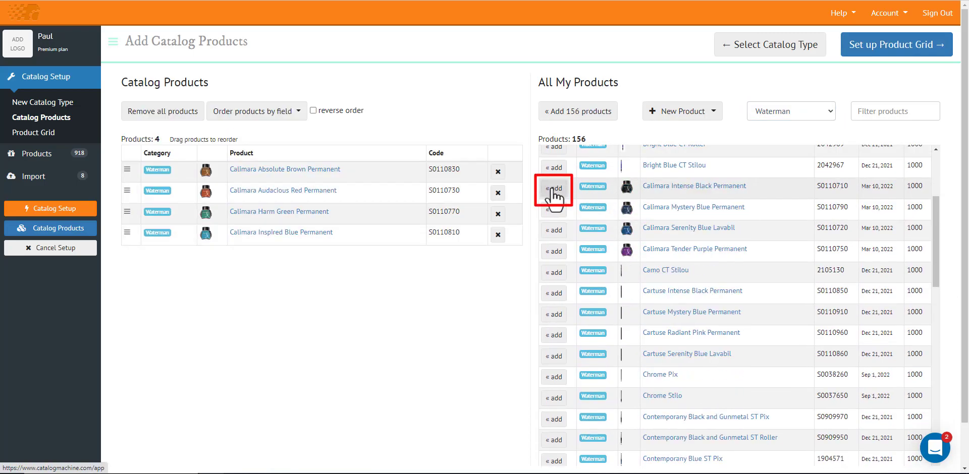
{"action": "left_click", "coordinate": [553, 190]}
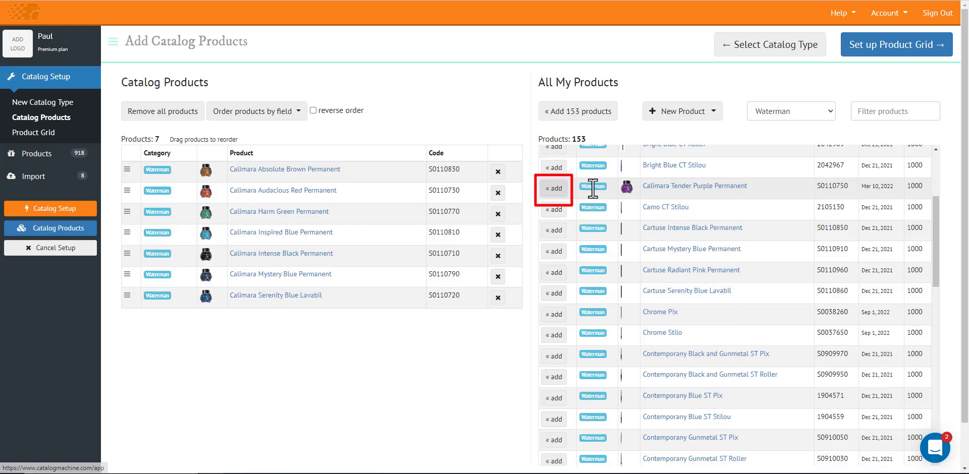
{"action": "left_click", "coordinate": [552, 186]}
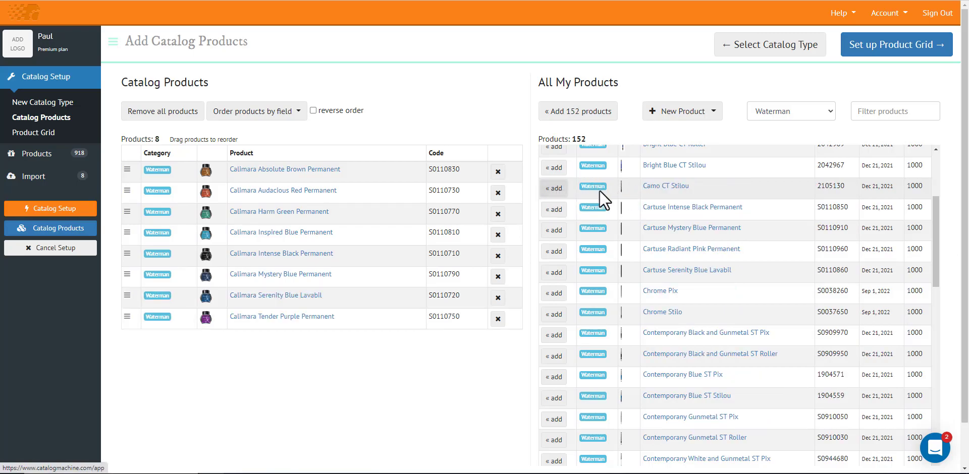
{"action": "mouse_move", "coordinate": [594, 202]}
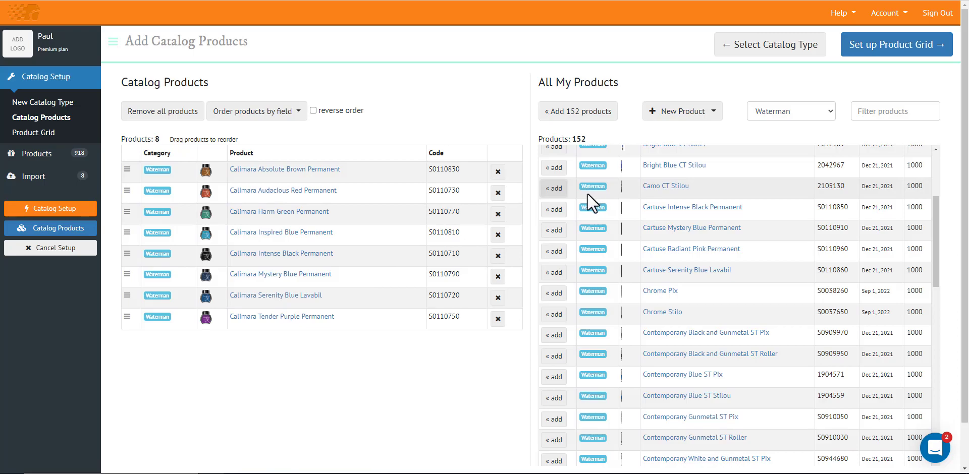
{"action": "scroll", "scroll_direction": "up", "scroll_amount": 3}
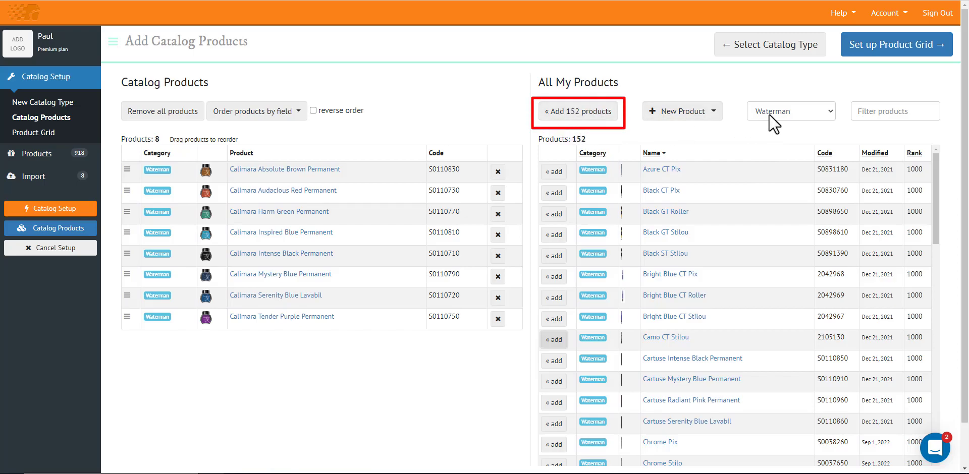
{"action": "mouse_move", "coordinate": [866, 69]}
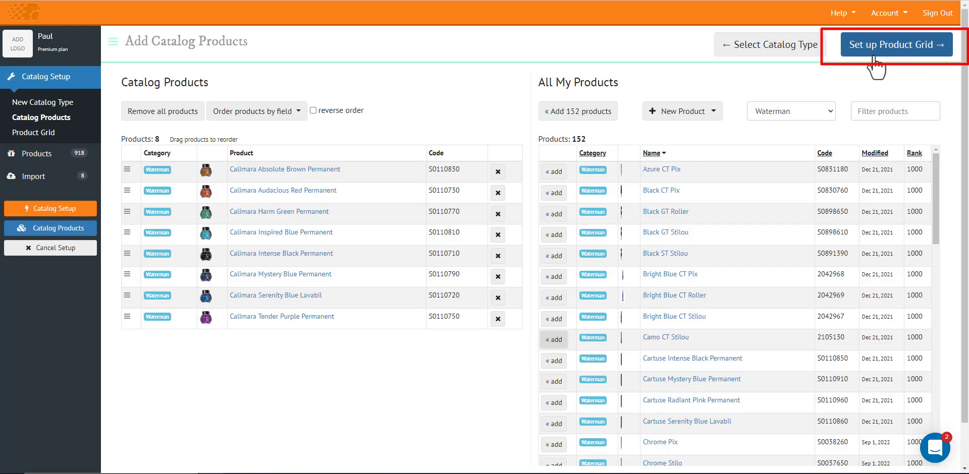
{"action": "mouse_move", "coordinate": [876, 68]}
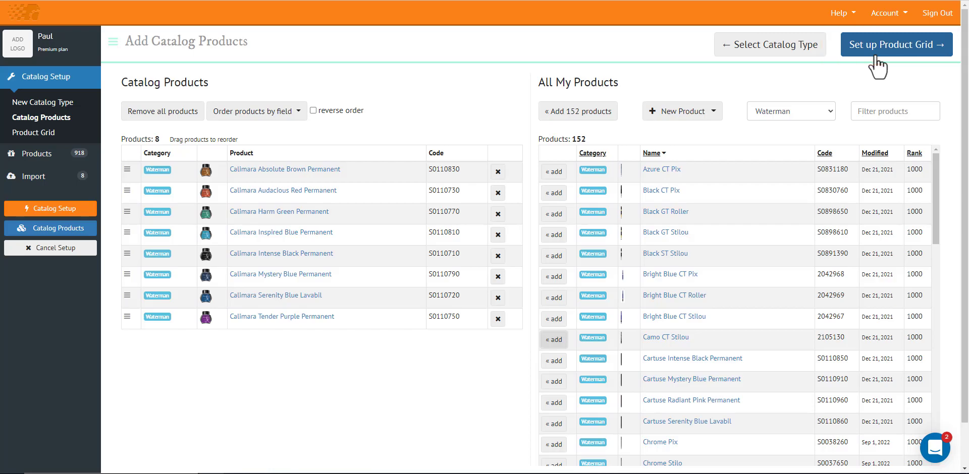
Go to Product Grid setup and choose the 3 x 3 predefined grid
{"action": "left_click", "coordinate": [896, 44]}
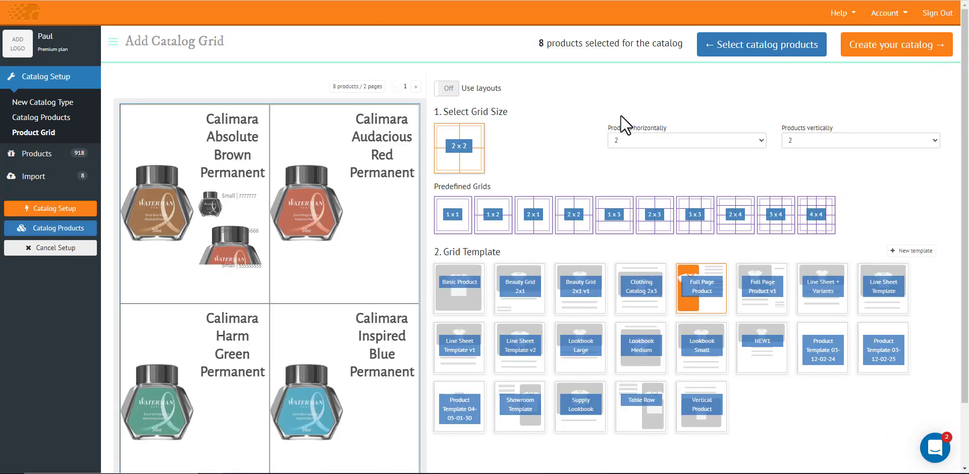
{"action": "scroll", "scroll_direction": "down", "scroll_amount": 3}
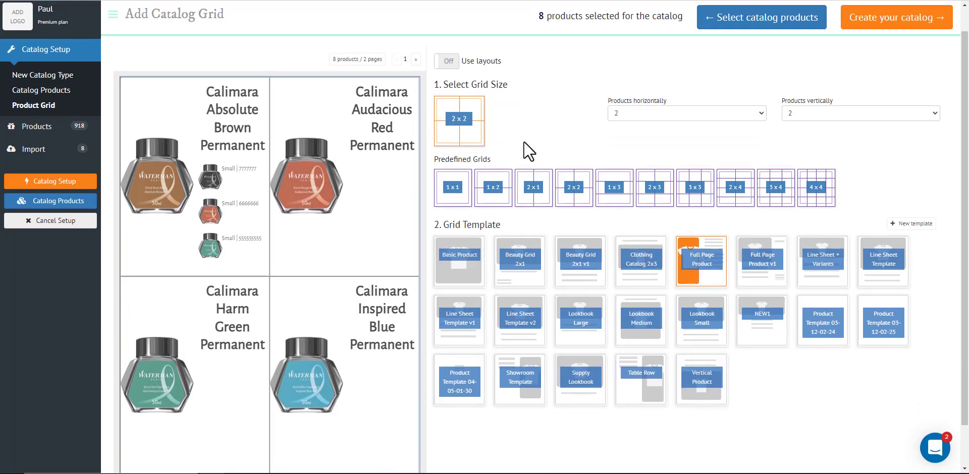
{"action": "scroll", "scroll_direction": "down", "scroll_amount": 3}
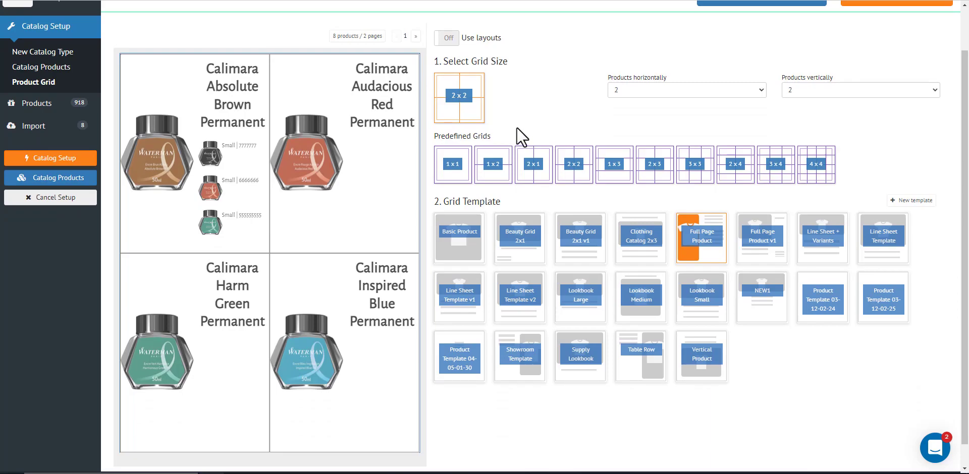
{"action": "mouse_move", "coordinate": [333, 120]}
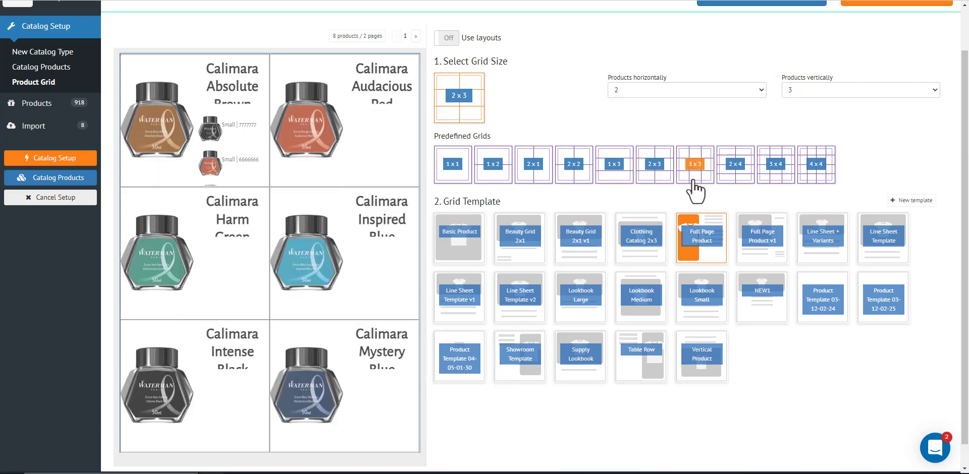
{"action": "left_click", "coordinate": [693, 164]}
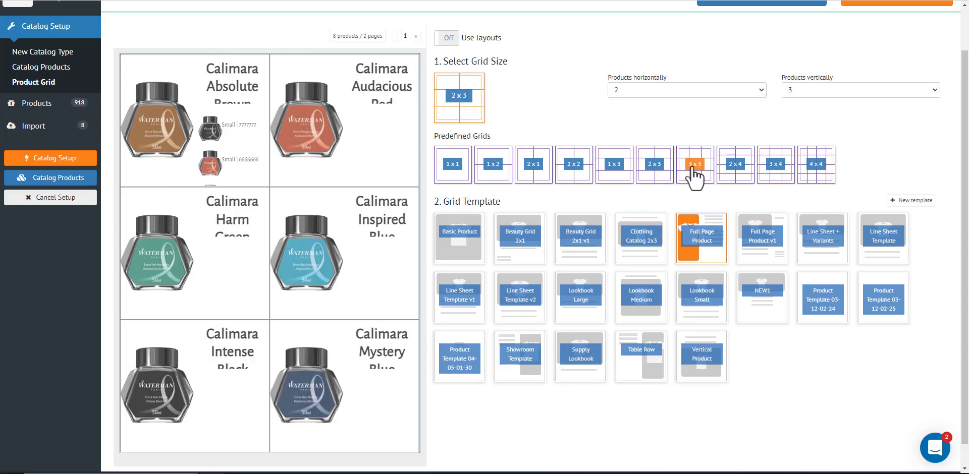
{"action": "left_click", "coordinate": [693, 165]}
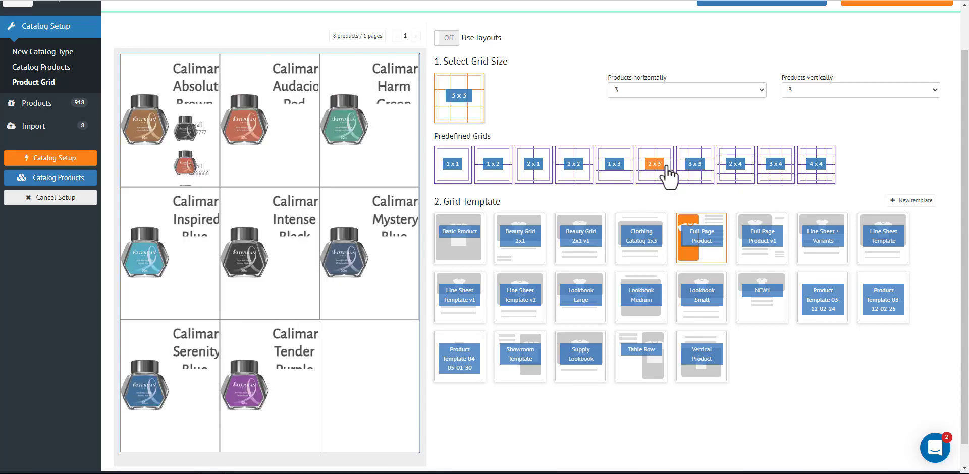
{"action": "mouse_move", "coordinate": [661, 173]}
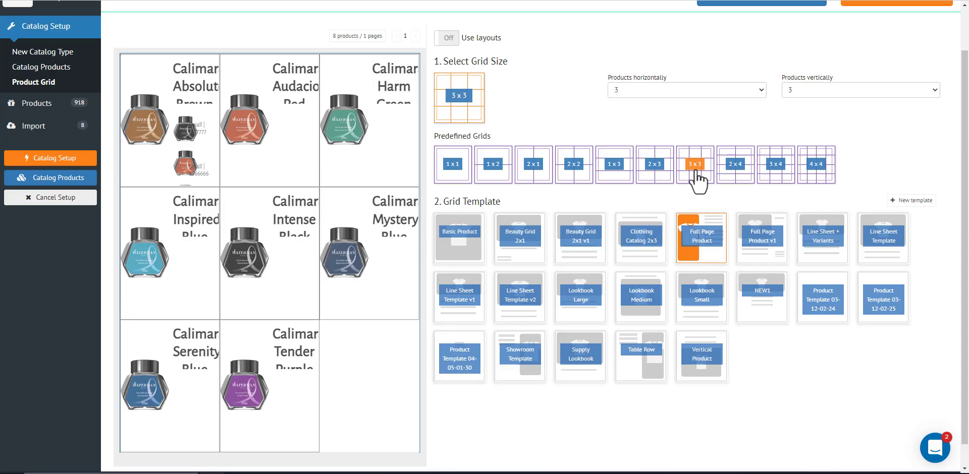
{"action": "mouse_move", "coordinate": [698, 186]}
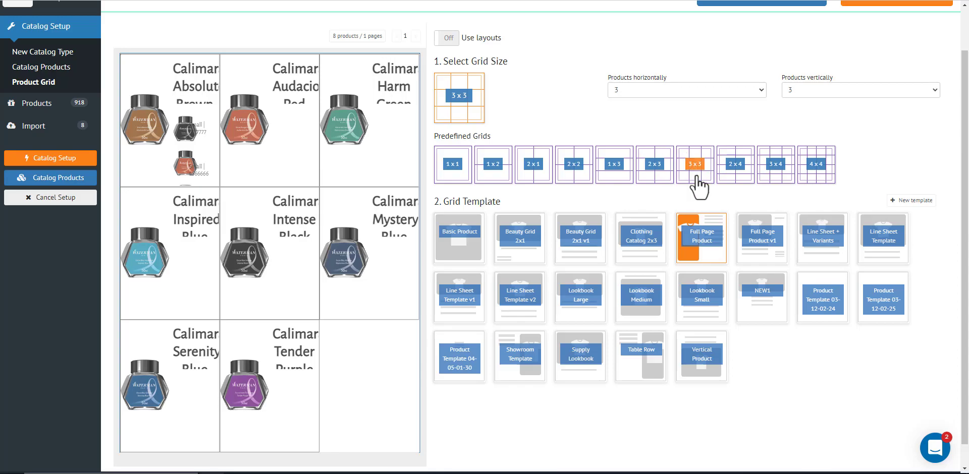
{"action": "mouse_move", "coordinate": [520, 238]}
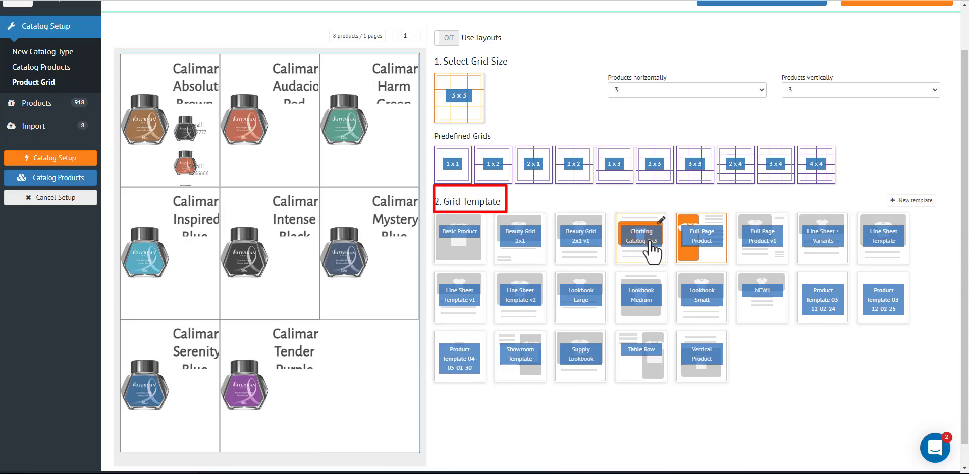
Try grid templates such as Clothing Catalog 2x3, then pick Line Sheet Template v1
{"action": "left_click", "coordinate": [578, 238]}
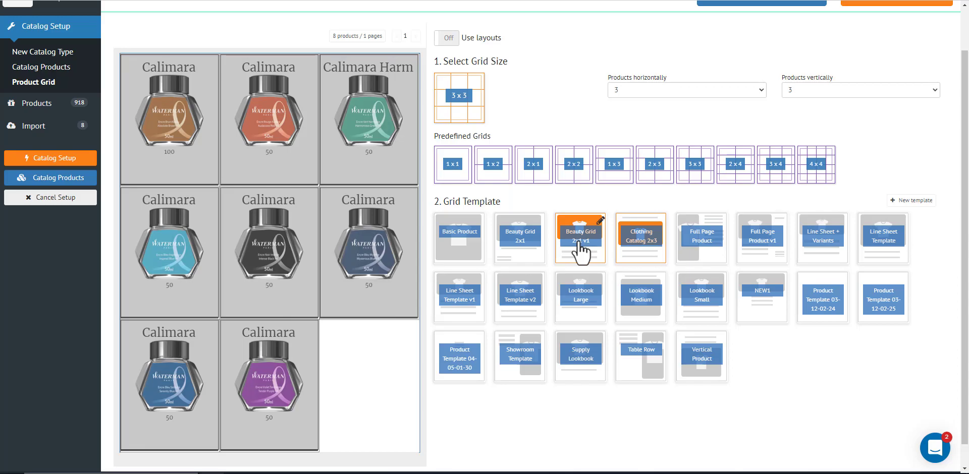
{"action": "left_click", "coordinate": [579, 237]}
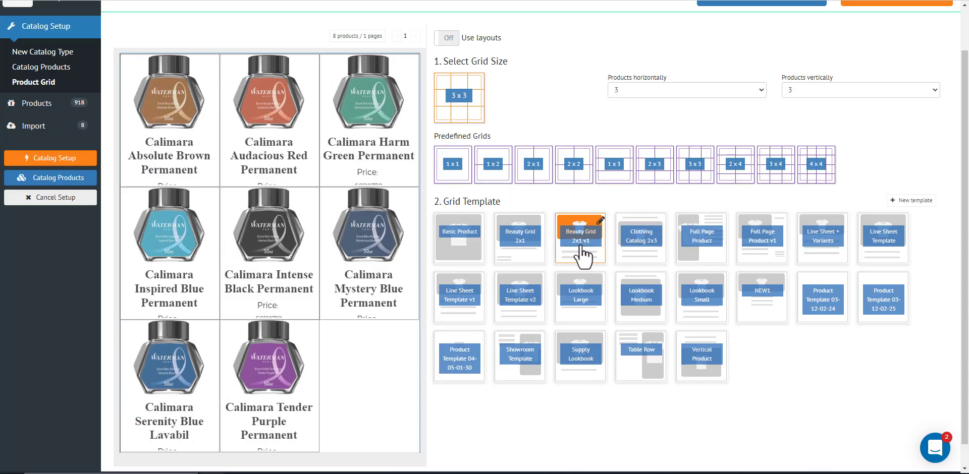
{"action": "left_click", "coordinate": [459, 297]}
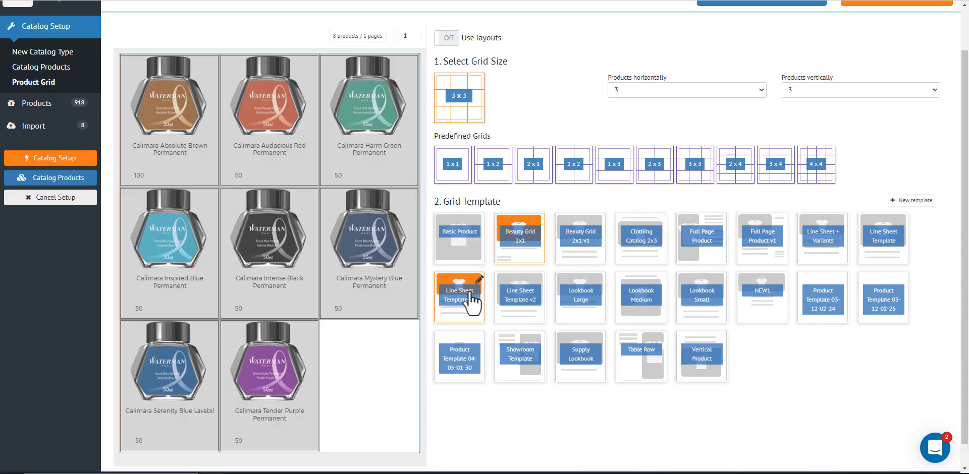
{"action": "left_click", "coordinate": [519, 297]}
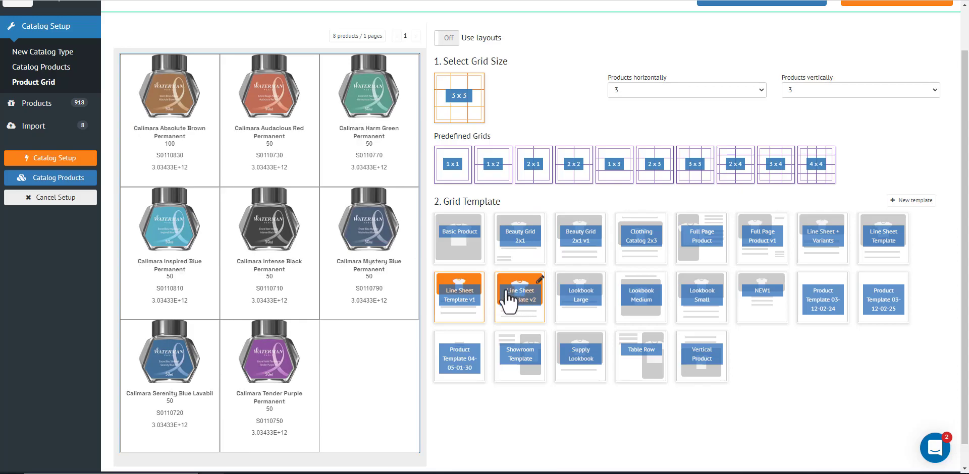
{"action": "mouse_move", "coordinate": [505, 306]}
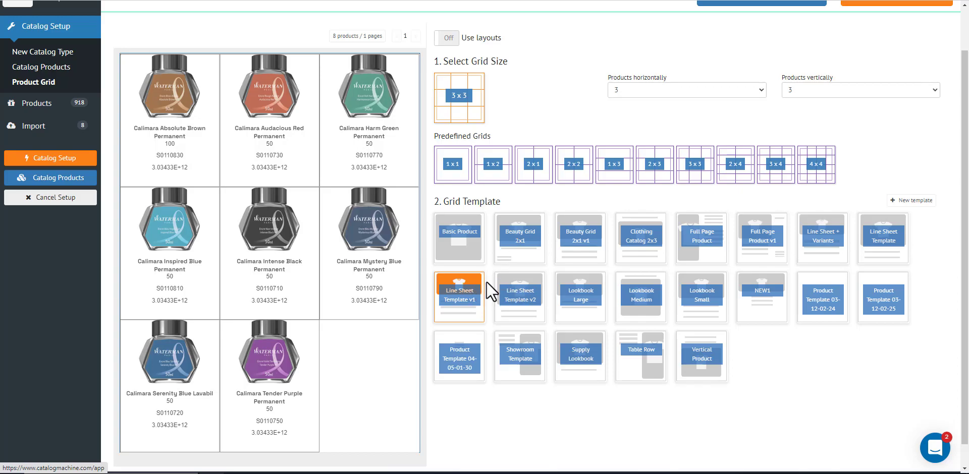
Edit Line Sheet Template v1 and preview it using a Waterman category product
{"action": "double_click", "coordinate": [459, 297]}
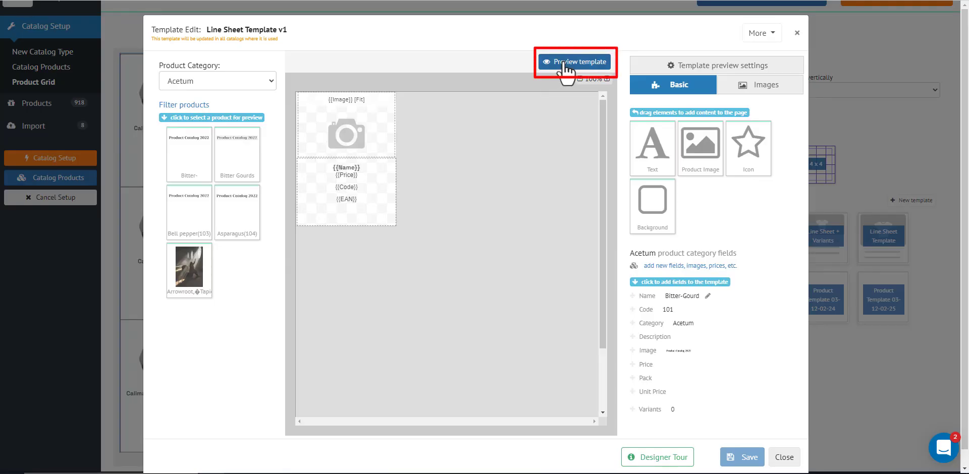
{"action": "left_click", "coordinate": [574, 61]}
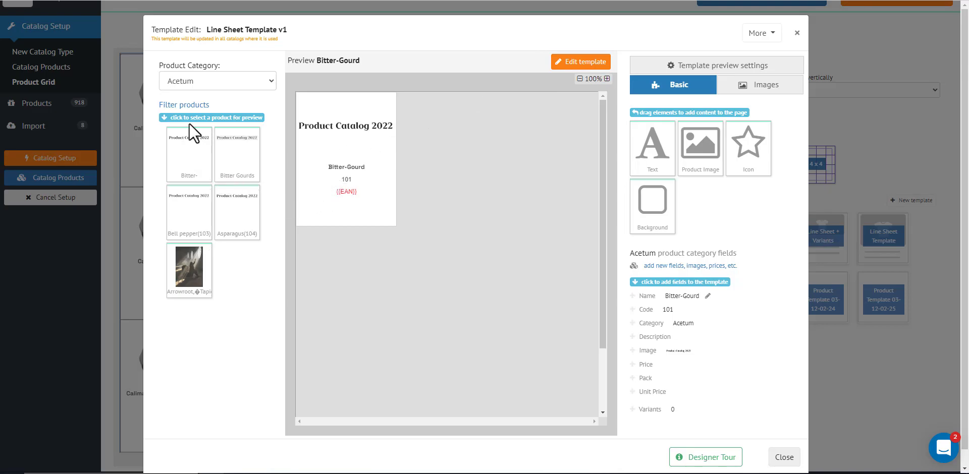
{"action": "mouse_move", "coordinate": [176, 204]}
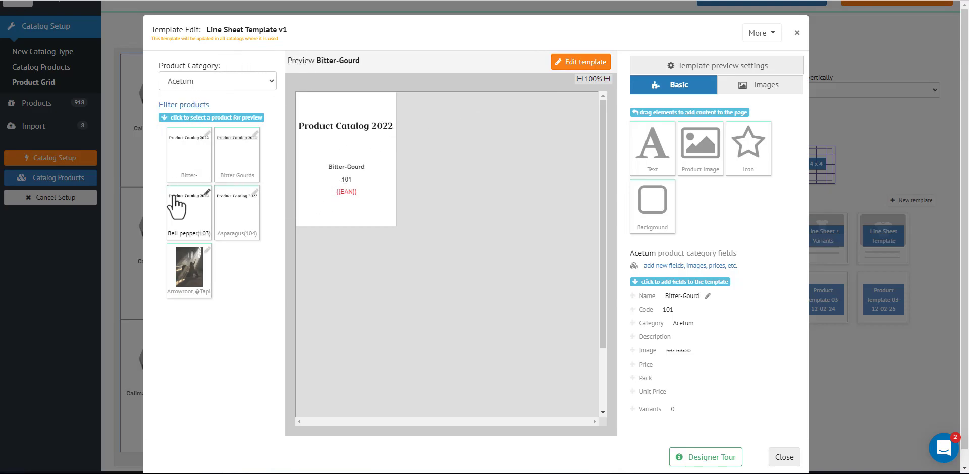
{"action": "mouse_move", "coordinate": [235, 88]}
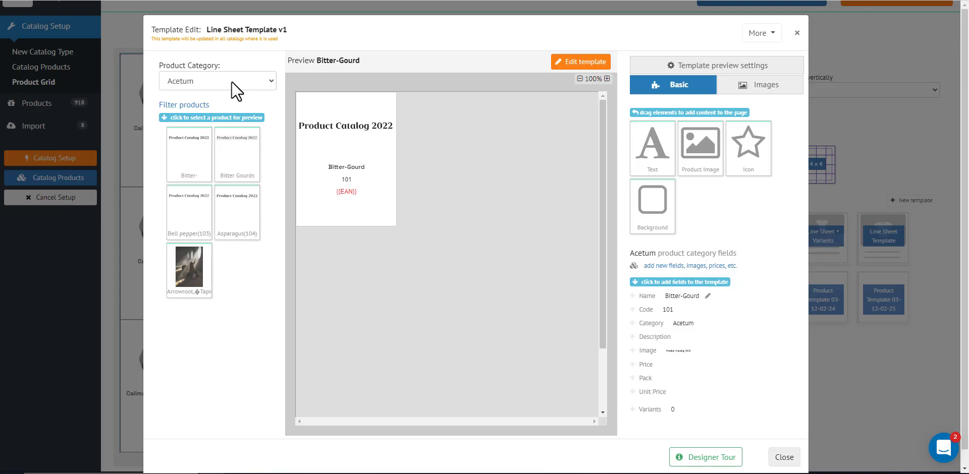
{"action": "mouse_move", "coordinate": [258, 86]}
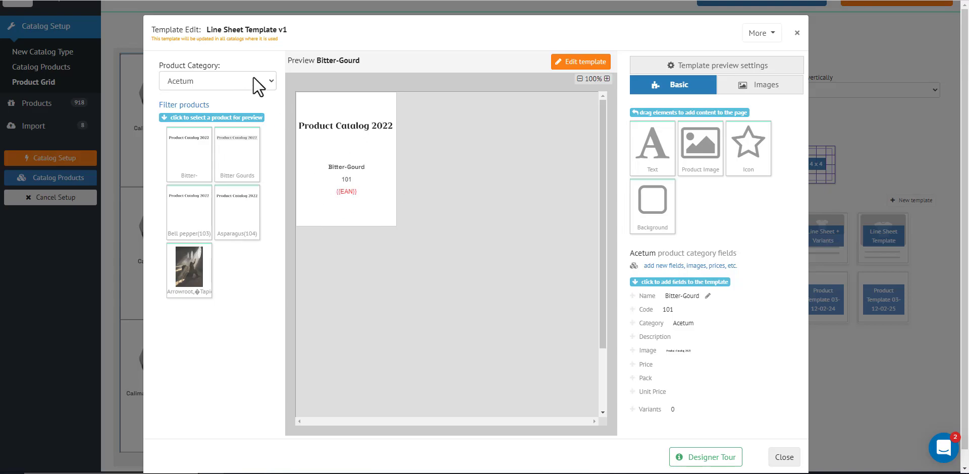
{"action": "left_click", "coordinate": [270, 80]}
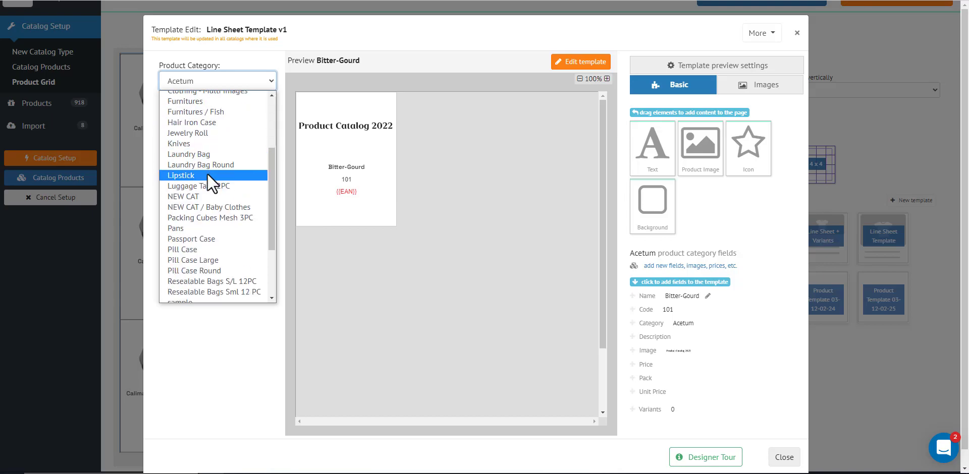
{"action": "scroll", "scroll_direction": "down", "scroll_amount": 3}
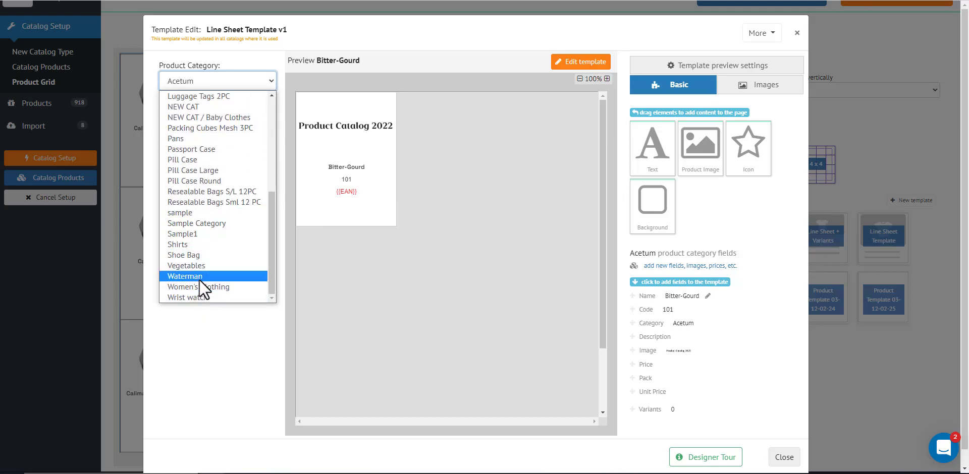
{"action": "left_click", "coordinate": [184, 276]}
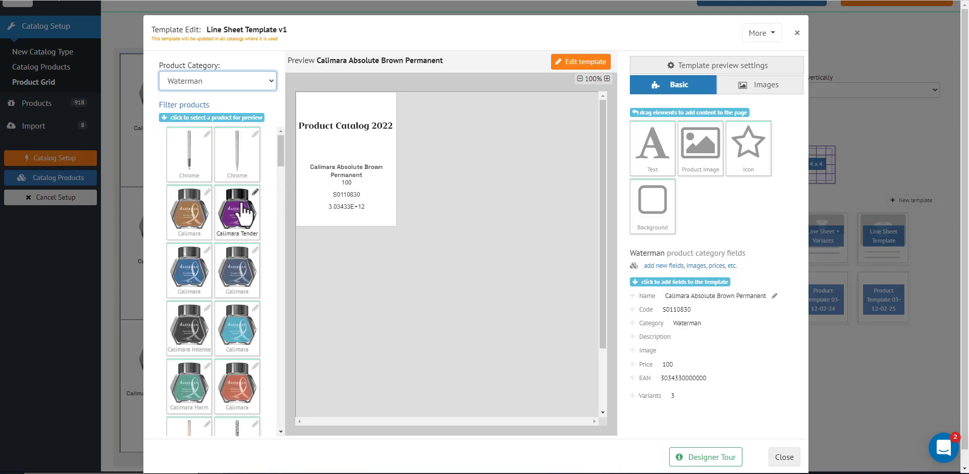
{"action": "mouse_move", "coordinate": [197, 92]}
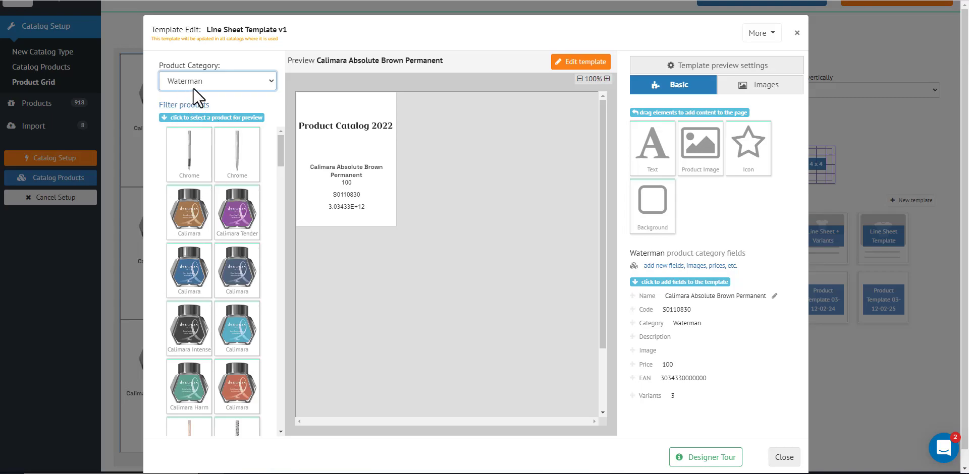
{"action": "mouse_move", "coordinate": [204, 99]}
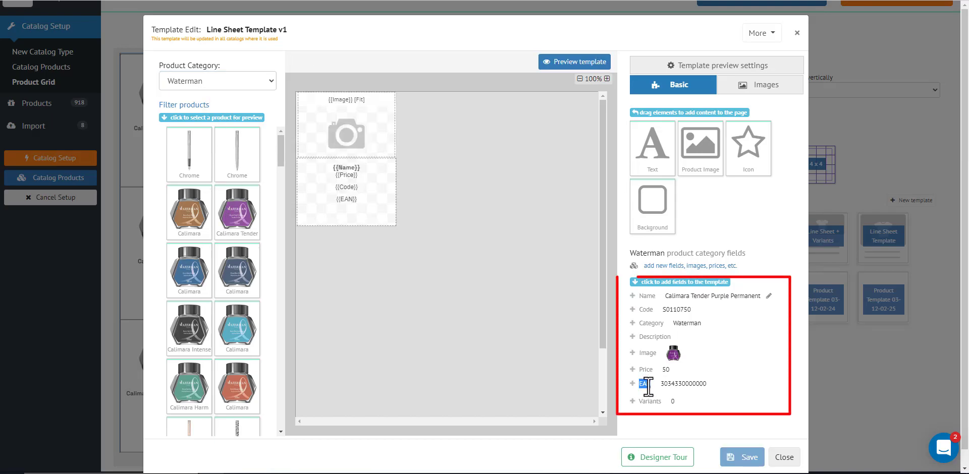
{"action": "mouse_move", "coordinate": [655, 402]}
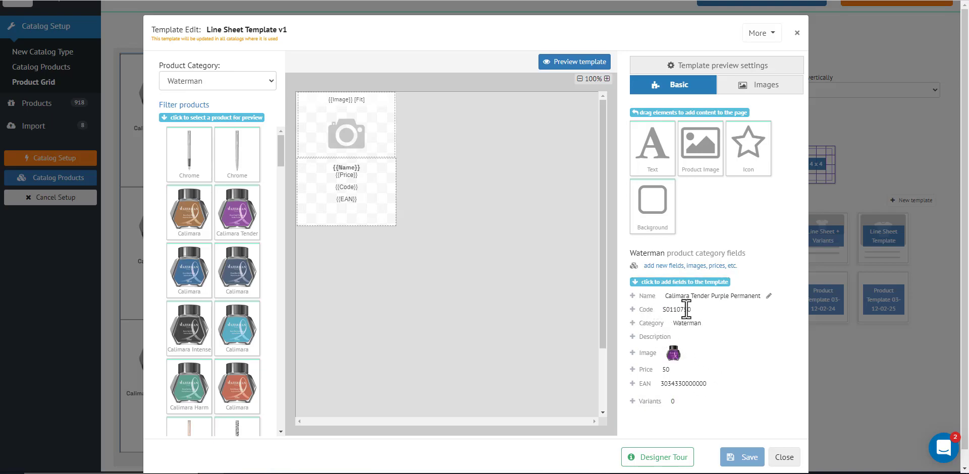
{"action": "mouse_move", "coordinate": [429, 206]}
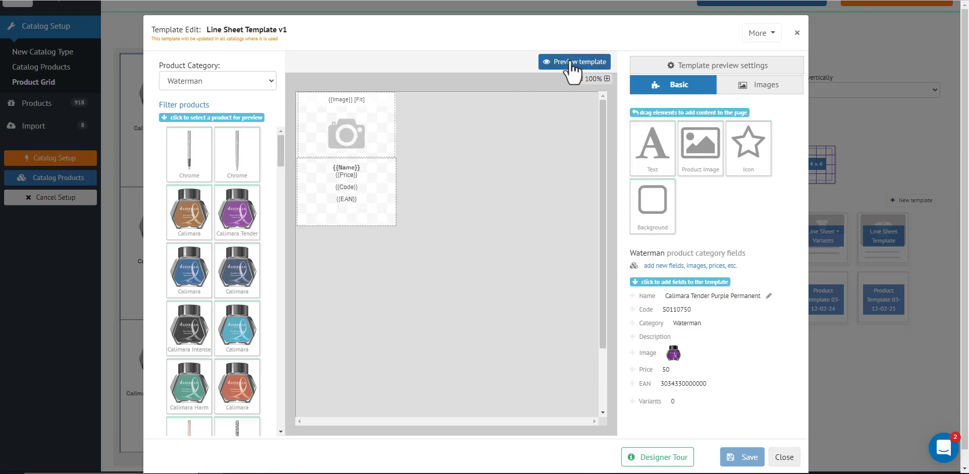
Delete the {{EAN}} barcode line and re-preview with Calimara Tender Purple Permanent
{"action": "left_click", "coordinate": [573, 61]}
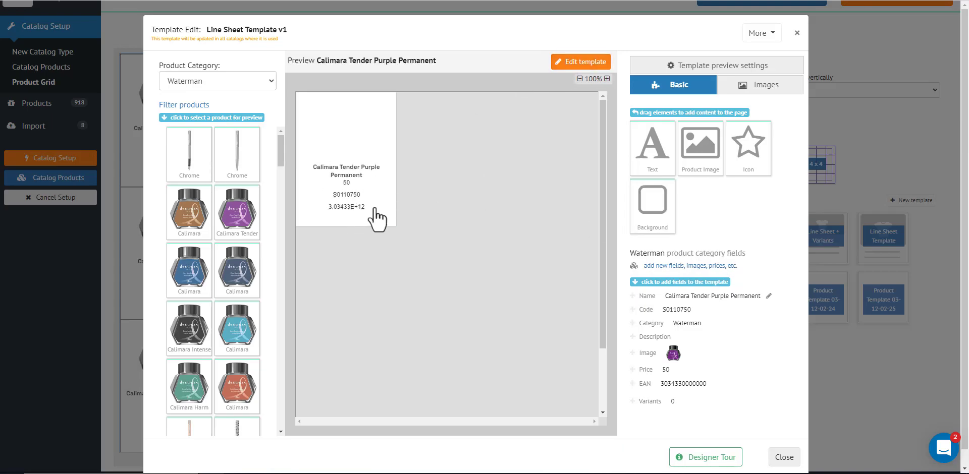
{"action": "left_click", "coordinate": [580, 62]}
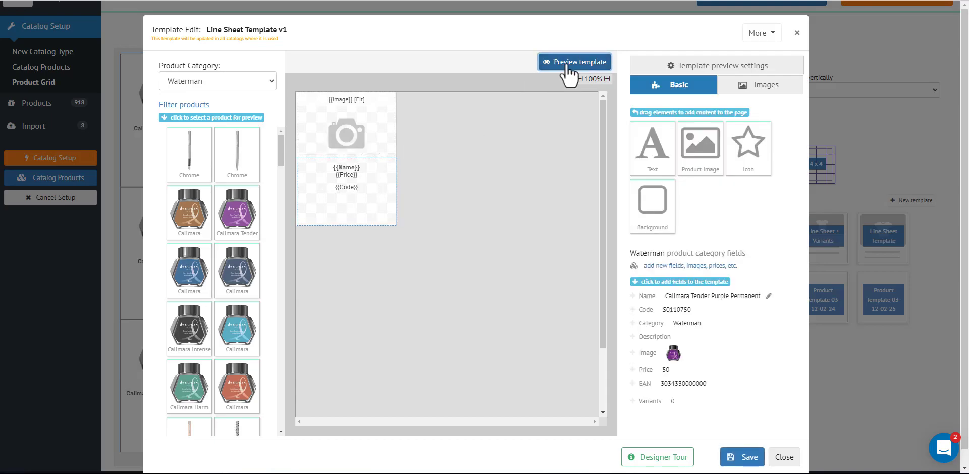
{"action": "left_click", "coordinate": [573, 62]}
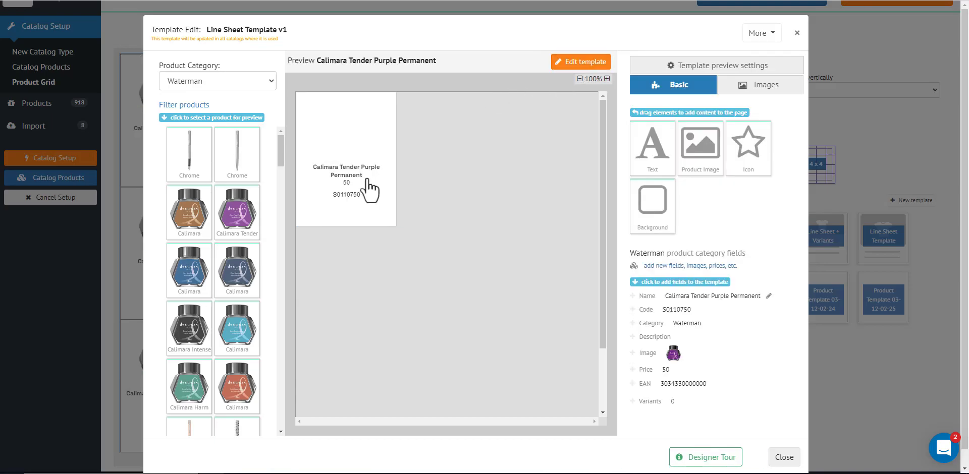
{"action": "mouse_move", "coordinate": [343, 200]}
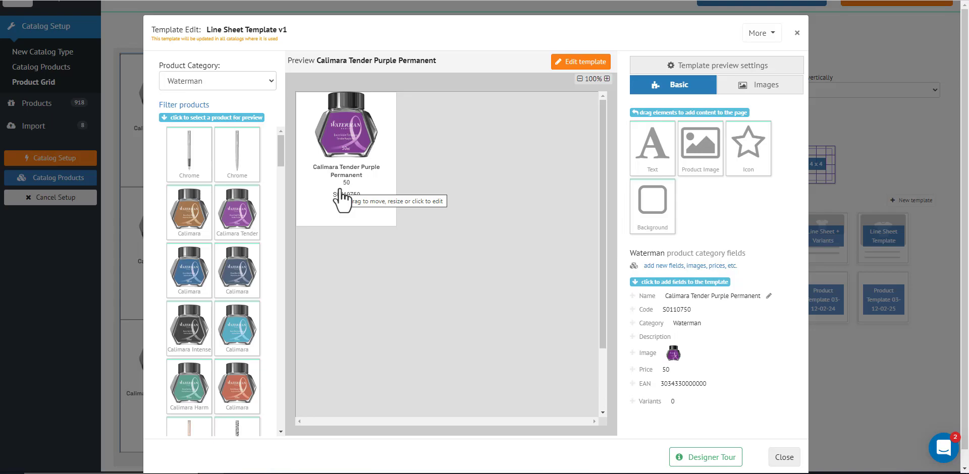
{"action": "left_click", "coordinate": [579, 62]}
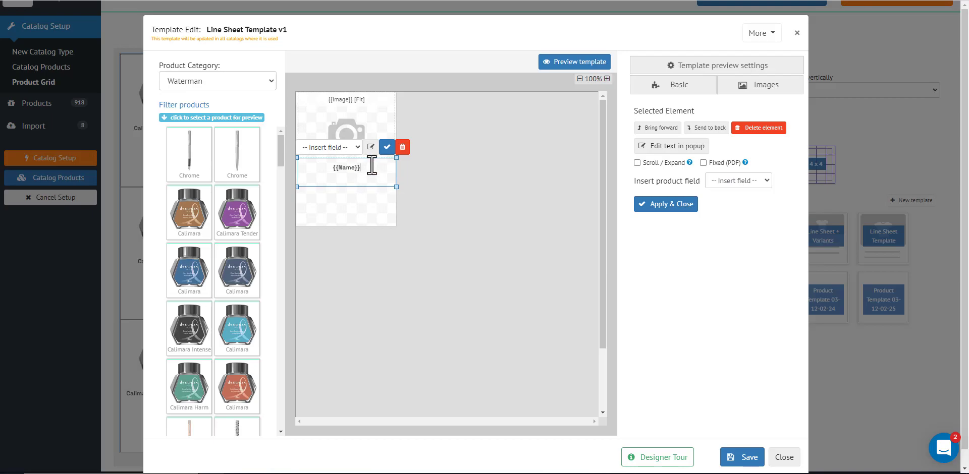
{"action": "mouse_move", "coordinate": [371, 147]}
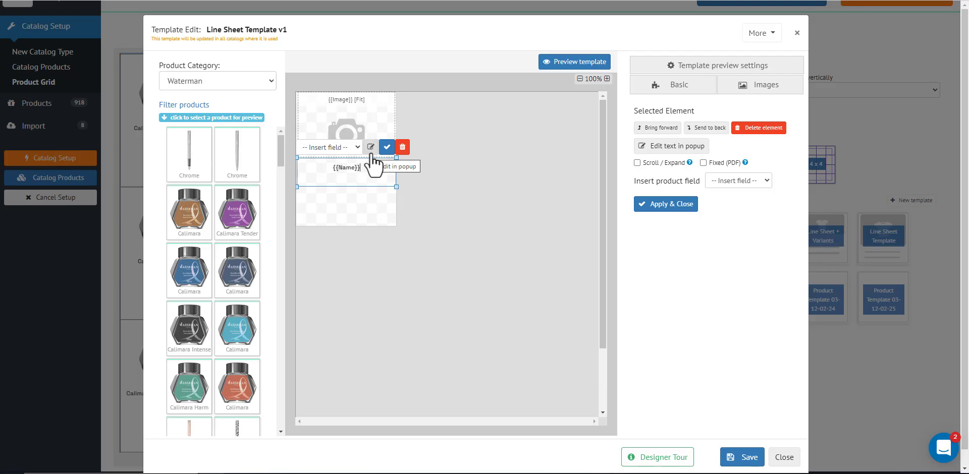
{"action": "mouse_move", "coordinate": [646, 158]}
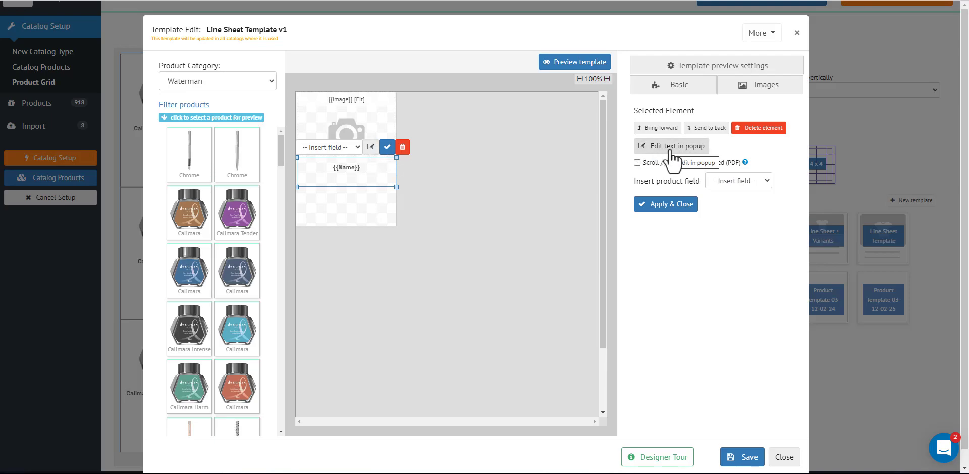
Open the {{Name}} text element in the Edit text popup
{"action": "left_click", "coordinate": [671, 146]}
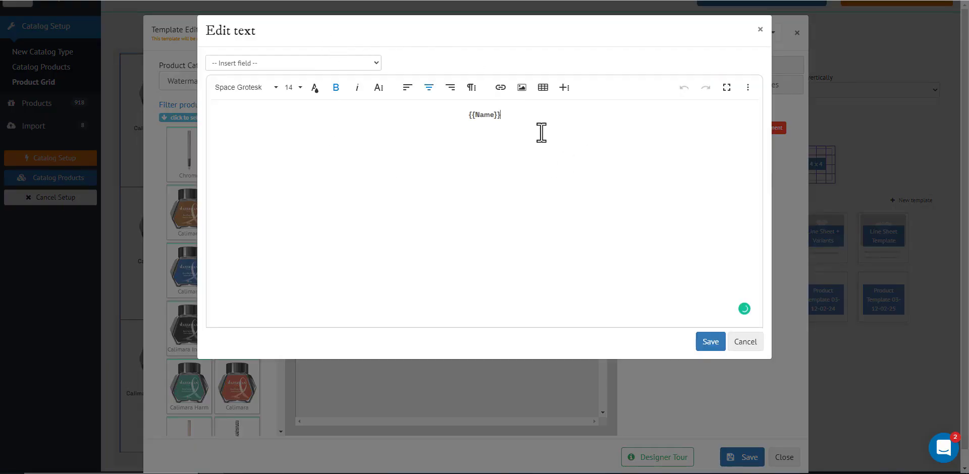
Switch the {{Name}} text font from Space Grotesk to Open Sans
{"action": "left_click", "coordinate": [244, 87]}
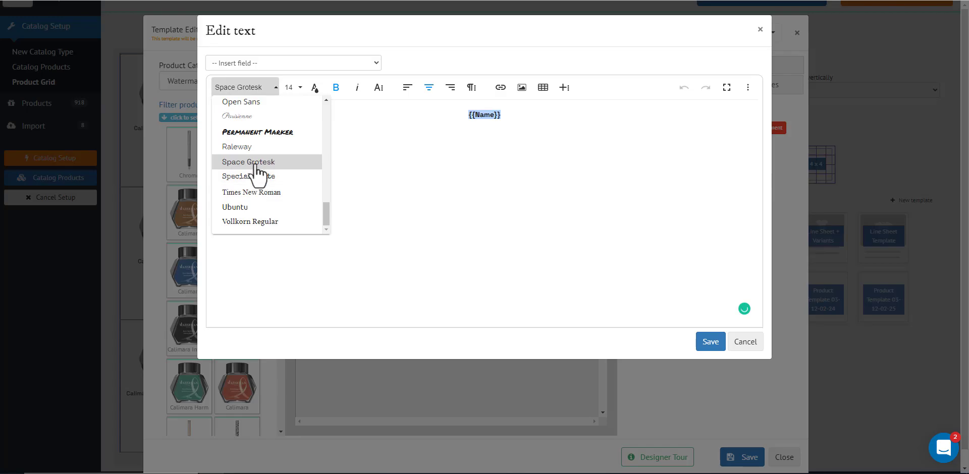
{"action": "left_click", "coordinate": [241, 102]}
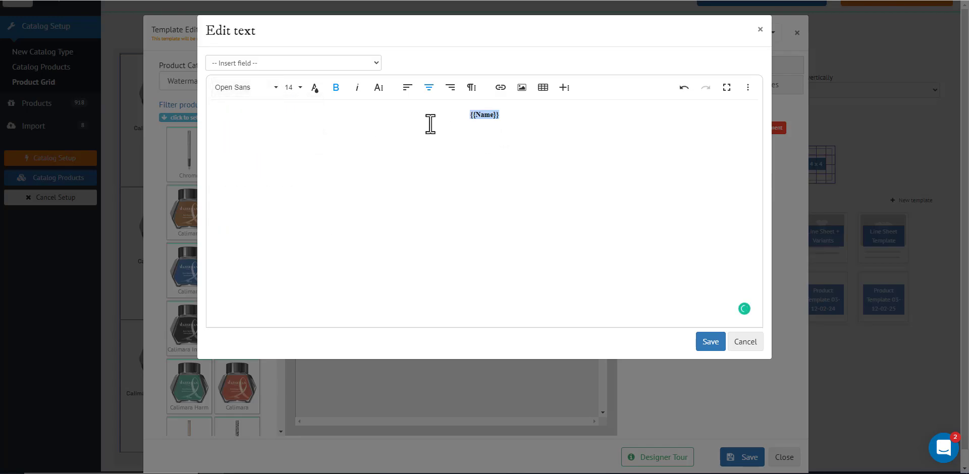
{"action": "mouse_move", "coordinate": [336, 88]}
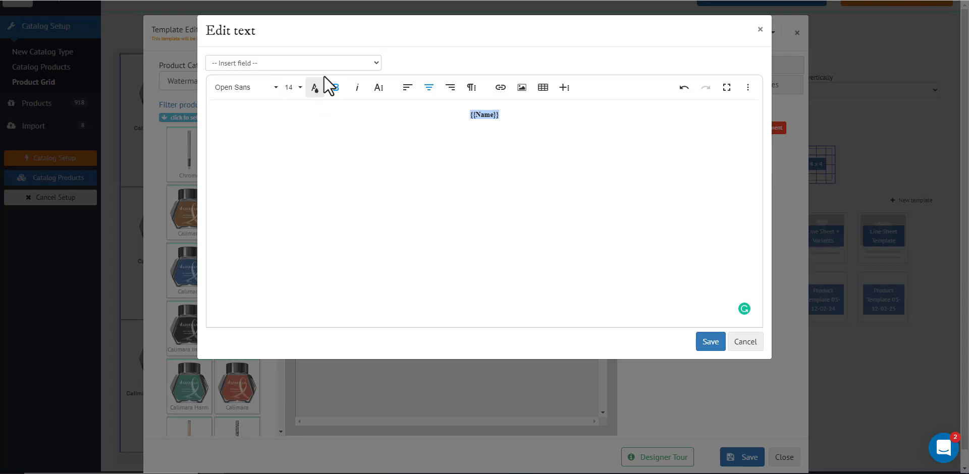
{"action": "left_click", "coordinate": [292, 63]}
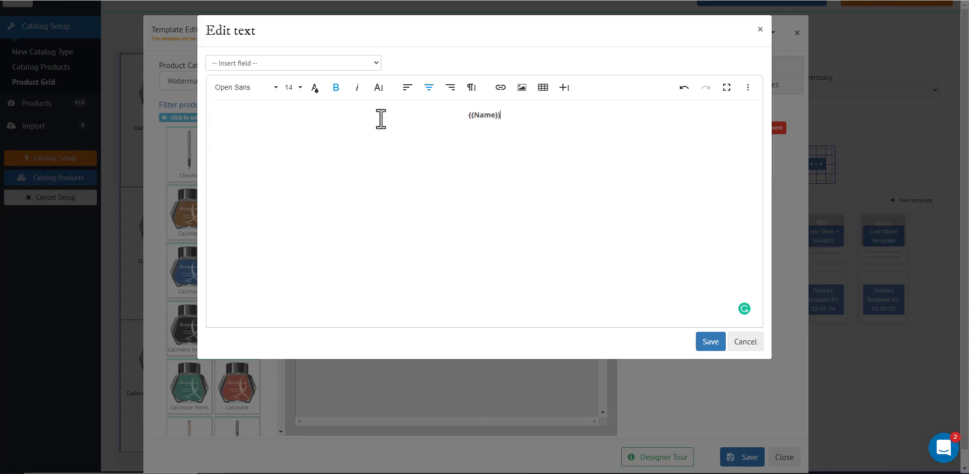
{"action": "double_click", "coordinate": [484, 115]}
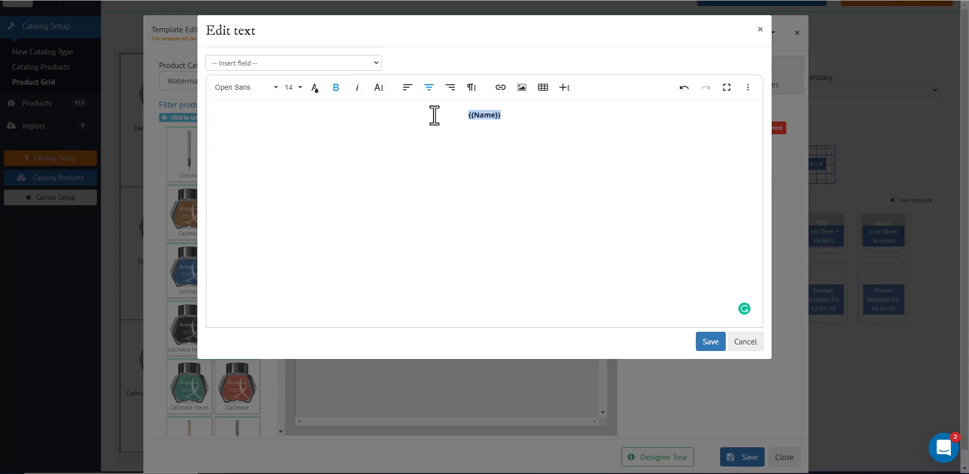
{"action": "mouse_move", "coordinate": [500, 87]}
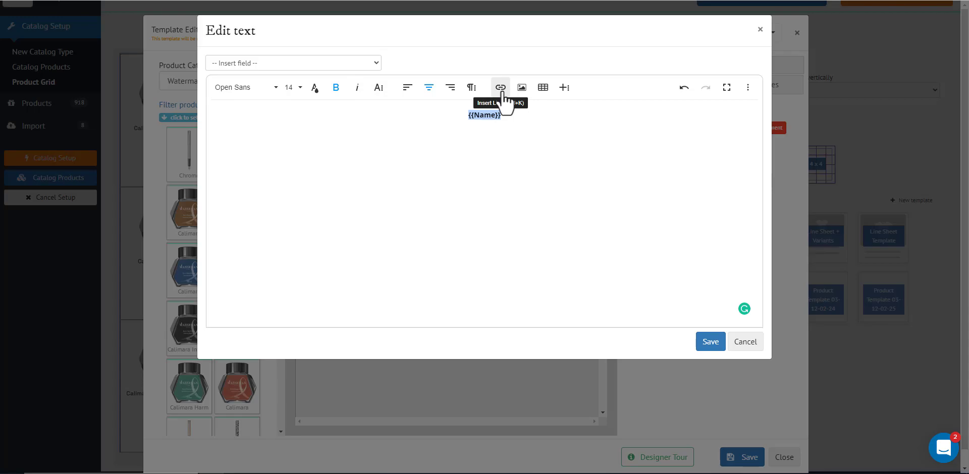
{"action": "mouse_move", "coordinate": [429, 87]}
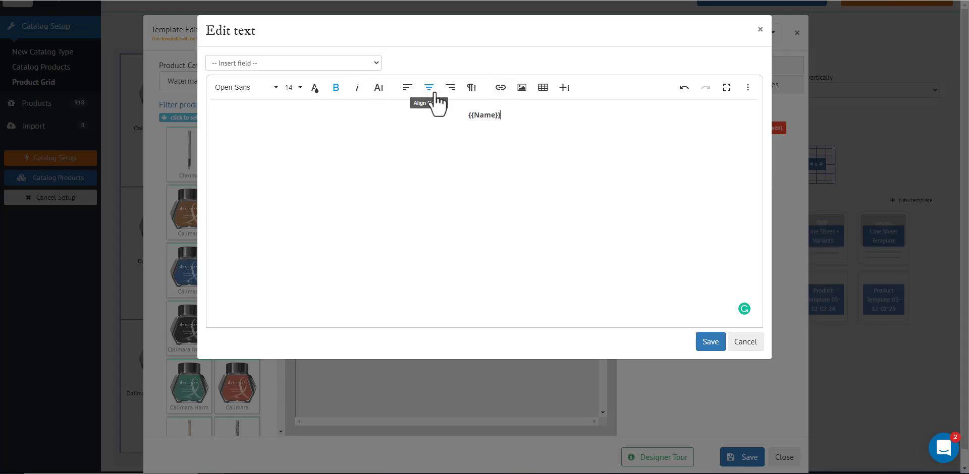
{"action": "mouse_move", "coordinate": [584, 104]}
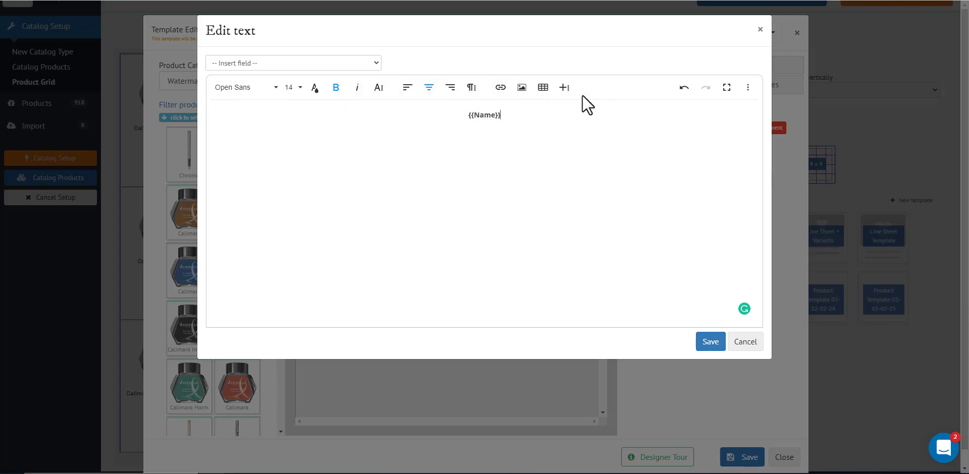
{"action": "mouse_move", "coordinate": [559, 143]}
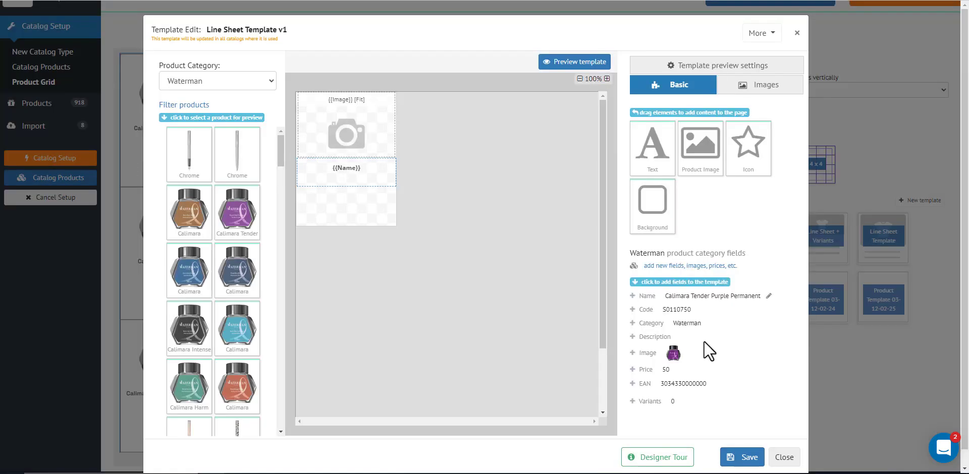
{"action": "mouse_move", "coordinate": [427, 150]}
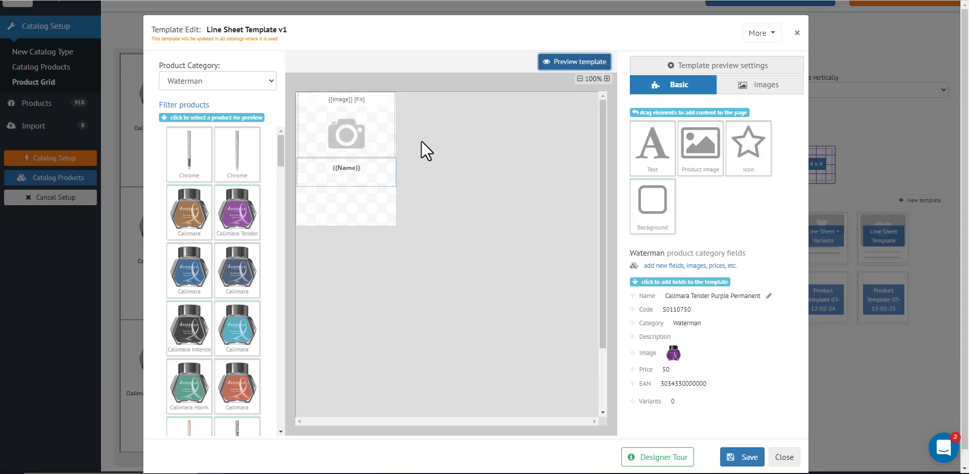
Preview the template with Calimara Tender Purple Permanent's image and bold name
{"action": "left_click", "coordinate": [573, 61]}
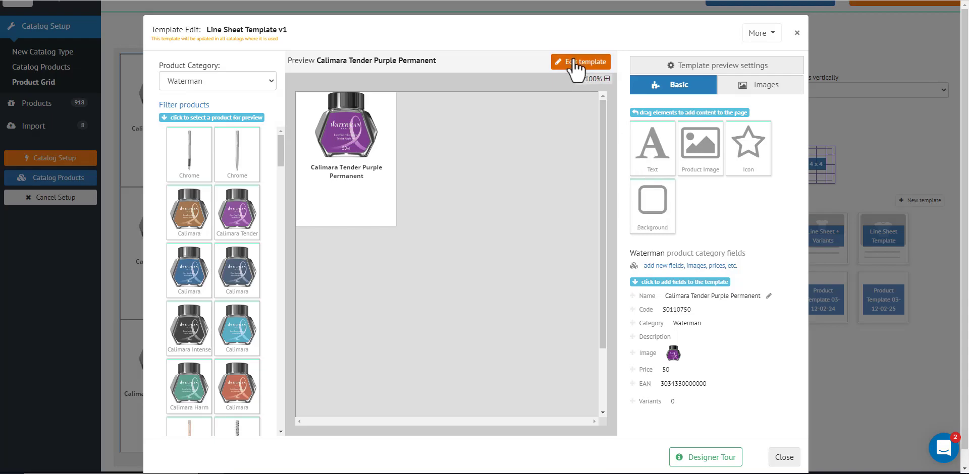
Drag a new Text element beneath the {{Name}} block and select it
{"action": "left_click", "coordinate": [580, 62]}
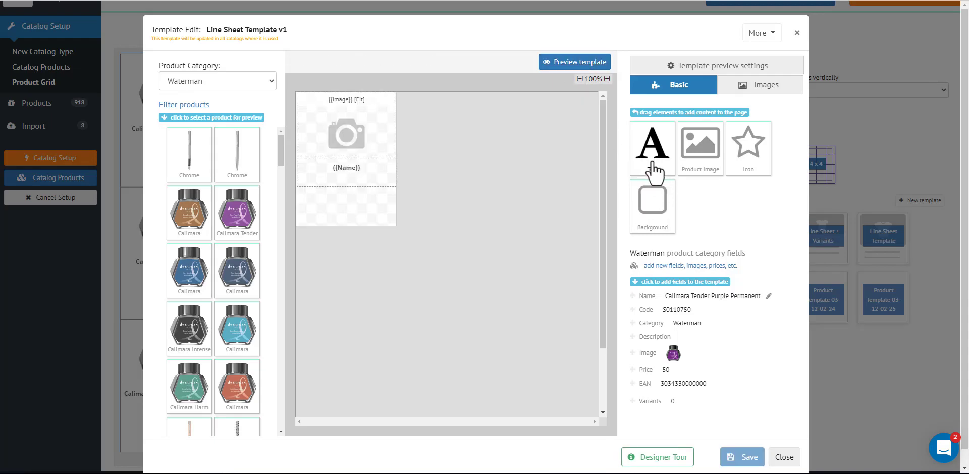
{"action": "left_click_drag", "start_coordinate": [652, 148], "coordinate": [339, 209]}
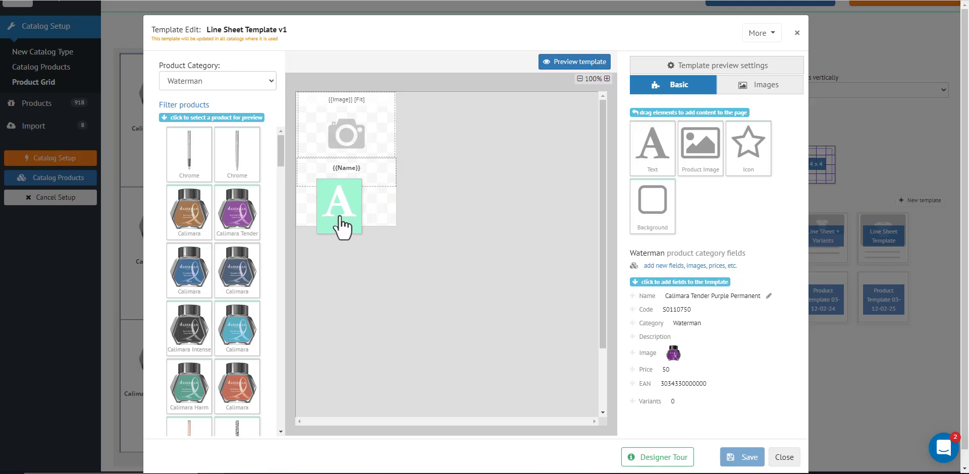
{"action": "left_click", "coordinate": [338, 206]}
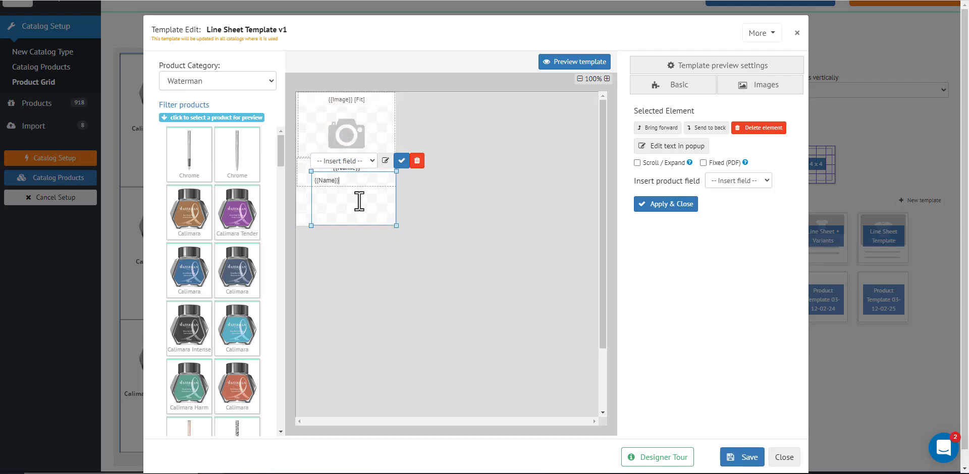
{"action": "mouse_move", "coordinate": [385, 160]}
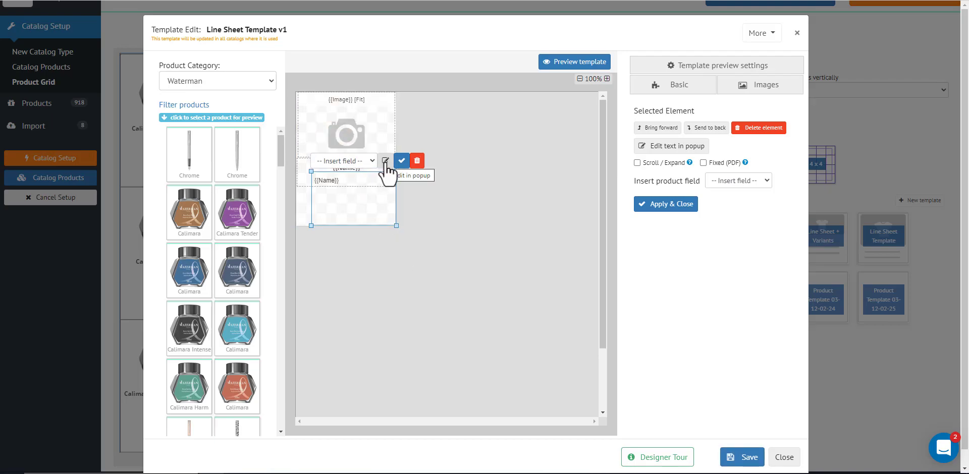
Fill the new text box with the {{Code}} field, centred, in Open Sans 12, and save
{"action": "left_click", "coordinate": [385, 161]}
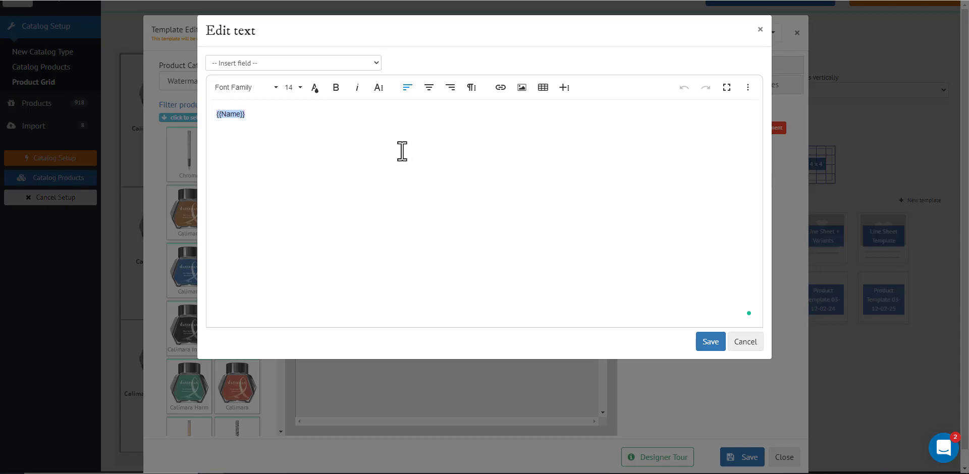
{"action": "mouse_move", "coordinate": [375, 154]}
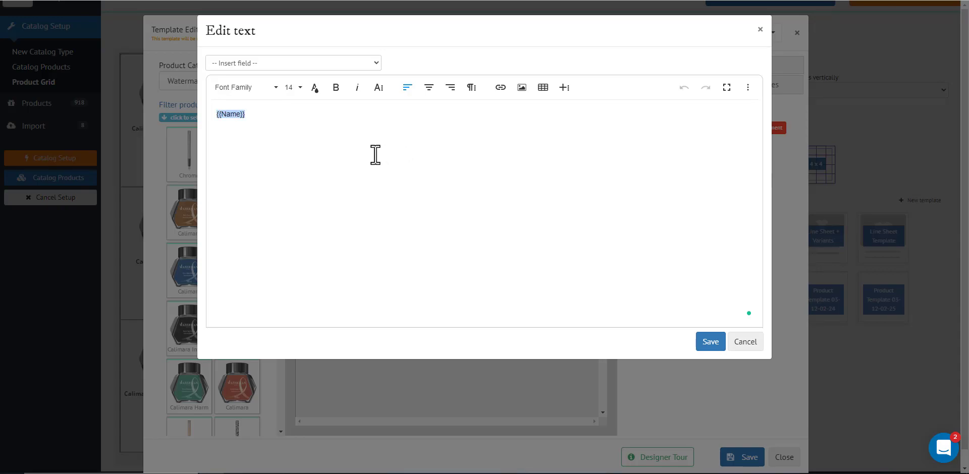
{"action": "left_click", "coordinate": [292, 62]}
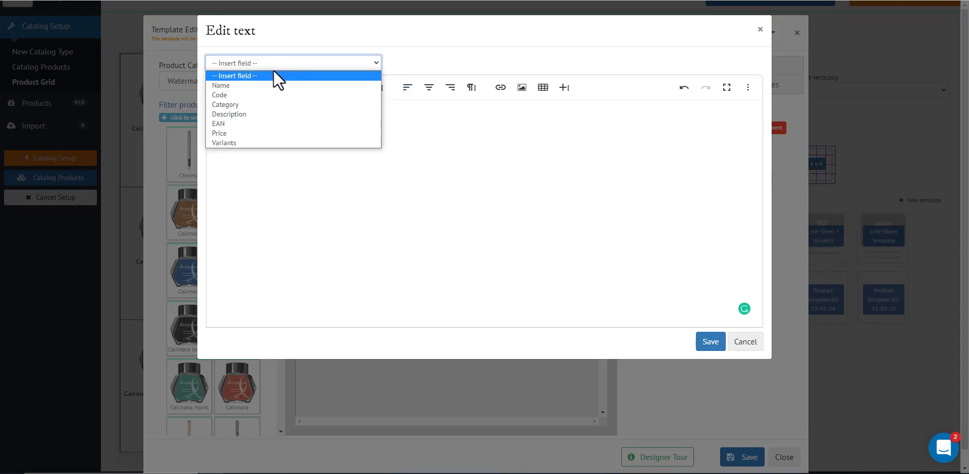
{"action": "mouse_move", "coordinate": [257, 95]}
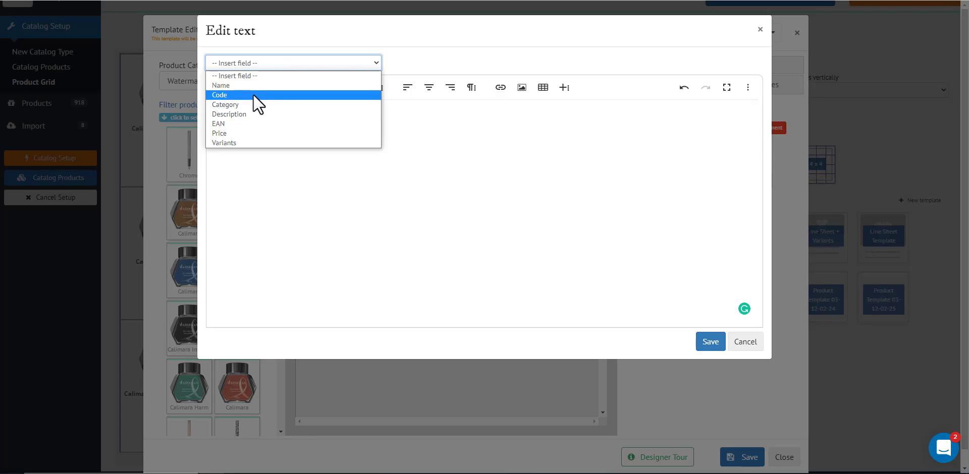
{"action": "left_click", "coordinate": [220, 95]}
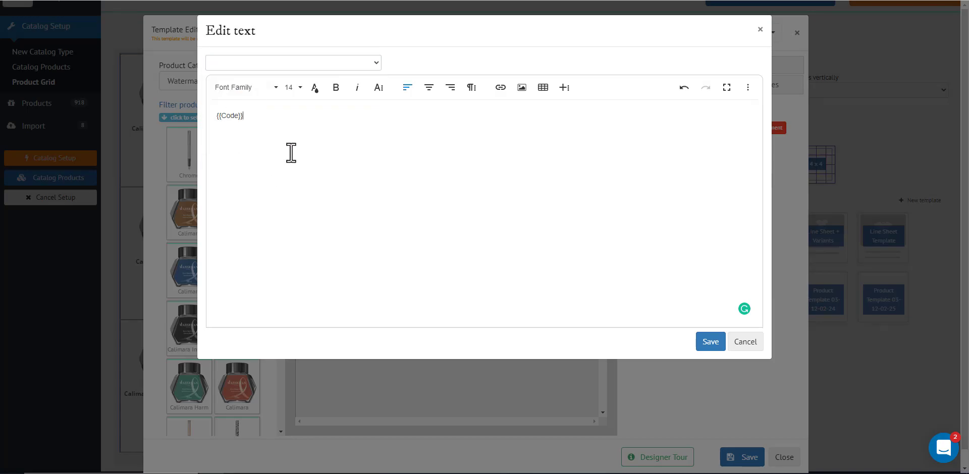
{"action": "left_click", "coordinate": [428, 87]}
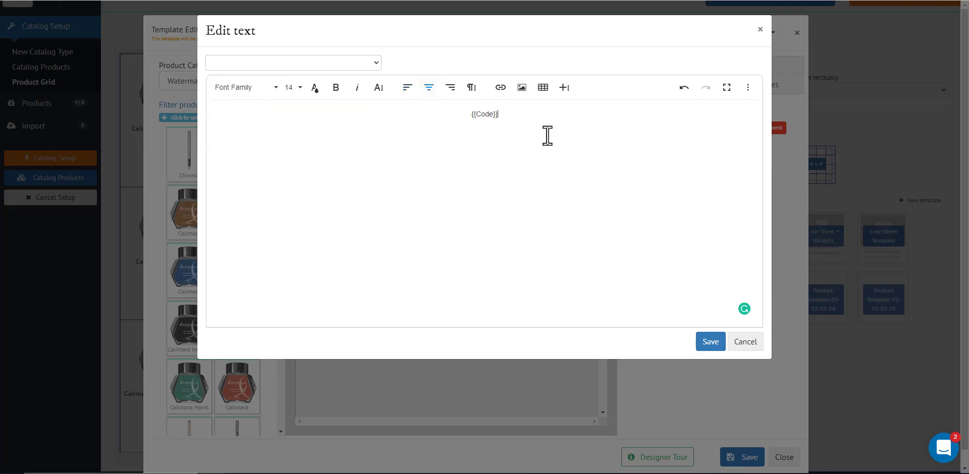
{"action": "left_click", "coordinate": [244, 87]}
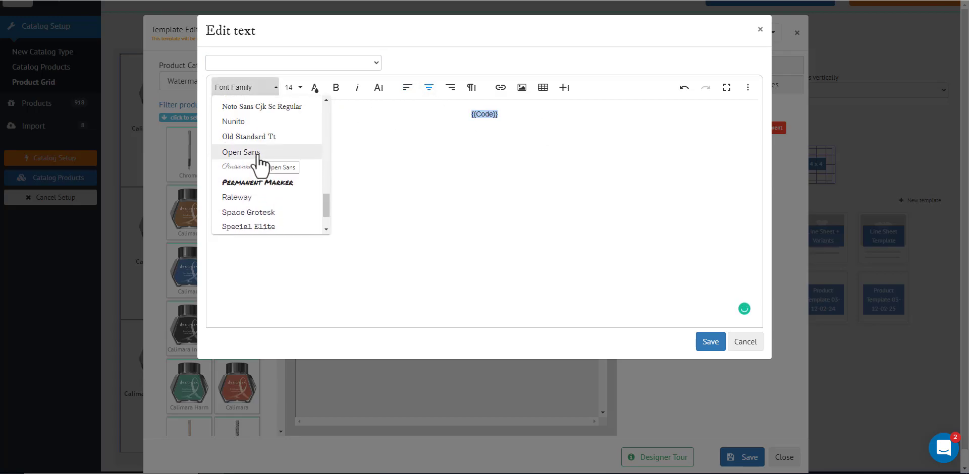
{"action": "left_click", "coordinate": [240, 152]}
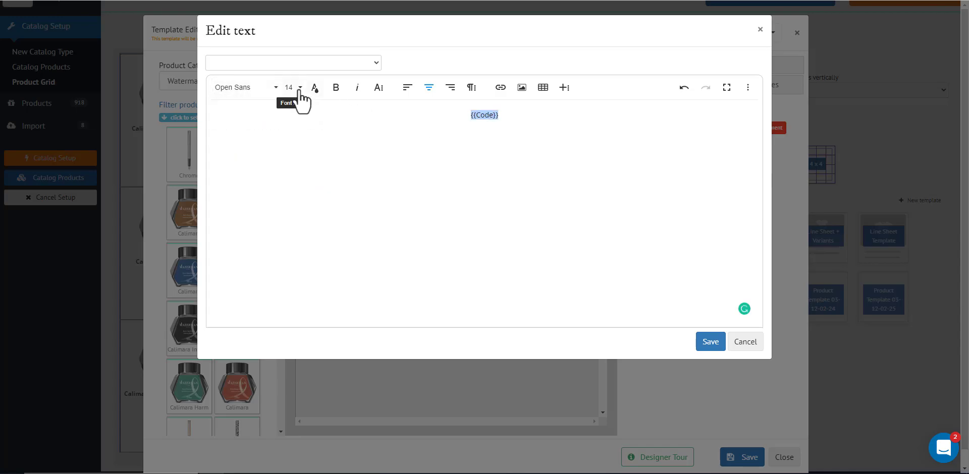
{"action": "left_click", "coordinate": [292, 87]}
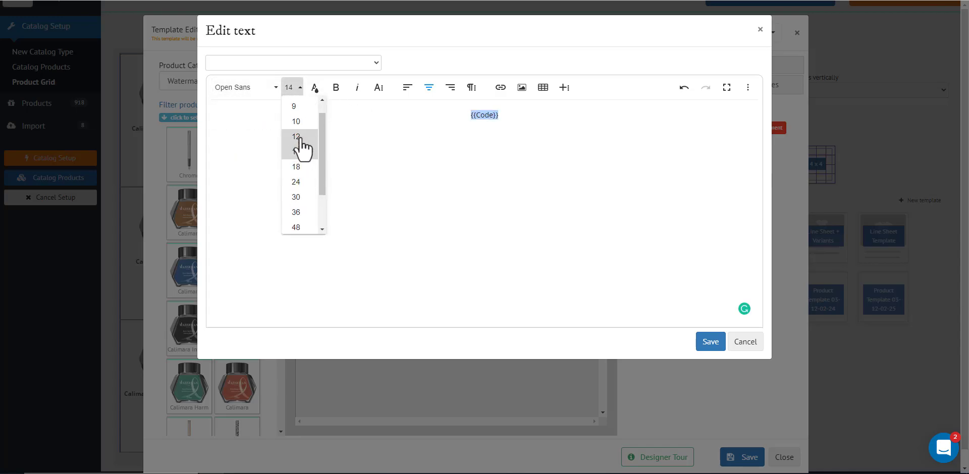
{"action": "left_click", "coordinate": [296, 136]}
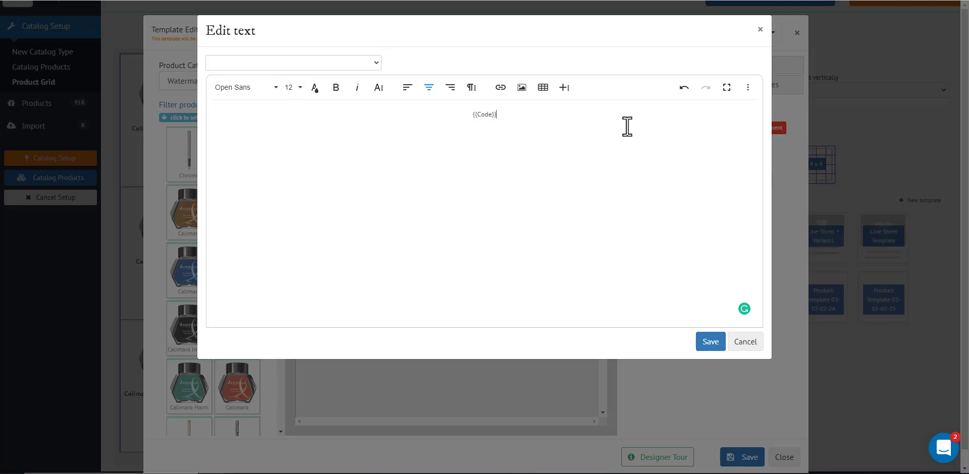
{"action": "left_click", "coordinate": [709, 342]}
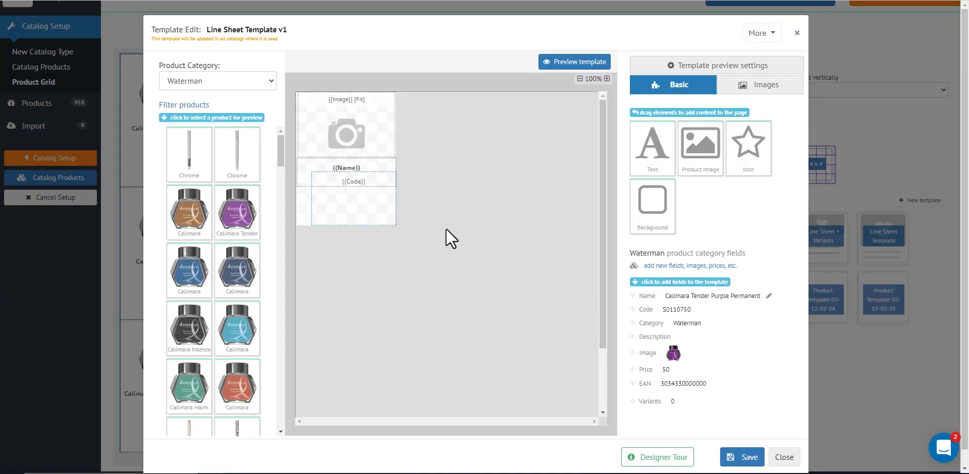
{"action": "mouse_move", "coordinate": [548, 126]}
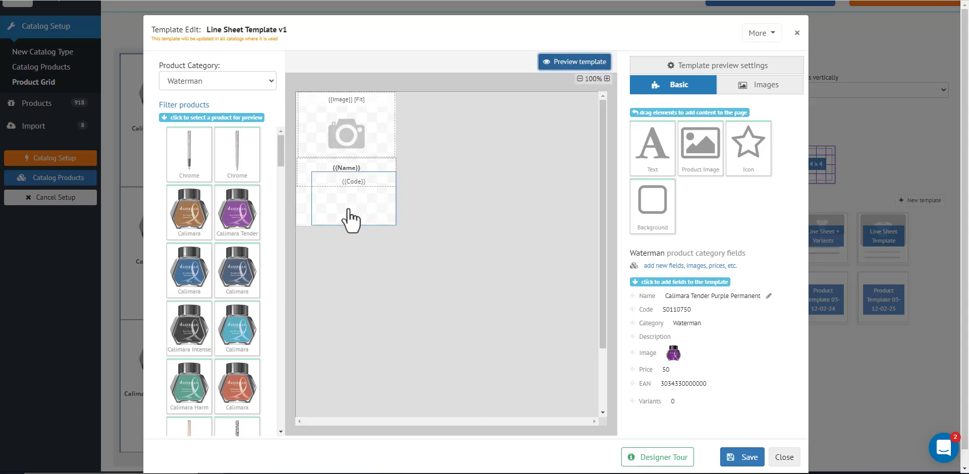
Reposition the {{Code}} box to the lower left under {{Name}}, checking the S0110750 preview
{"action": "left_click", "coordinate": [574, 61]}
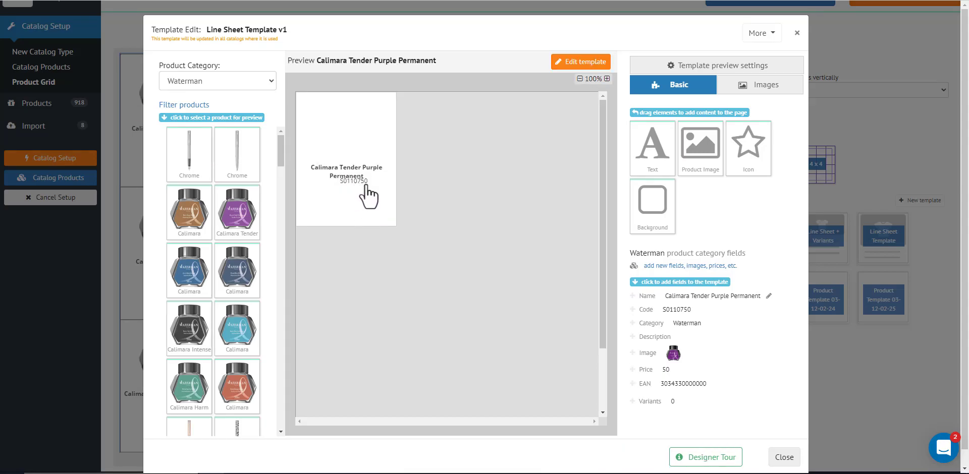
{"action": "left_click", "coordinate": [579, 61]}
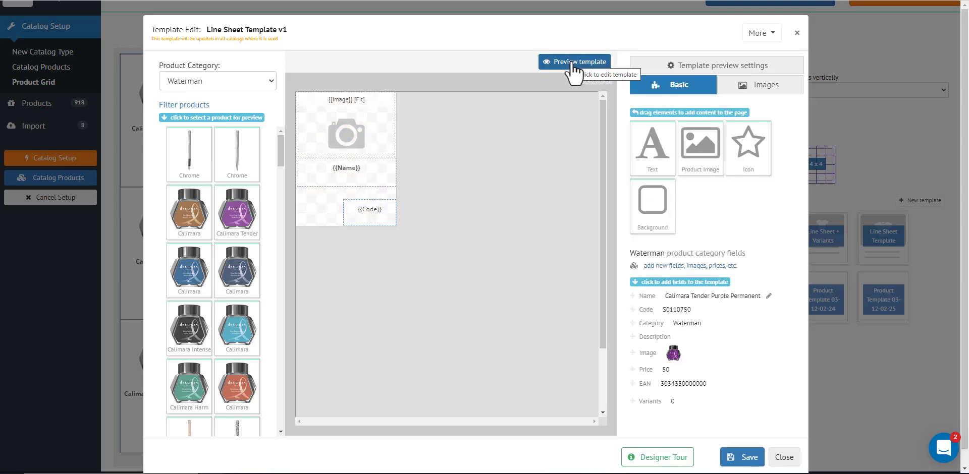
{"action": "left_click", "coordinate": [574, 61]}
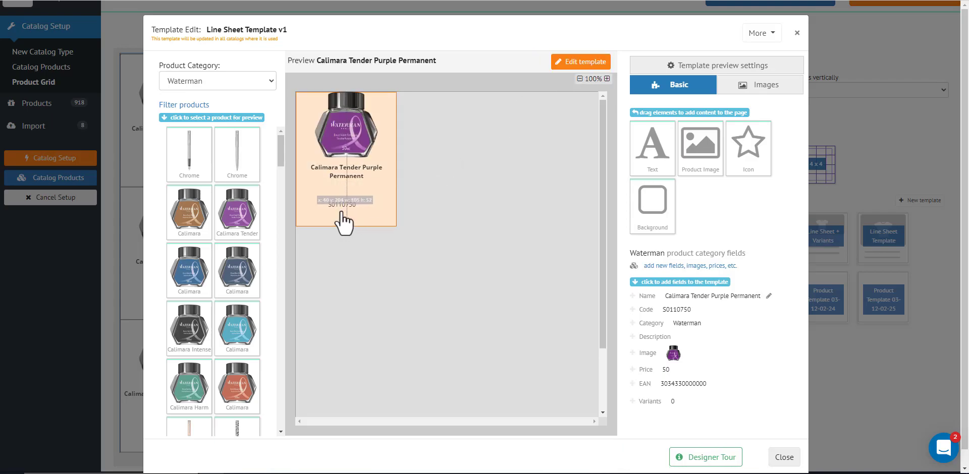
{"action": "left_click", "coordinate": [579, 61]}
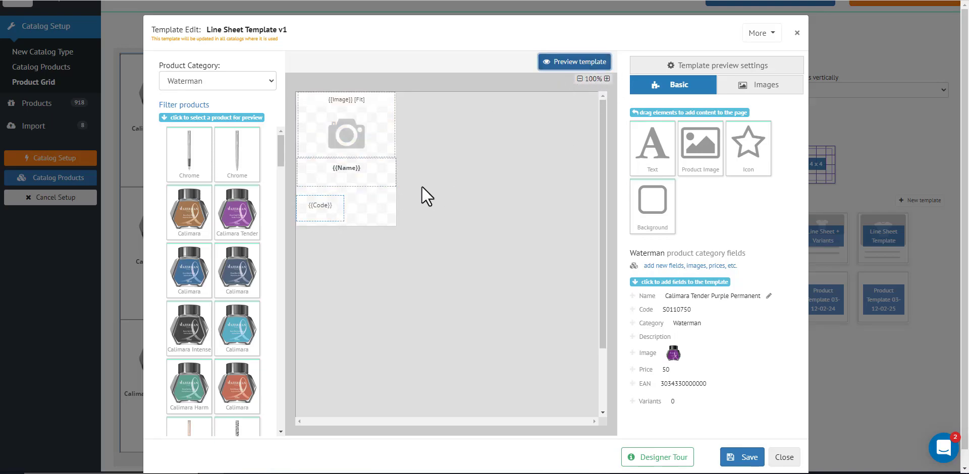
{"action": "left_click", "coordinate": [574, 61]}
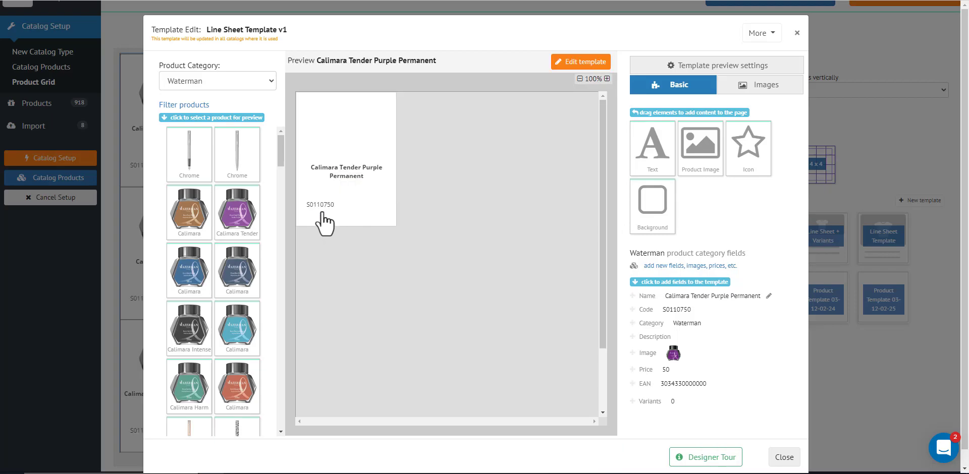
{"action": "left_click", "coordinate": [346, 136]}
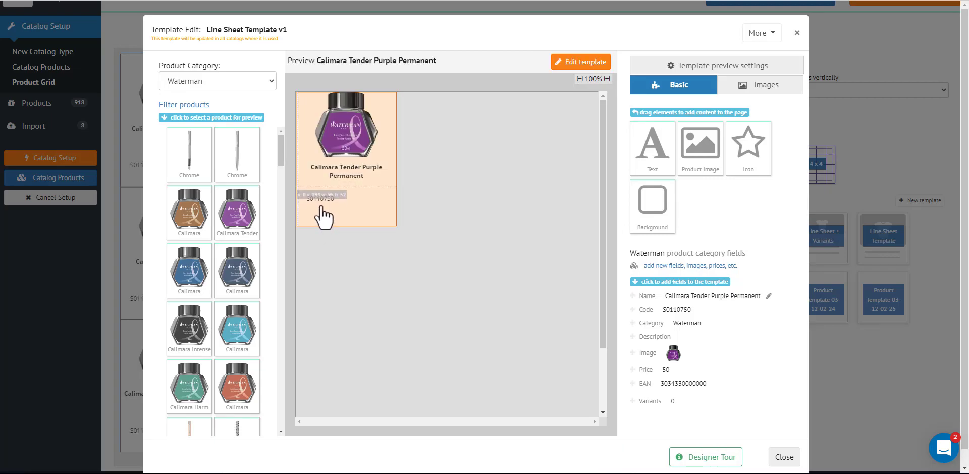
{"action": "left_click", "coordinate": [579, 62]}
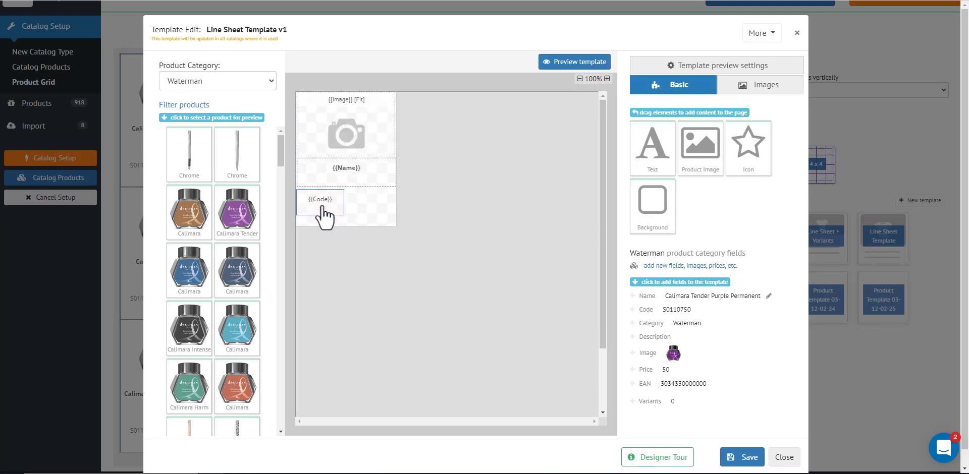
Change the code text to read 'SKU: {{Code}}' and confirm it, checking the preview
{"action": "left_click", "coordinate": [319, 199]}
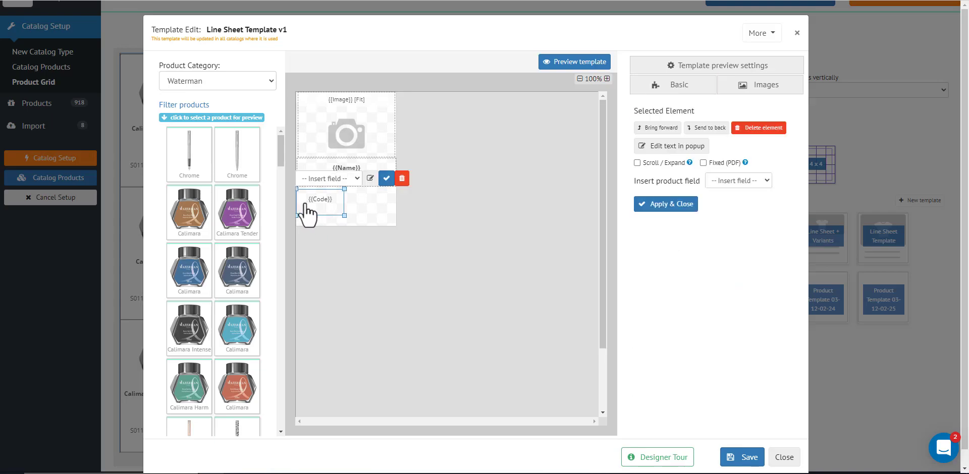
{"action": "mouse_move", "coordinate": [342, 227]}
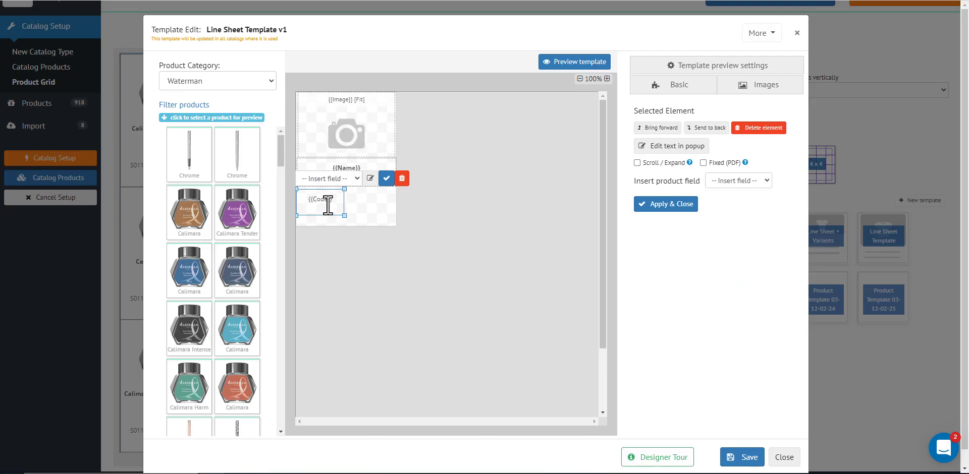
{"action": "mouse_move", "coordinate": [327, 204]}
{"action": "type", "text": "SKU:"}
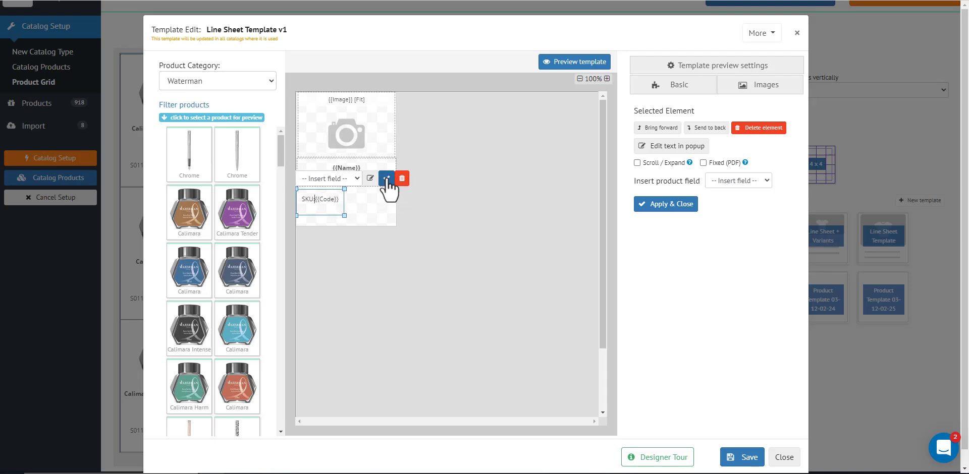
{"action": "left_click", "coordinate": [672, 85]}
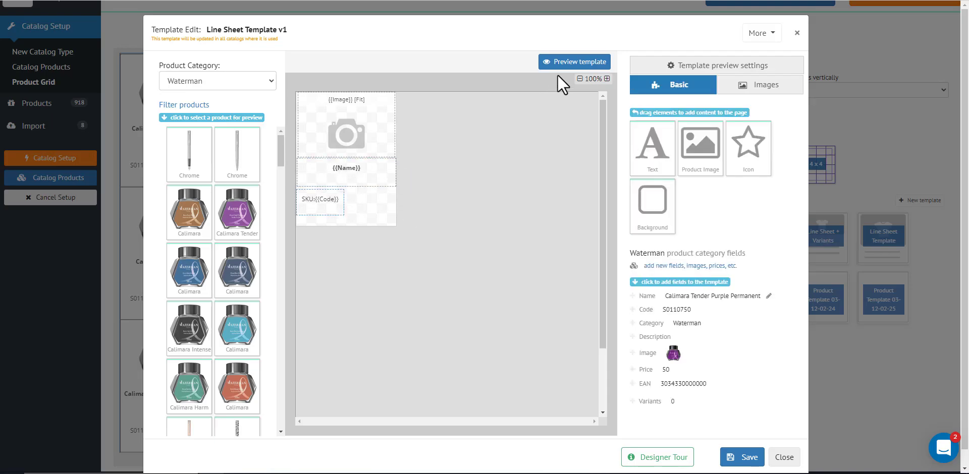
{"action": "left_click", "coordinate": [574, 61]}
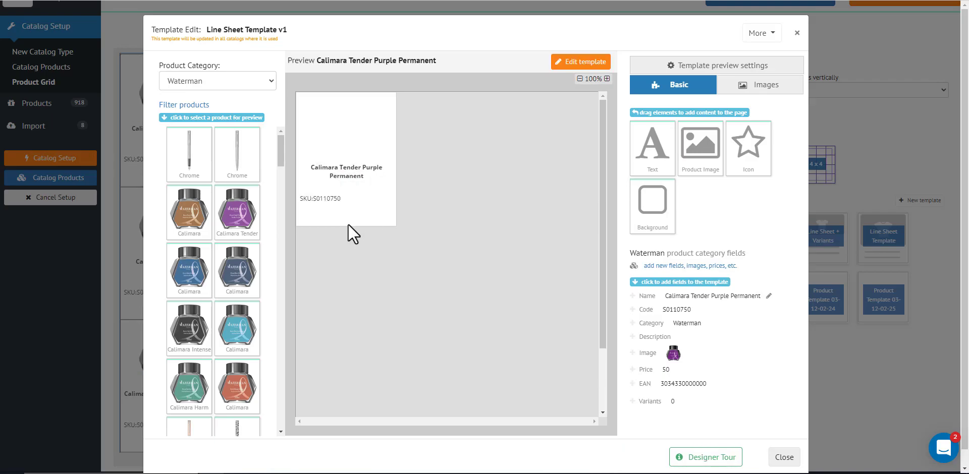
{"action": "left_click", "coordinate": [579, 61]}
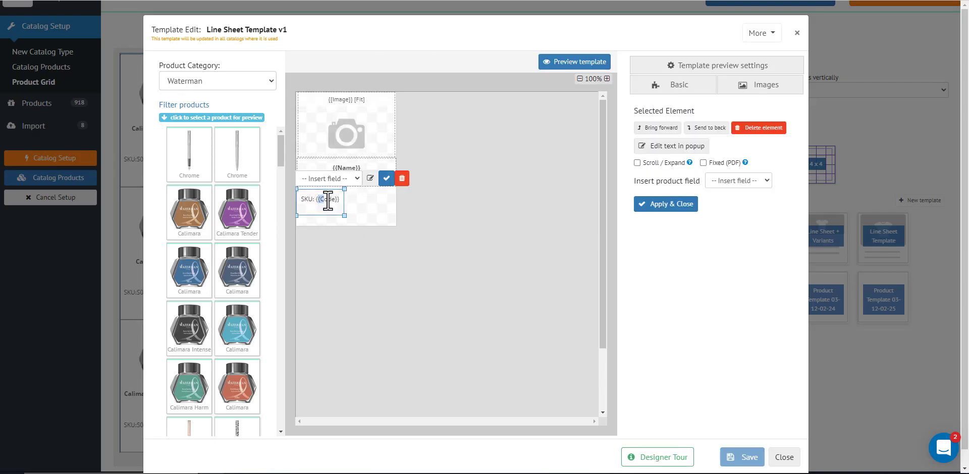
{"action": "left_click", "coordinate": [322, 199]}
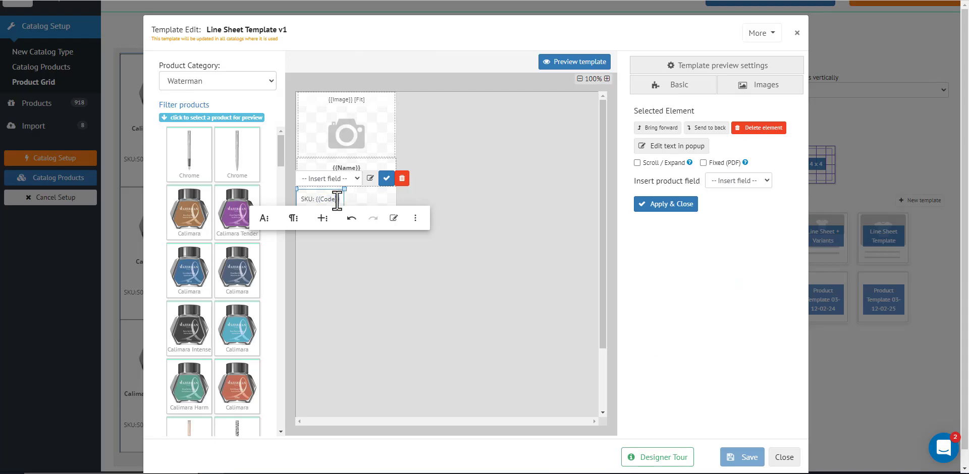
{"action": "double_click", "coordinate": [324, 198]}
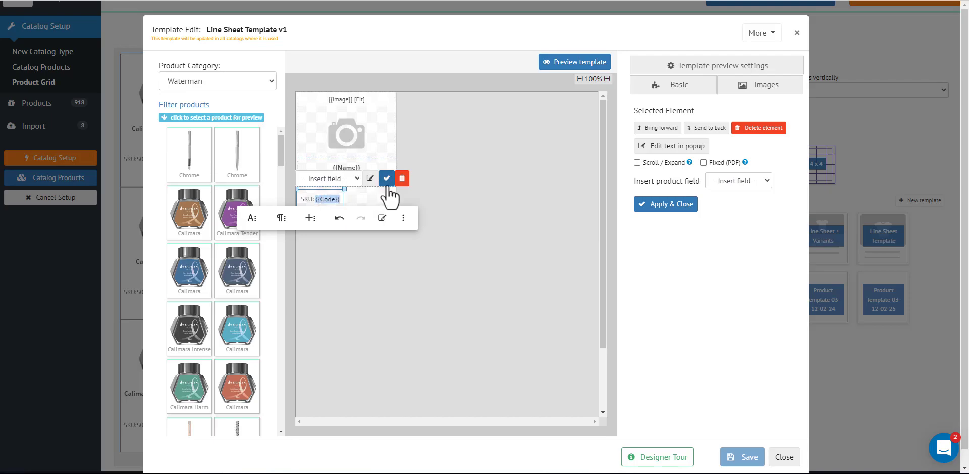
{"action": "left_click", "coordinate": [386, 178]}
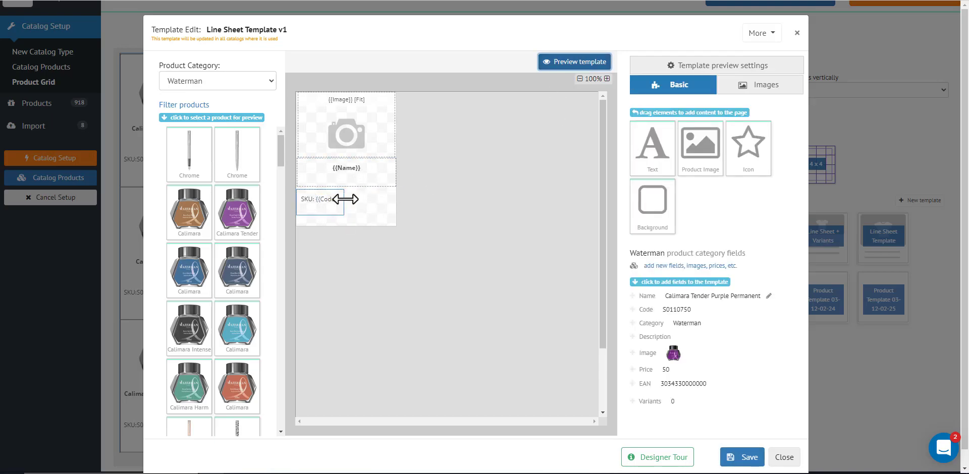
Add a small text box beside the SKU line containing the {{Price}} field
{"action": "left_click", "coordinate": [573, 61]}
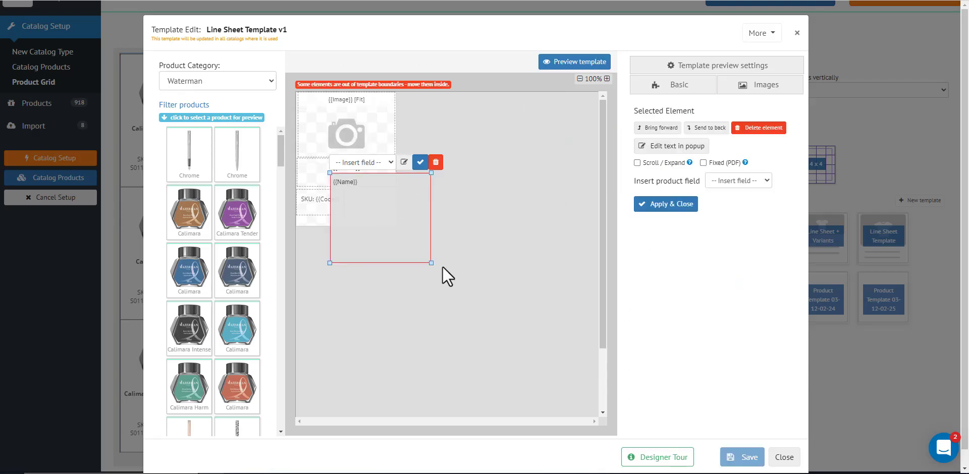
{"action": "left_click_drag", "start_coordinate": [430, 263], "coordinate": [396, 226]}
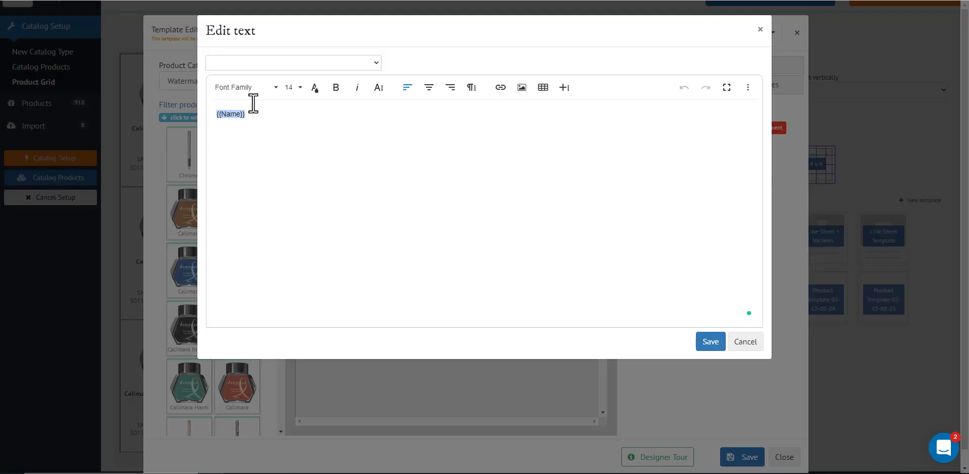
{"action": "left_click", "coordinate": [292, 62]}
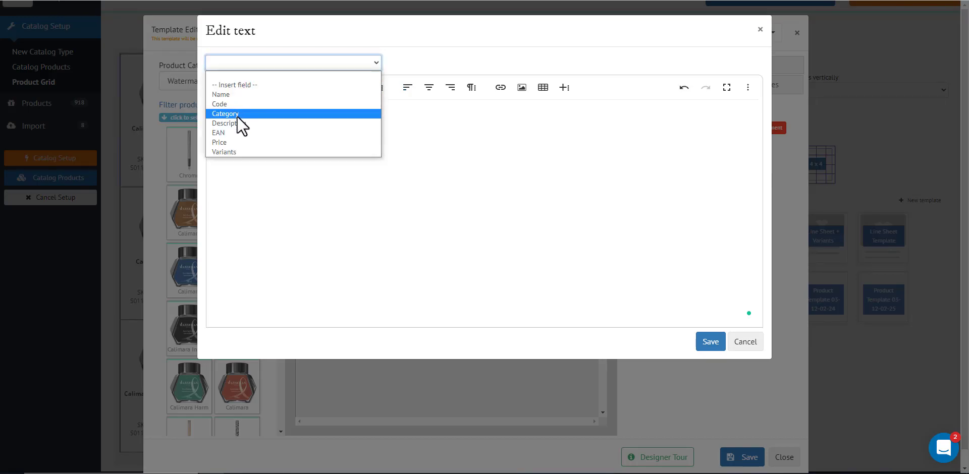
{"action": "left_click", "coordinate": [219, 143]}
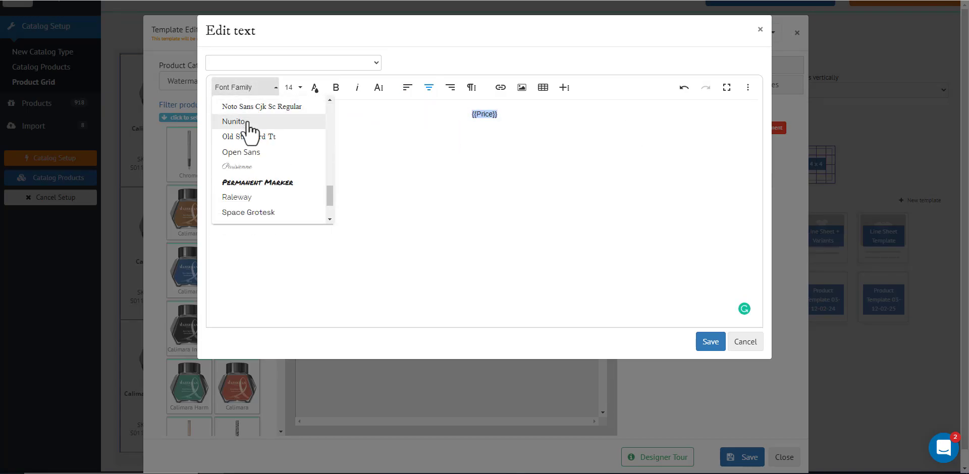
Set the price text to Open Sans 12, prefix it with '$', and save
{"action": "left_click", "coordinate": [241, 152]}
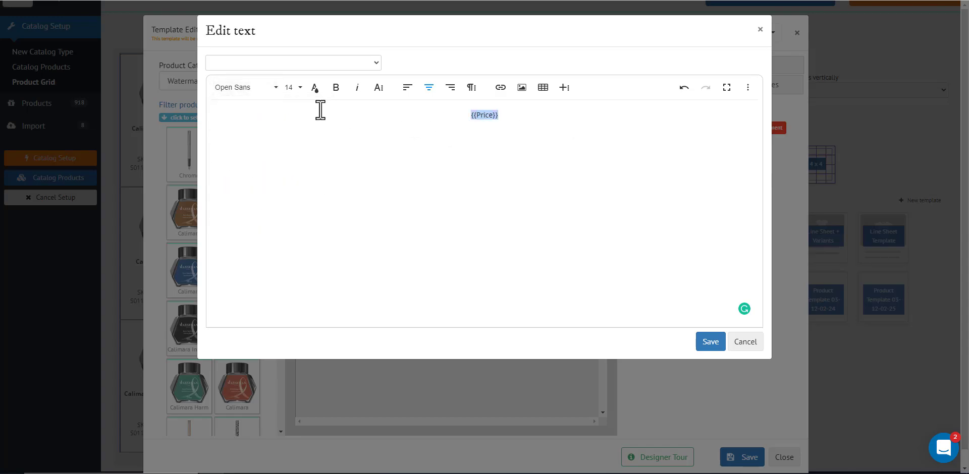
{"action": "left_click", "coordinate": [299, 86]}
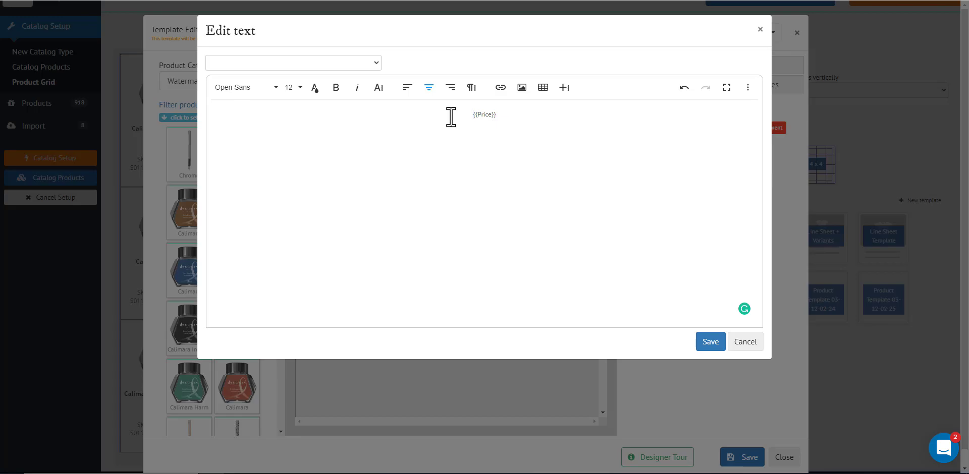
{"action": "type", "text": "$"}
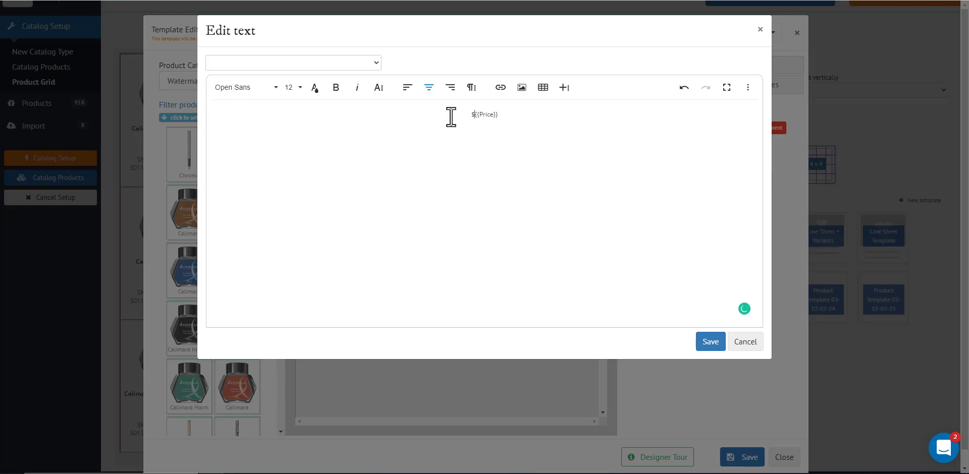
{"action": "mouse_move", "coordinate": [690, 328]}
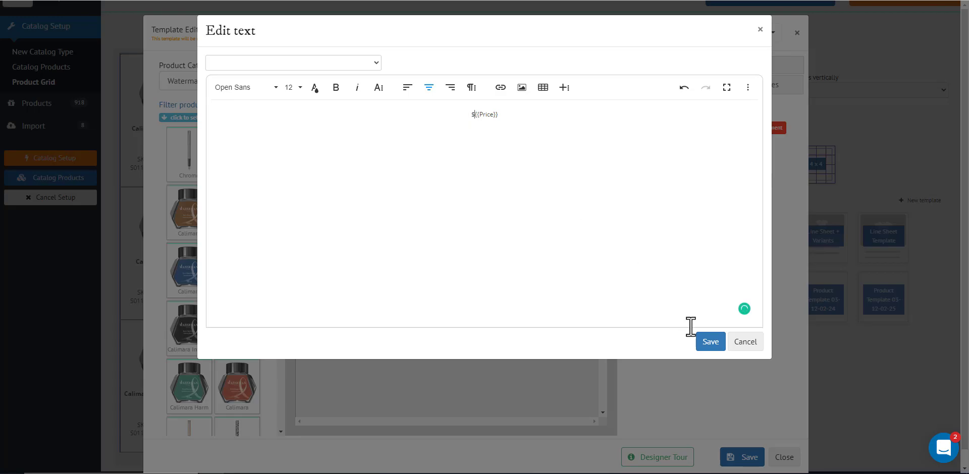
{"action": "left_click", "coordinate": [710, 341]}
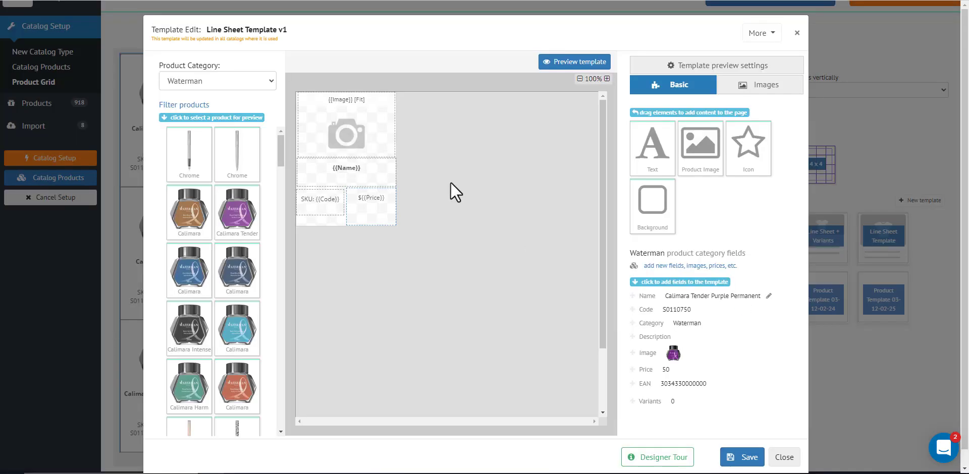
Line up the SKU and price boxes side by side under the name, previewing S0110750 and $50
{"action": "left_click", "coordinate": [573, 61]}
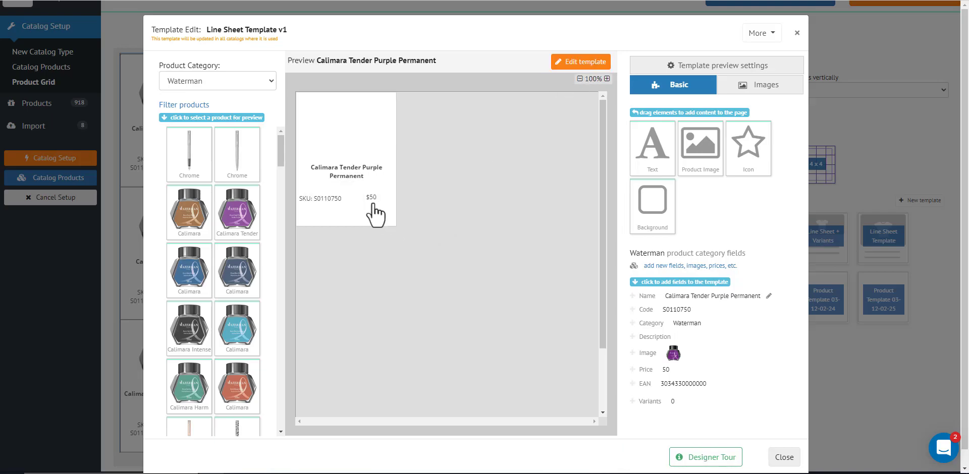
{"action": "left_click", "coordinate": [580, 61]}
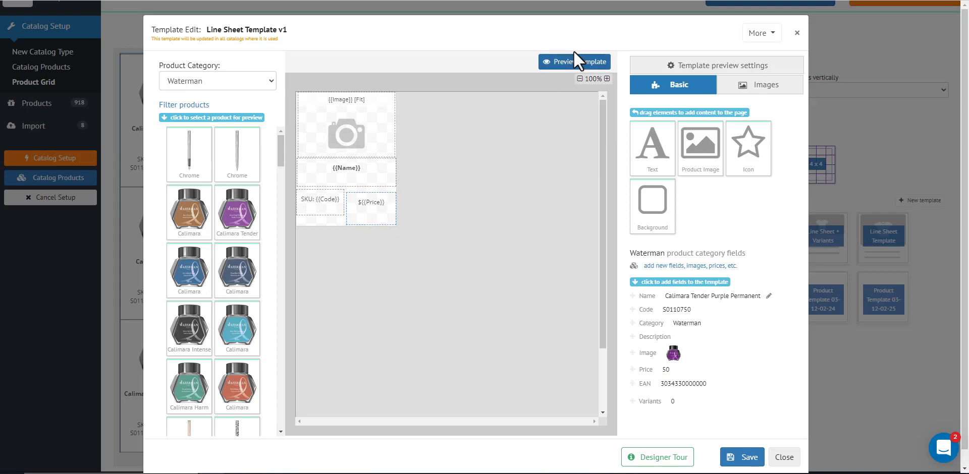
{"action": "left_click", "coordinate": [573, 62]}
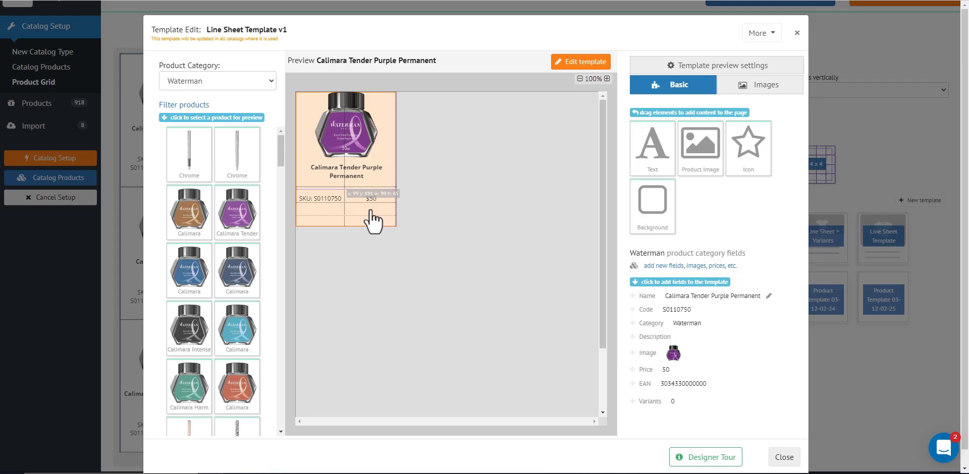
{"action": "left_click", "coordinate": [580, 61]}
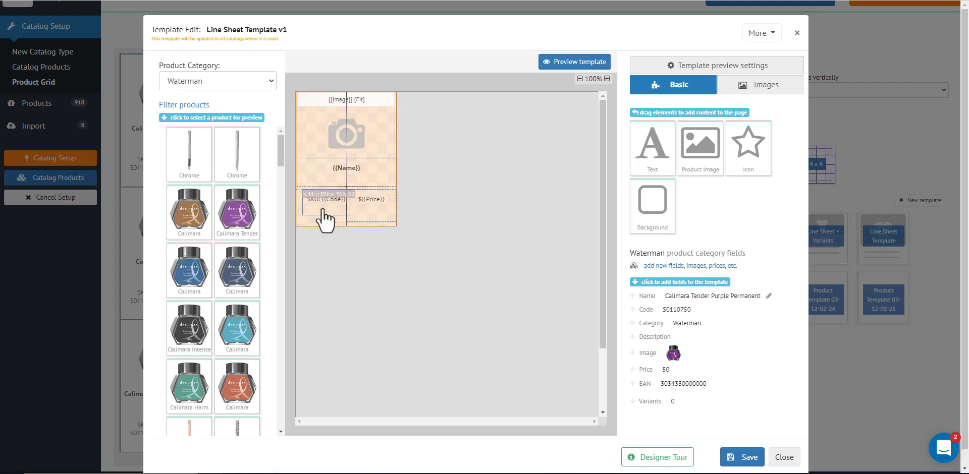
{"action": "left_click", "coordinate": [573, 61]}
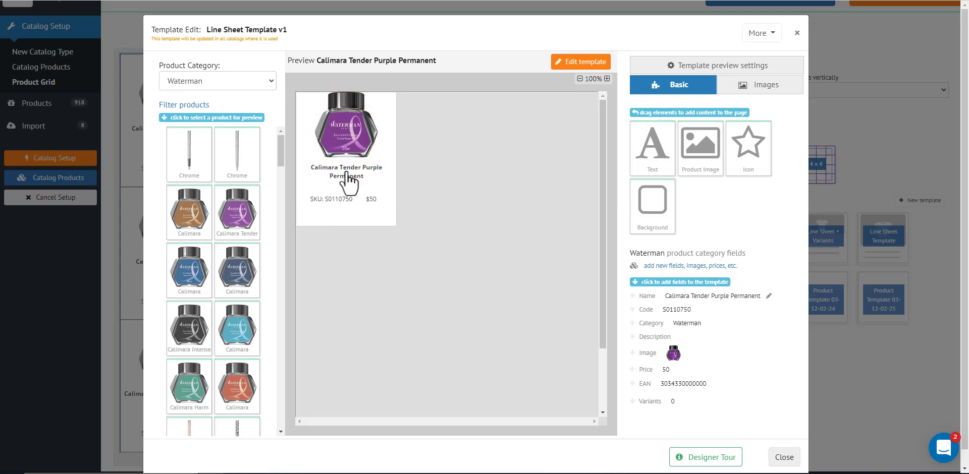
{"action": "left_click", "coordinate": [346, 161]}
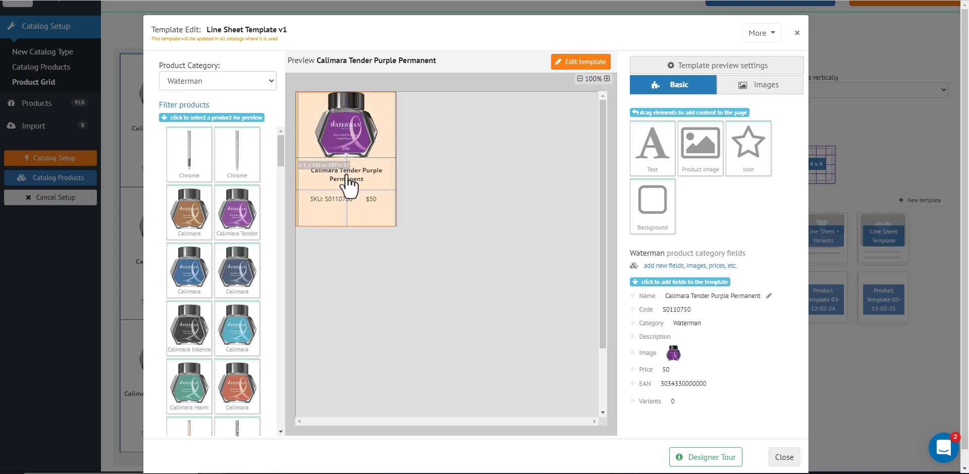
{"action": "left_click", "coordinate": [578, 61]}
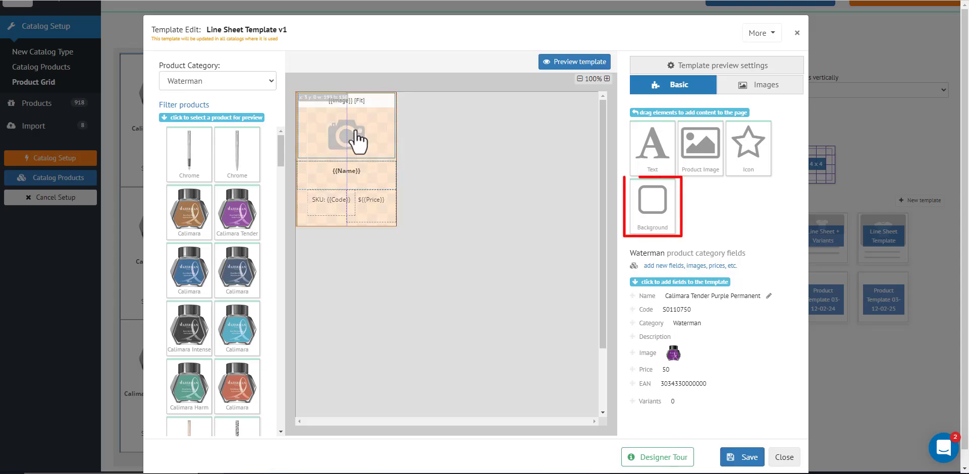
{"action": "mouse_move", "coordinate": [410, 155]}
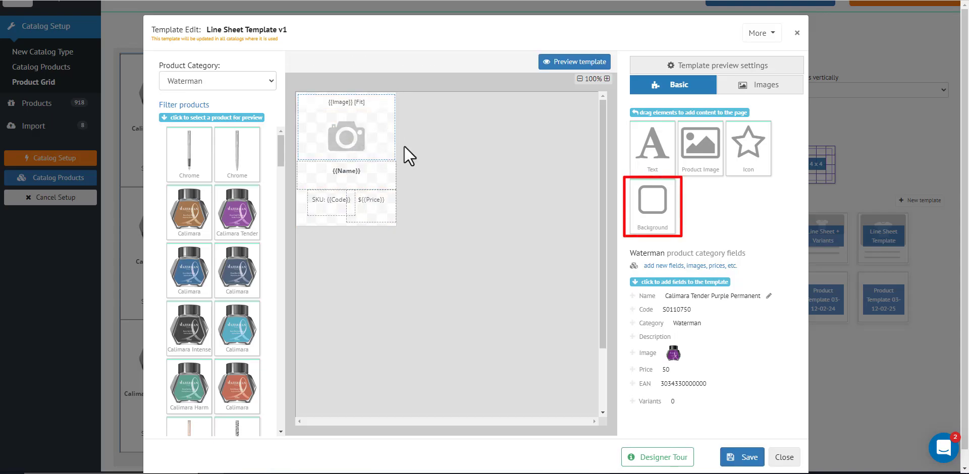
Add a background element covering the whole card and colour it teal (#1abc9c)
{"action": "left_click_drag", "start_coordinate": [651, 207], "coordinate": [336, 157]}
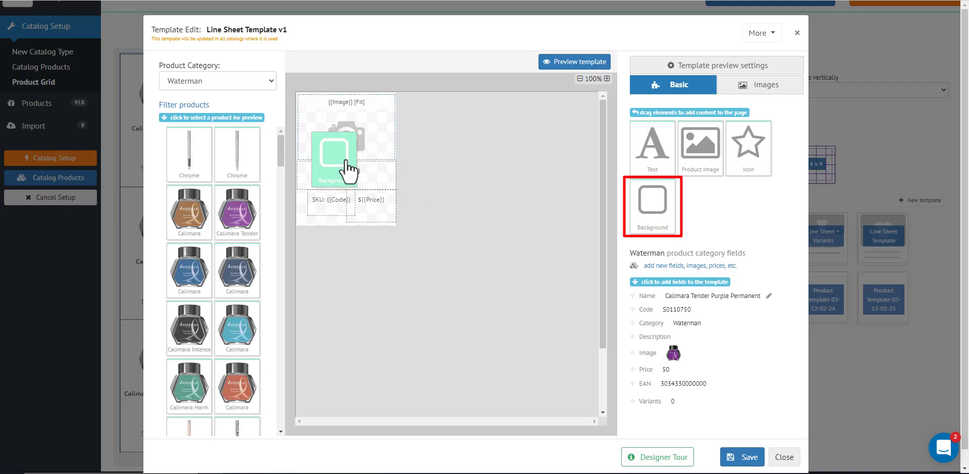
{"action": "left_click", "coordinate": [347, 142]}
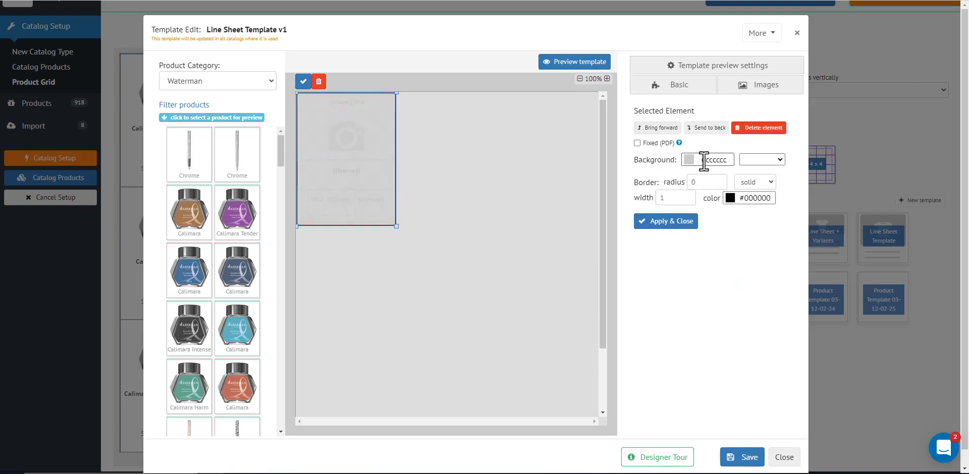
{"action": "left_click", "coordinate": [689, 160]}
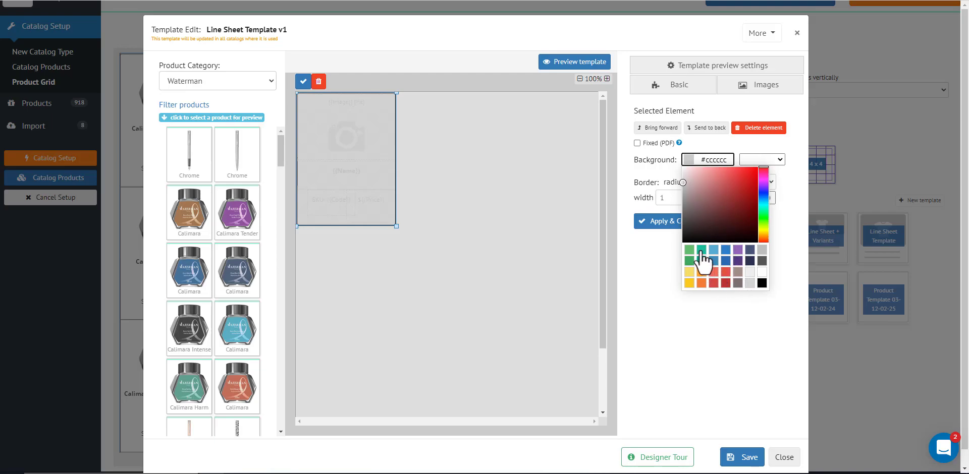
{"action": "left_click", "coordinate": [699, 250]}
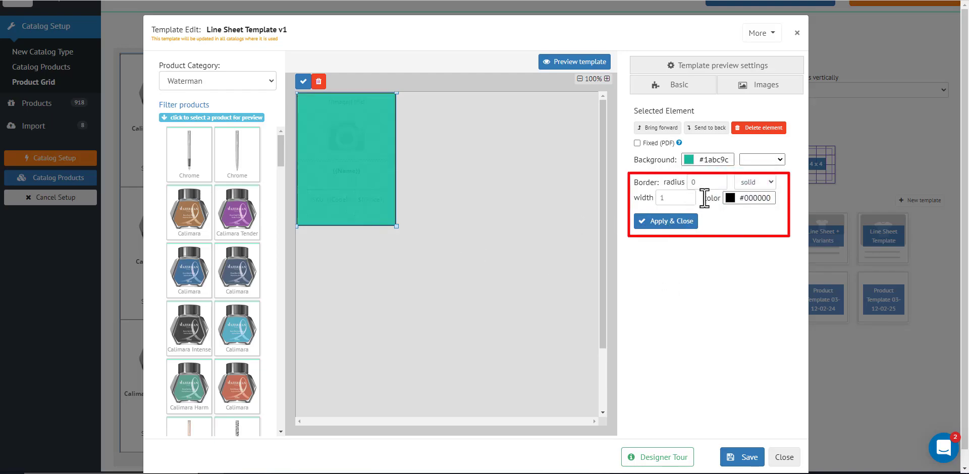
{"action": "mouse_move", "coordinate": [396, 99]}
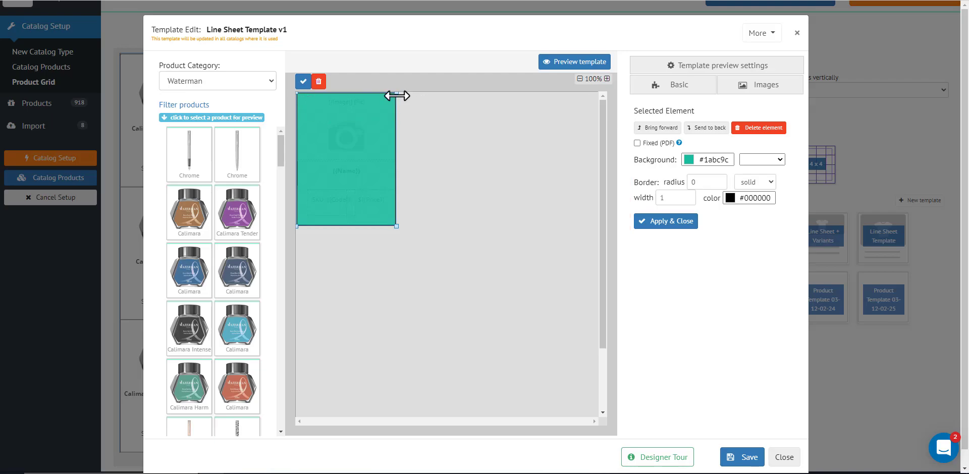
{"action": "mouse_move", "coordinate": [403, 85]}
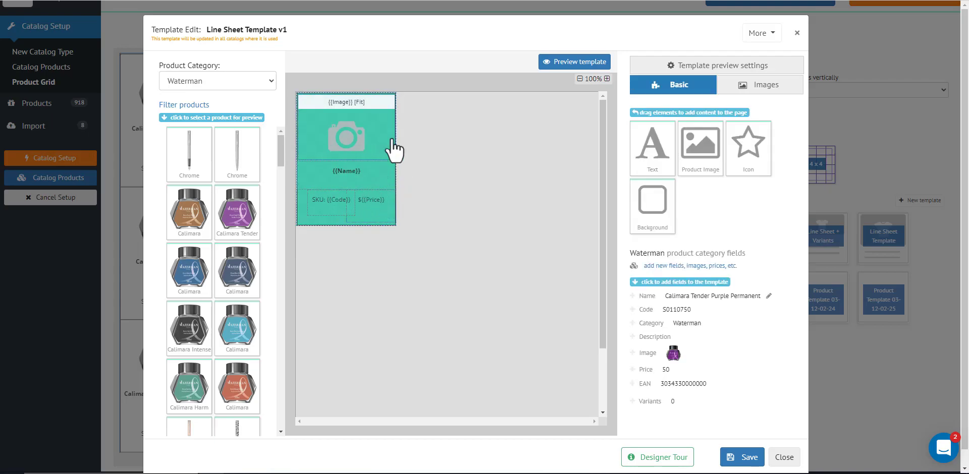
Preview the teal card populated with Calimara Tender Purple Permanent ink data
{"action": "left_click", "coordinate": [574, 62]}
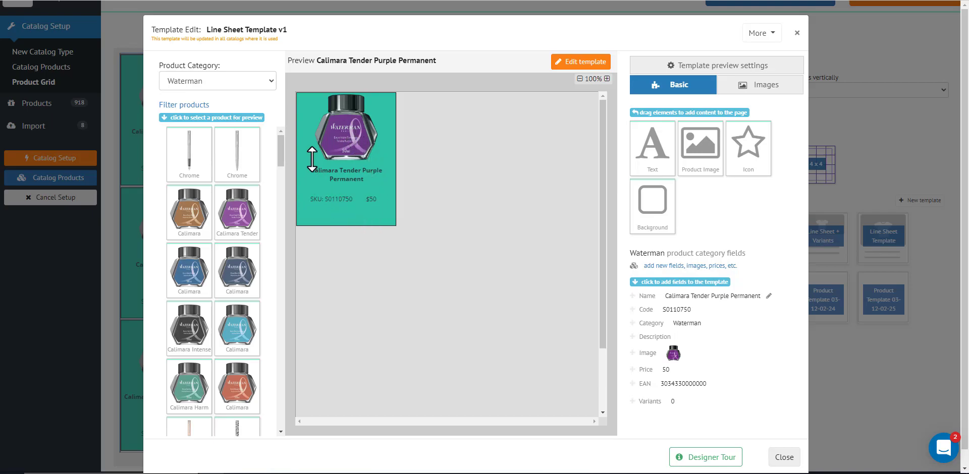
{"action": "mouse_move", "coordinate": [332, 141]}
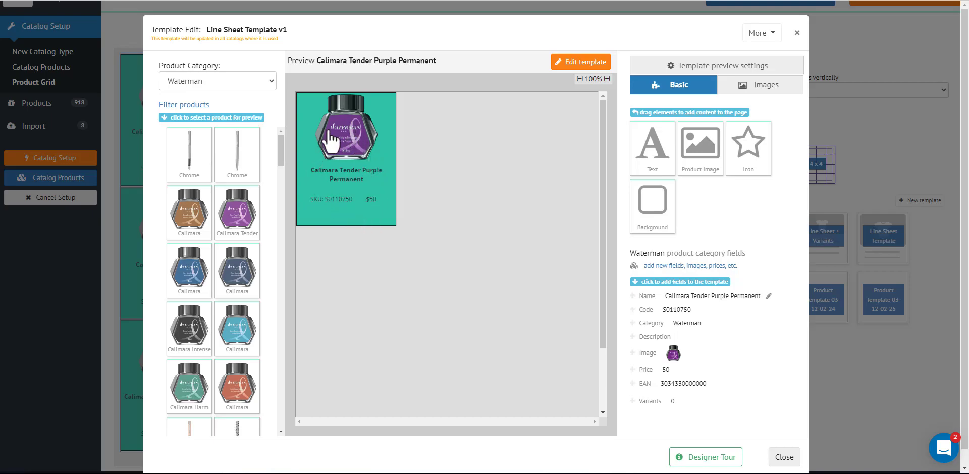
{"action": "mouse_move", "coordinate": [363, 187]}
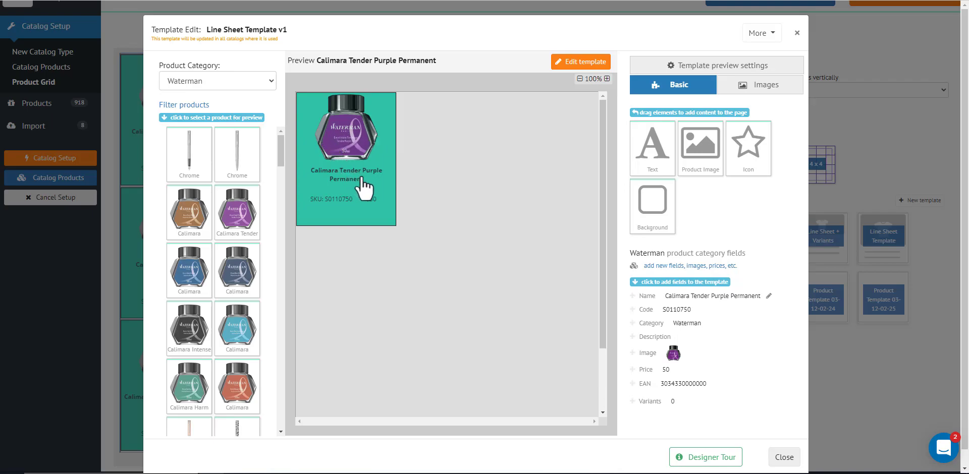
{"action": "mouse_move", "coordinate": [371, 195]}
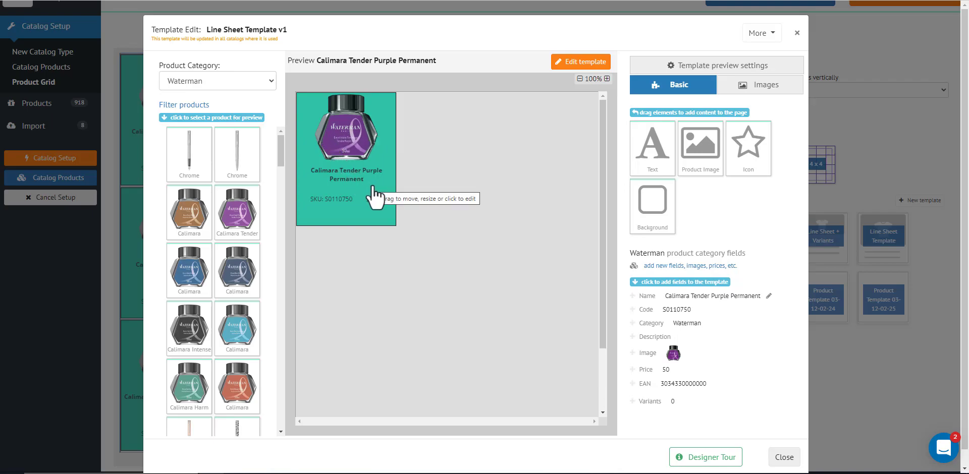
{"action": "mouse_move", "coordinate": [766, 454]}
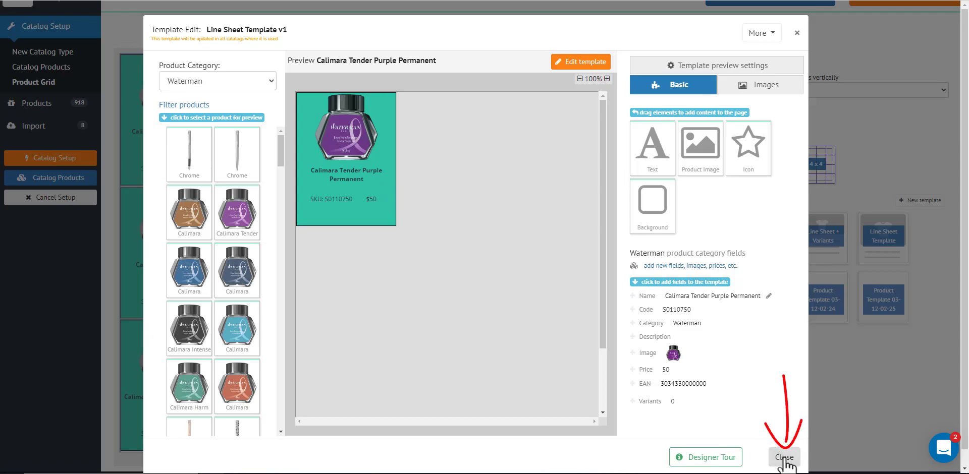
Generate the catalog of eight inks with the 3x3 grid and Line Sheet Template v1
{"action": "left_click", "coordinate": [783, 457]}
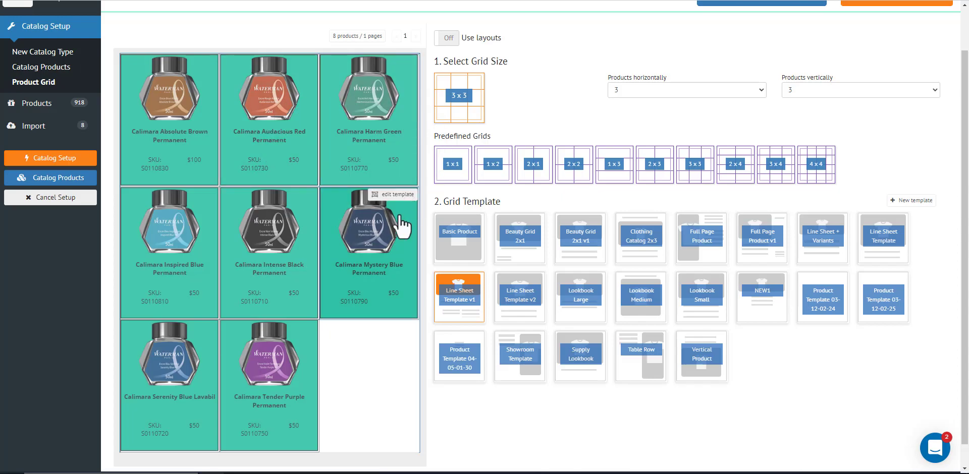
{"action": "scroll", "scroll_direction": "up", "scroll_amount": 3}
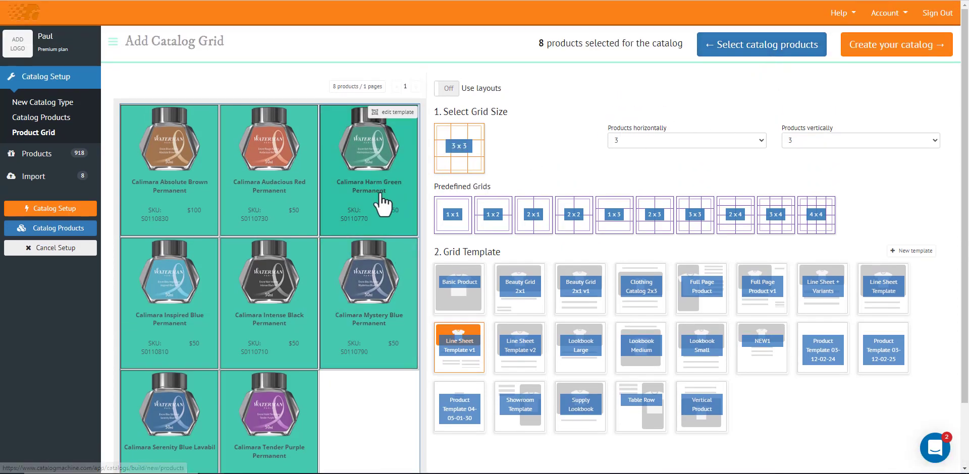
{"action": "mouse_move", "coordinate": [460, 358]}
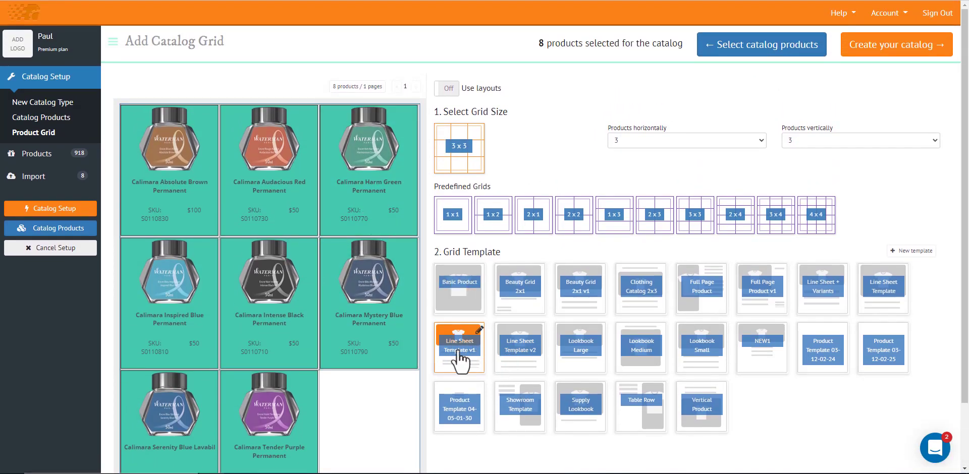
{"action": "scroll", "scroll_direction": "down", "scroll_amount": 3}
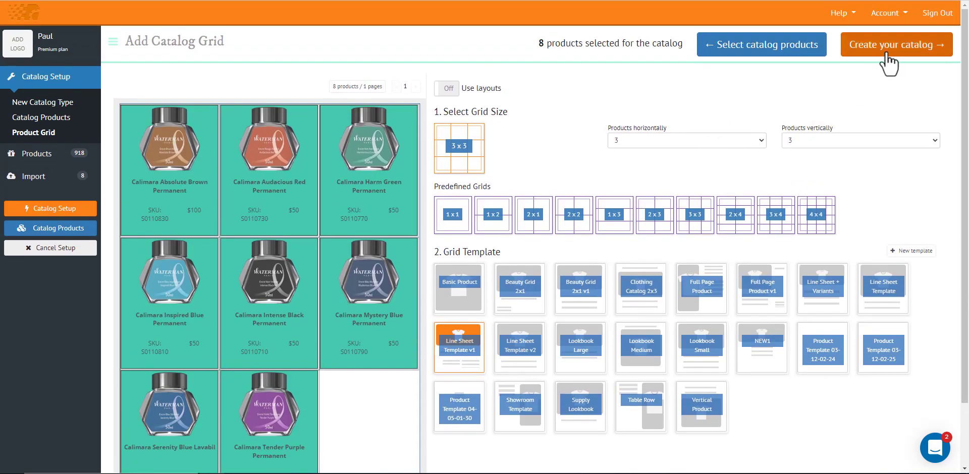
{"action": "left_click", "coordinate": [895, 44]}
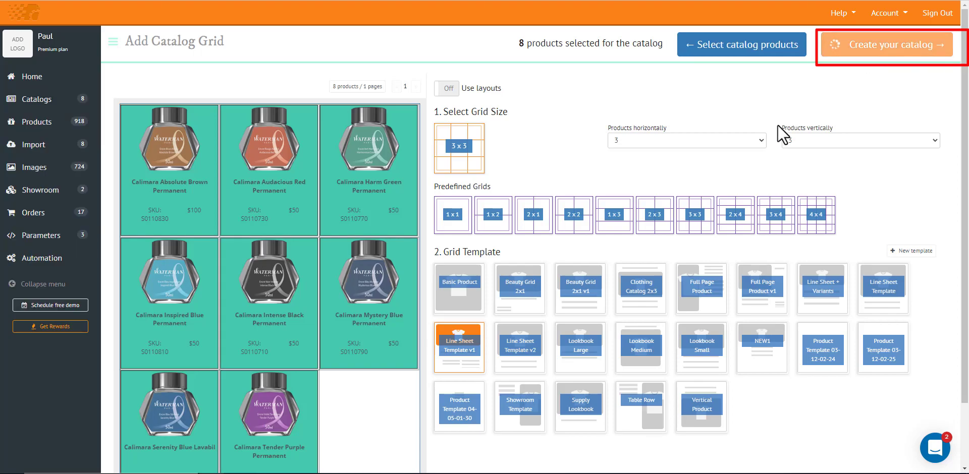
{"action": "left_click", "coordinate": [884, 45]}
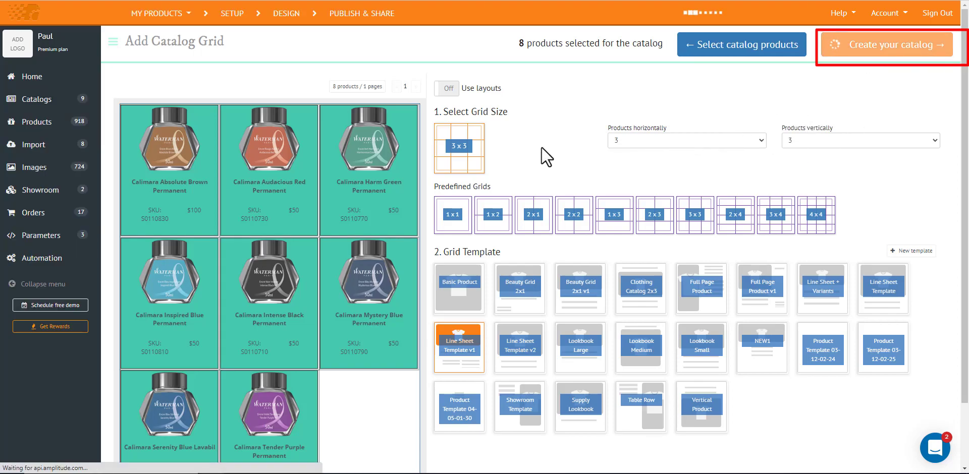
Add a blank first page and place a sunbeam photo from the Background folder
{"action": "left_click", "coordinate": [884, 45]}
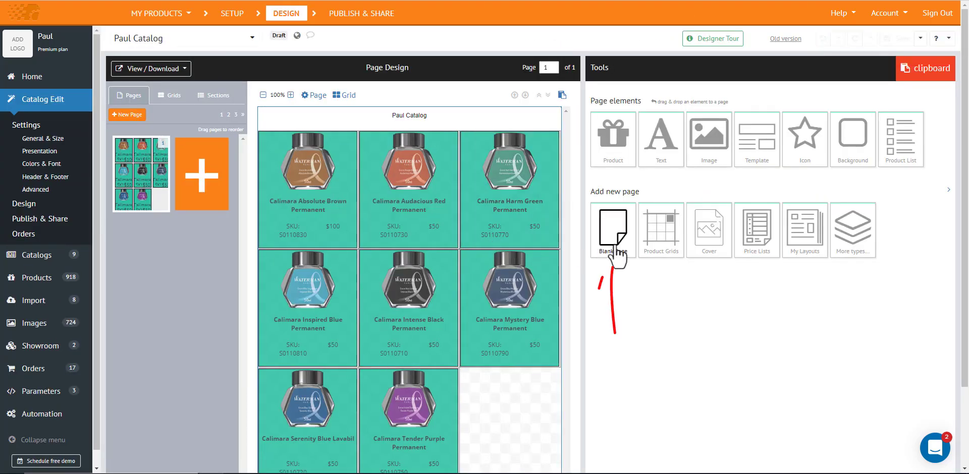
{"action": "left_click", "coordinate": [612, 230]}
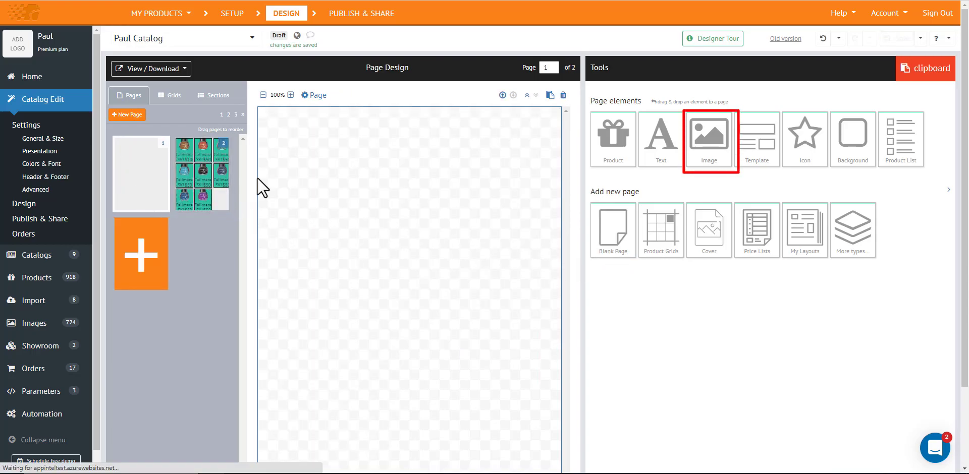
{"action": "left_click", "coordinate": [708, 137]}
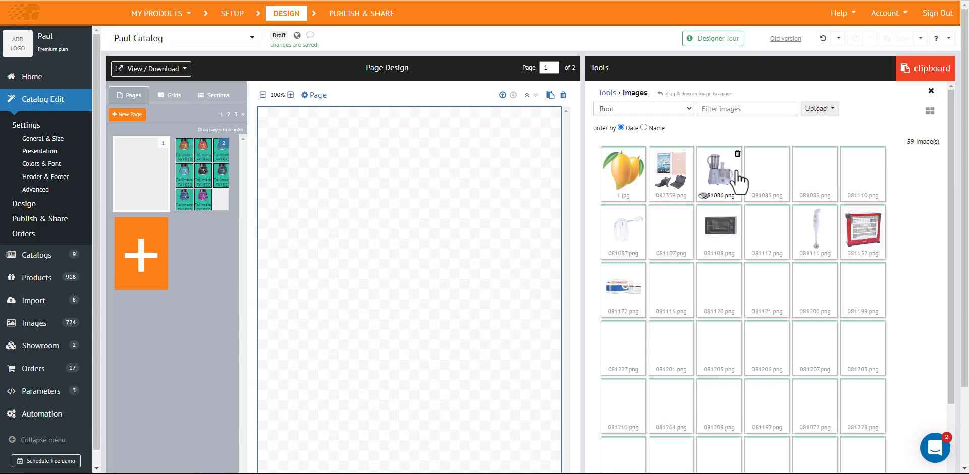
{"action": "left_click", "coordinate": [642, 108]}
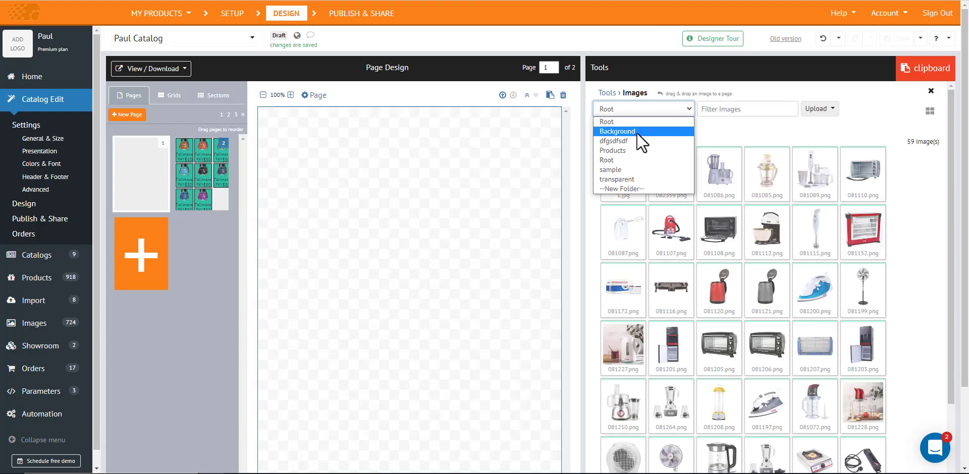
{"action": "left_click", "coordinate": [616, 131]}
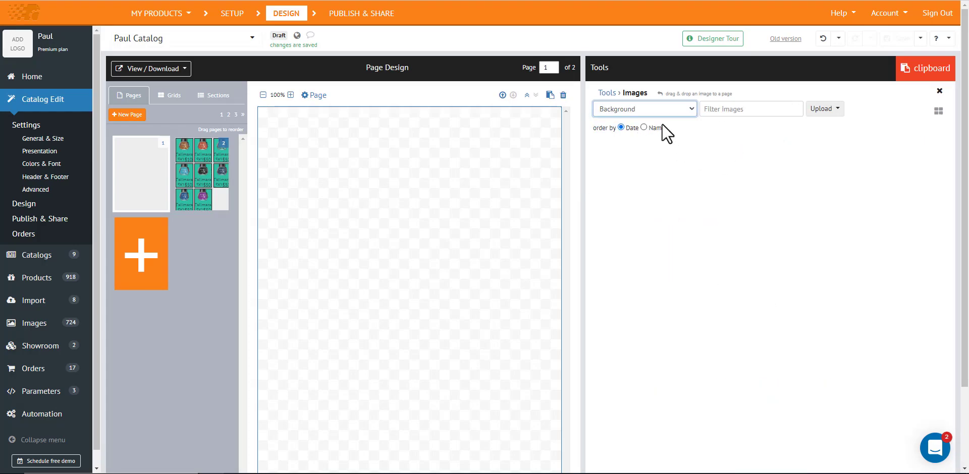
{"action": "left_click", "coordinate": [642, 108]}
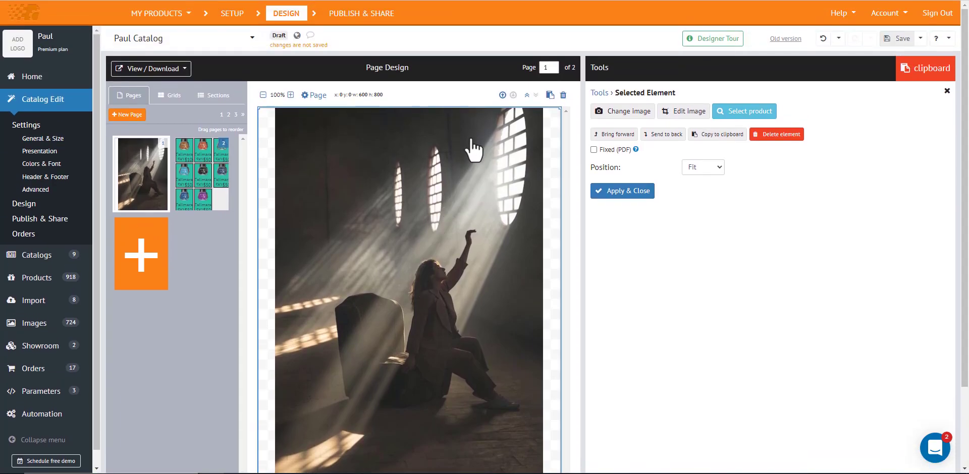
Remove the sunbeam photo and choose the floral-shirt photo from the transparent folder as page background
{"action": "left_click", "coordinate": [317, 94]}
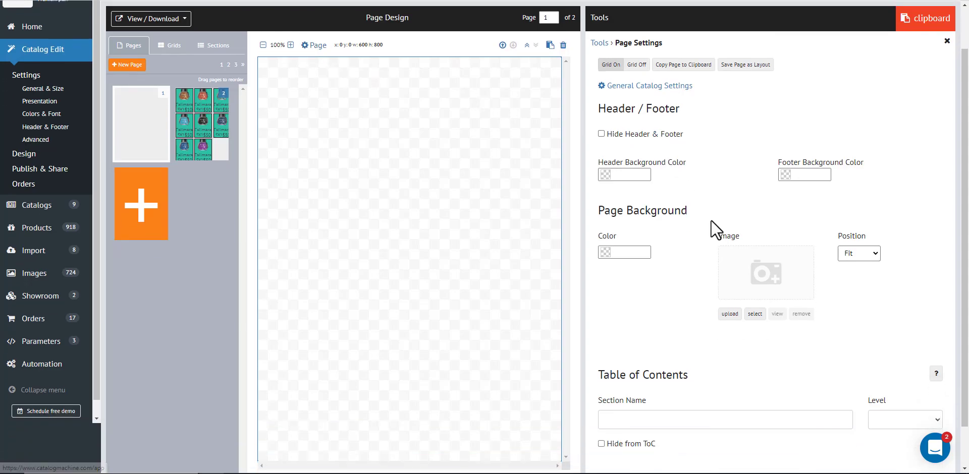
{"action": "left_click", "coordinate": [754, 314]}
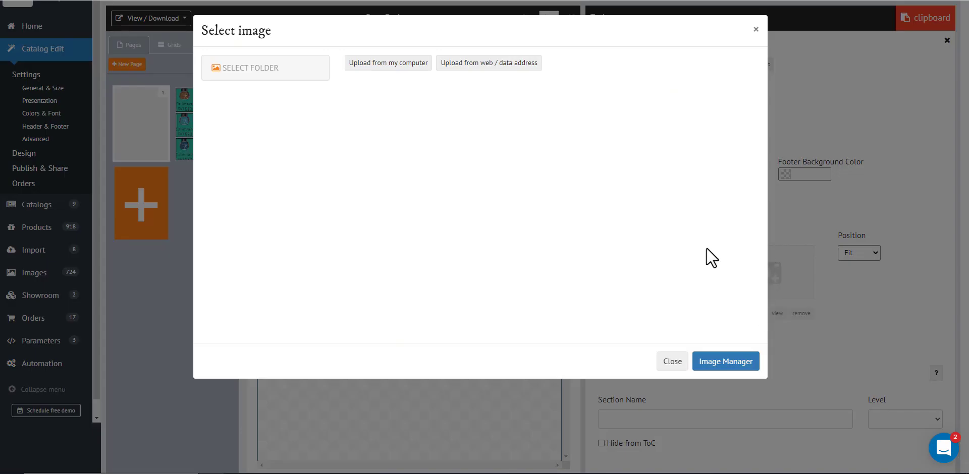
{"action": "left_click", "coordinate": [265, 67]}
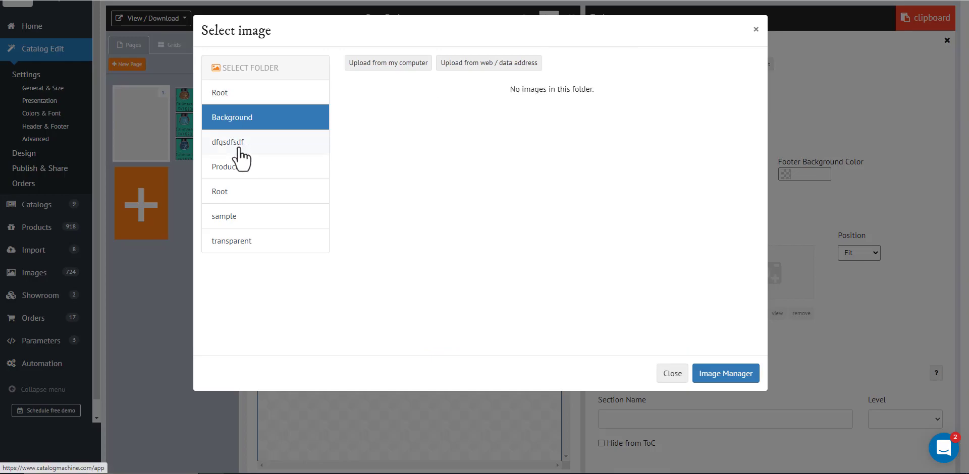
{"action": "left_click", "coordinate": [226, 166]}
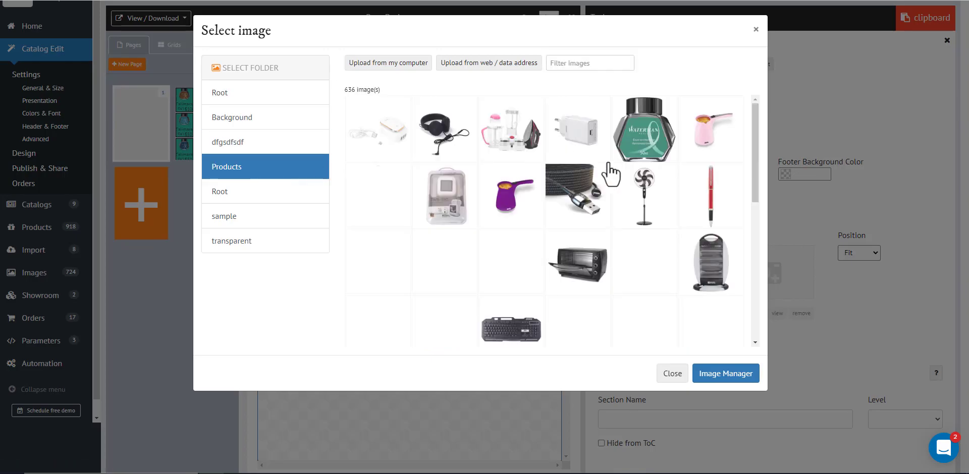
{"action": "left_click", "coordinate": [220, 190]}
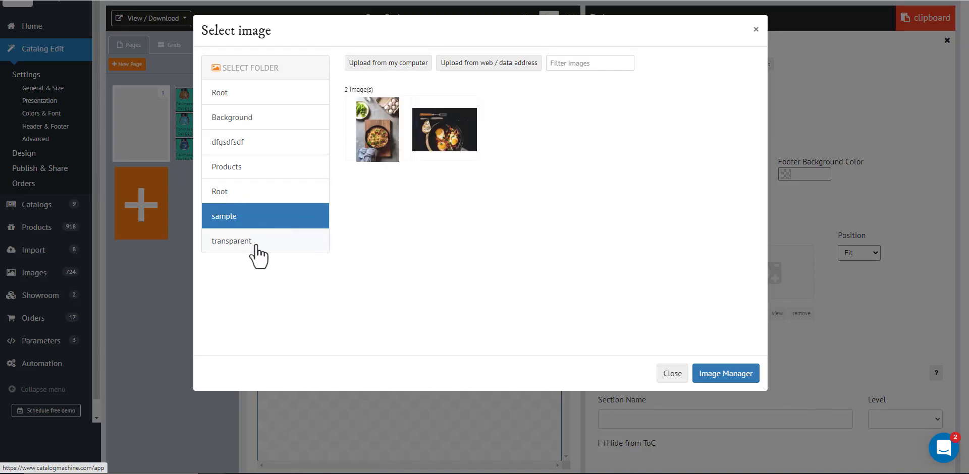
{"action": "left_click", "coordinate": [232, 241]}
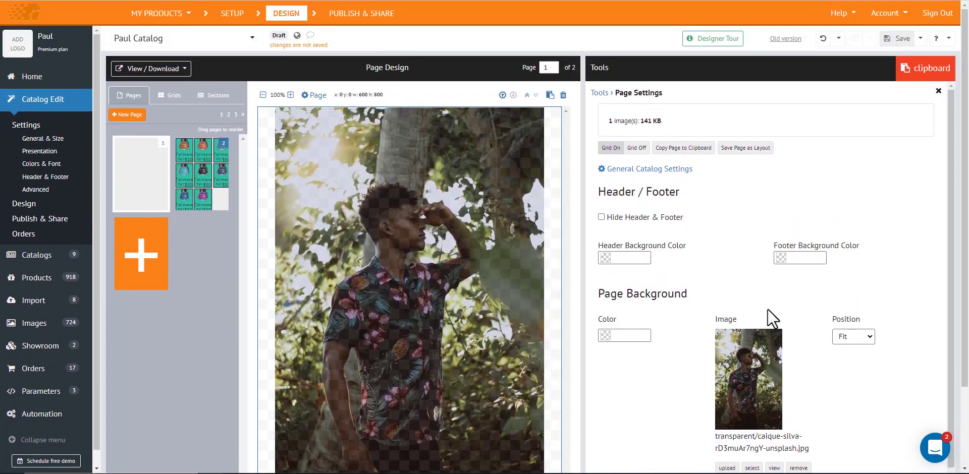
Set the background image position to Fill so it covers the page
{"action": "left_click", "coordinate": [852, 336]}
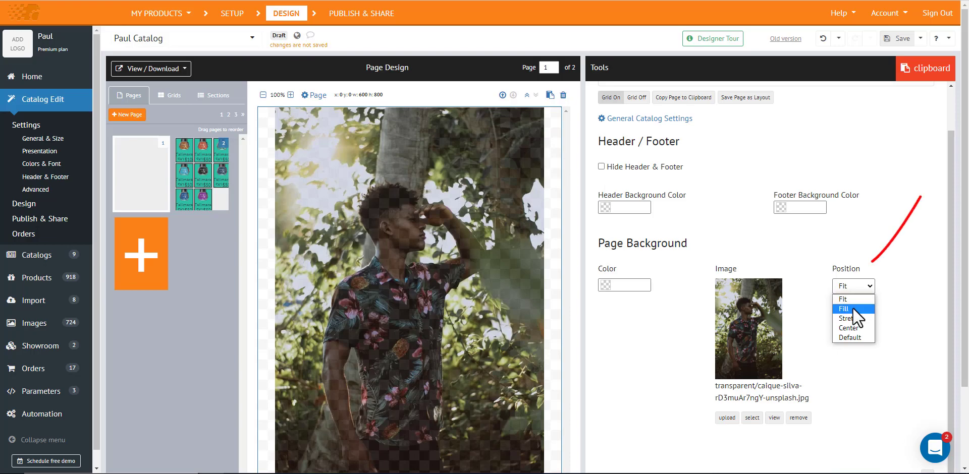
{"action": "left_click", "coordinate": [842, 309]}
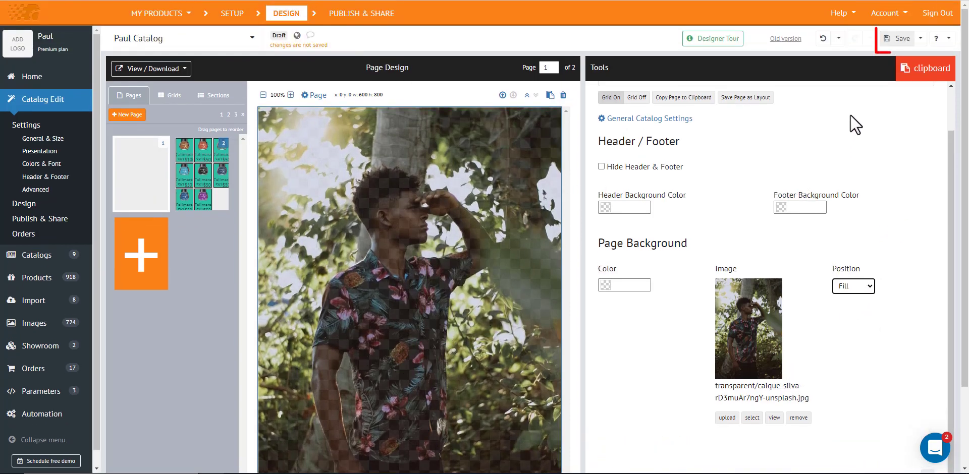
{"action": "scroll", "scroll_direction": "down", "scroll_amount": 3}
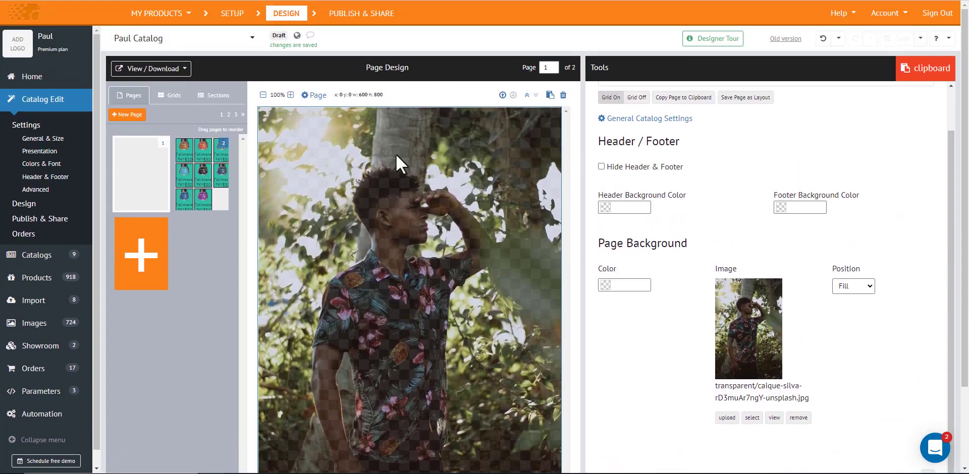
{"action": "mouse_move", "coordinate": [308, 136]}
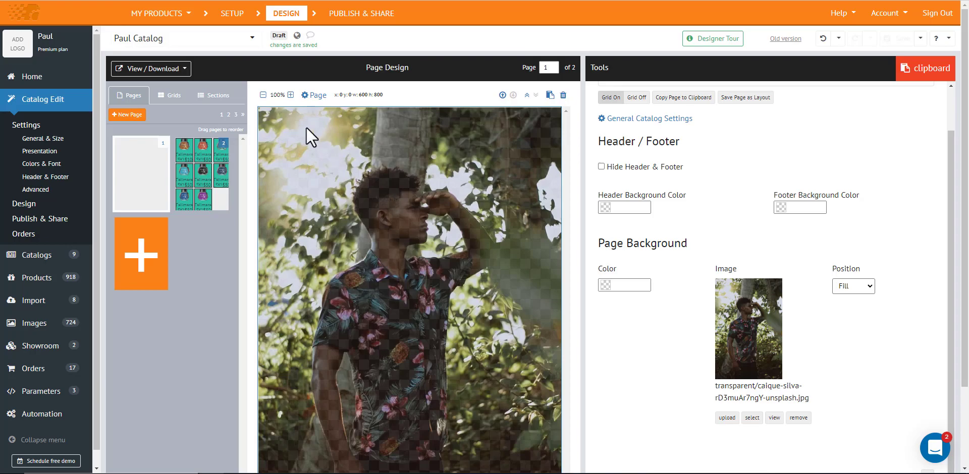
Preview Paul Catalog online to see the floral-shirt cover beside the teal ink grid
{"action": "left_click", "coordinate": [149, 69]}
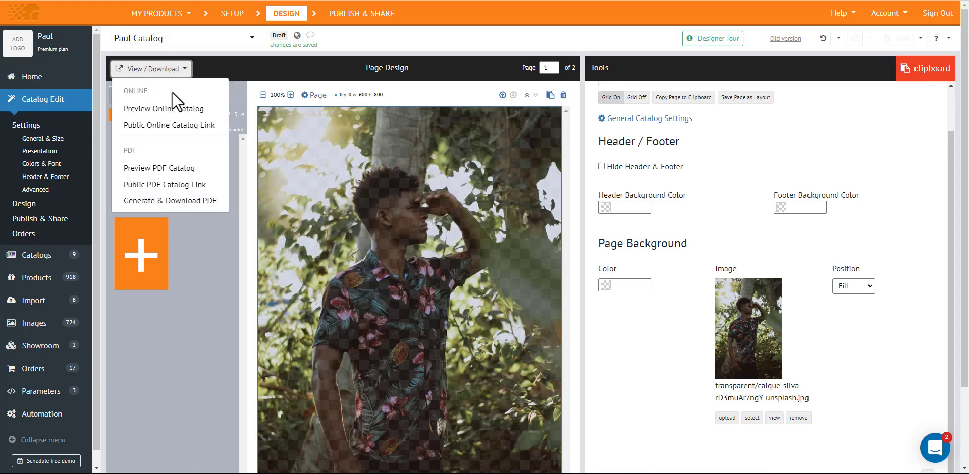
{"action": "left_click", "coordinate": [165, 108]}
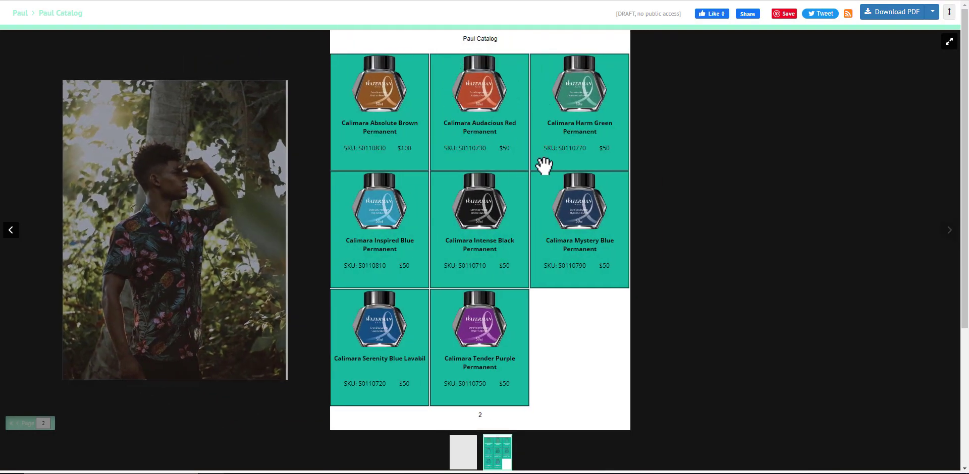
{"action": "mouse_move", "coordinate": [494, 228]}
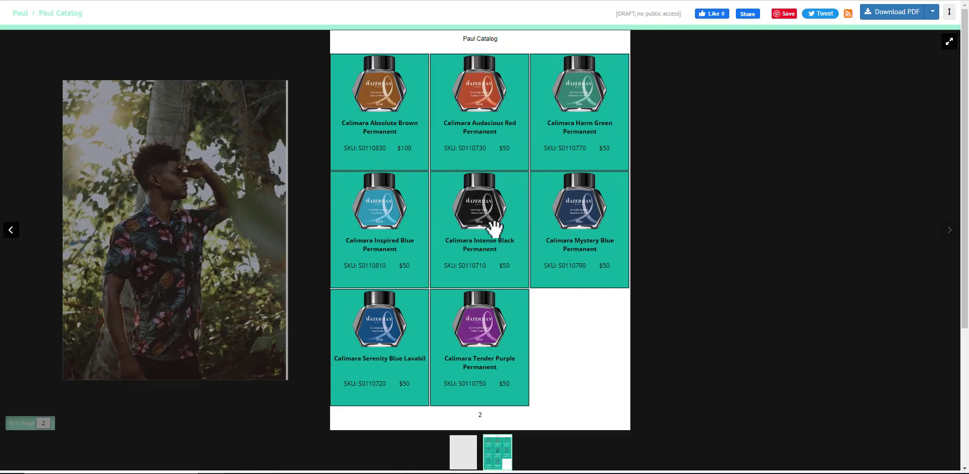
{"action": "mouse_move", "coordinate": [366, 122]}
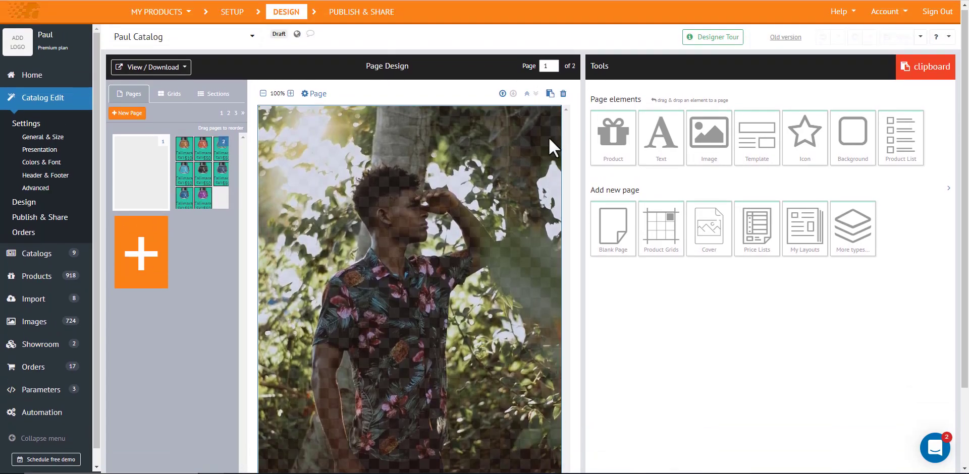
{"action": "left_click", "coordinate": [150, 67]}
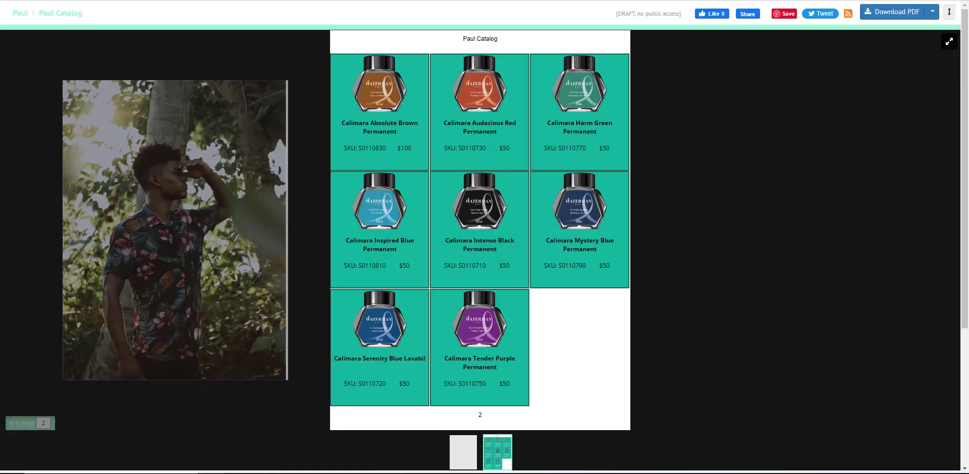